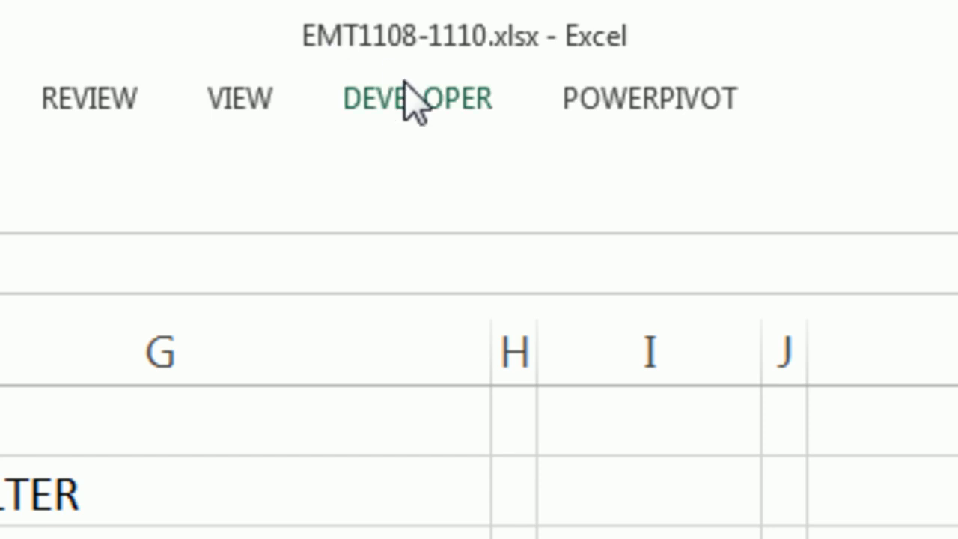
mouse_move(521, 103)
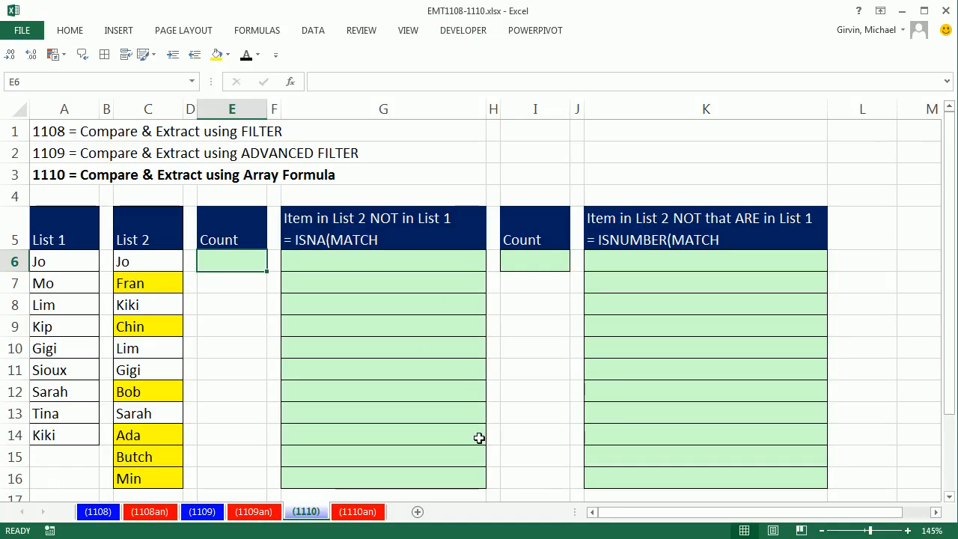
mouse_move(111, 161)
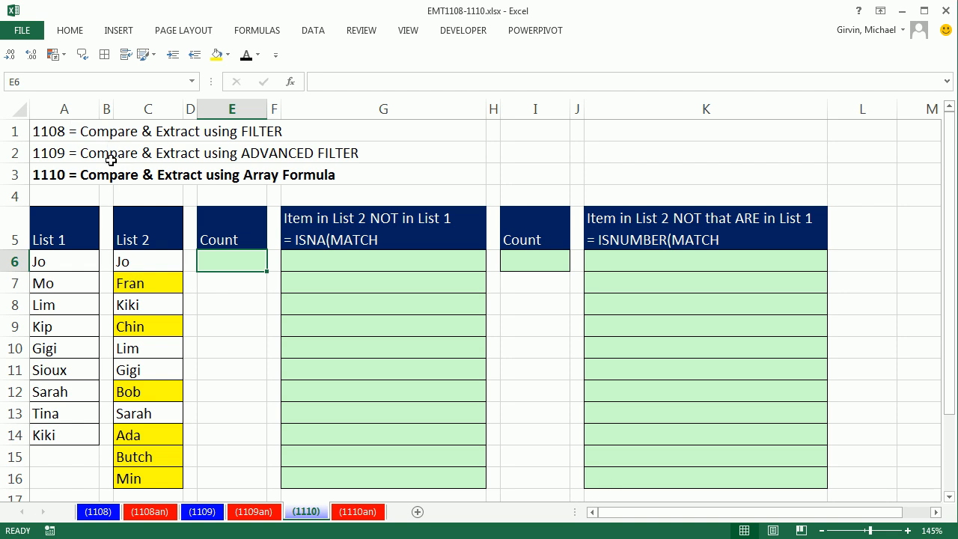
mouse_move(140, 218)
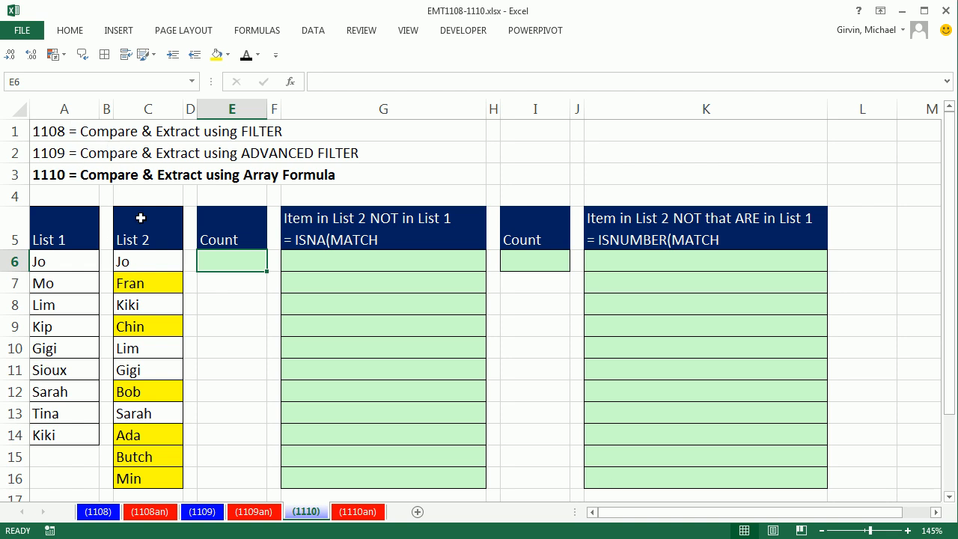
mouse_move(105, 212)
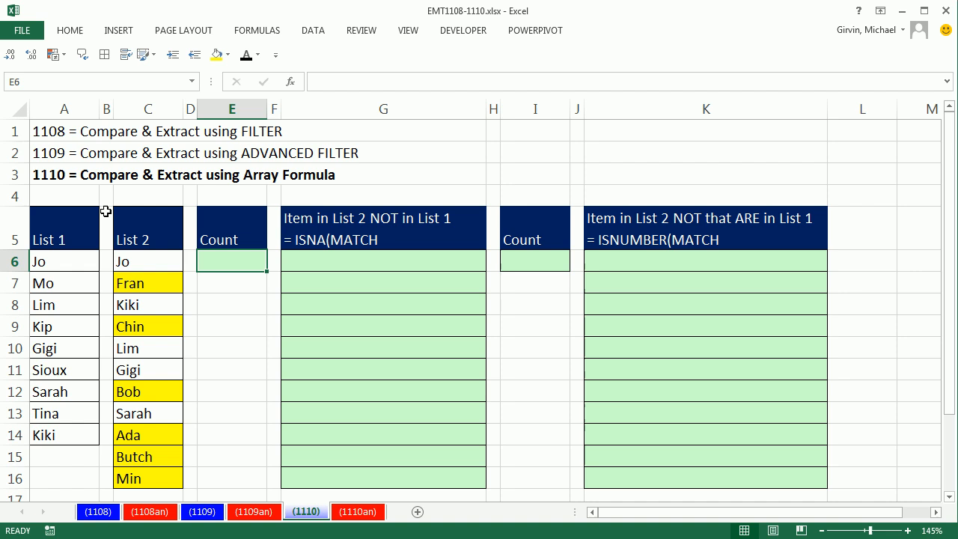
mouse_move(160, 288)
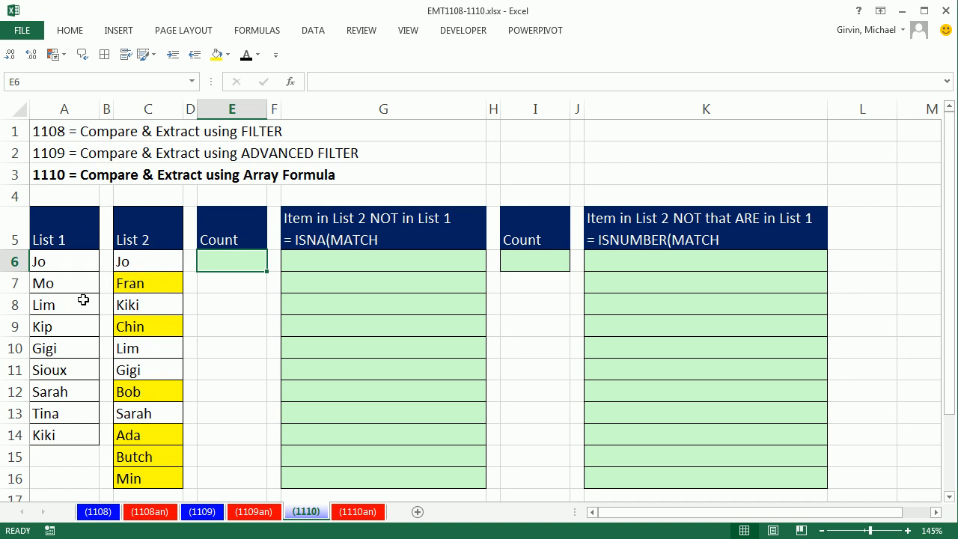
mouse_move(329, 129)
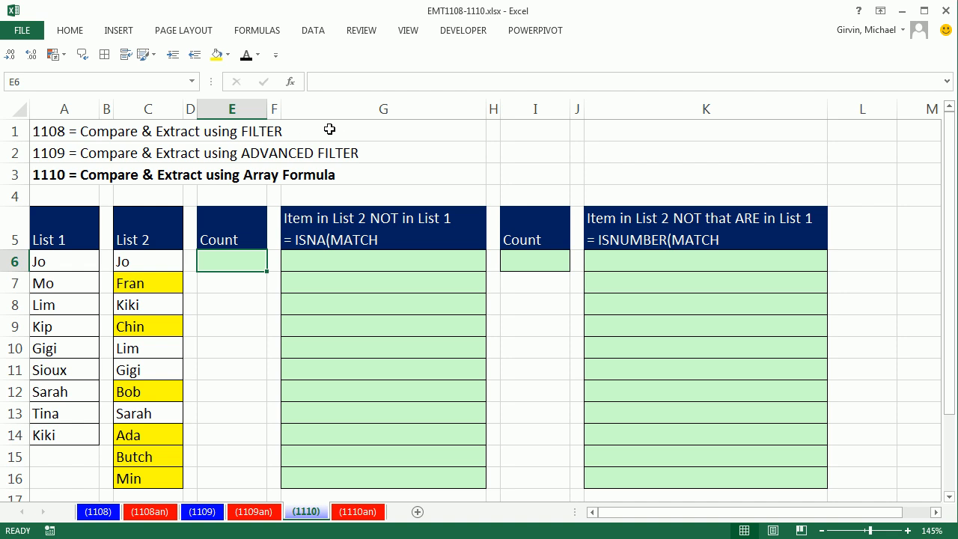
mouse_move(341, 166)
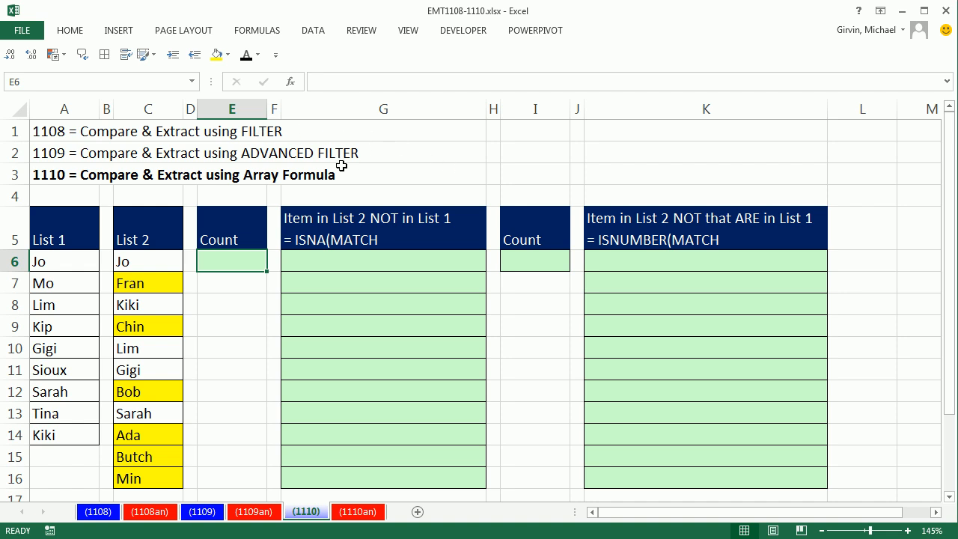
mouse_move(326, 189)
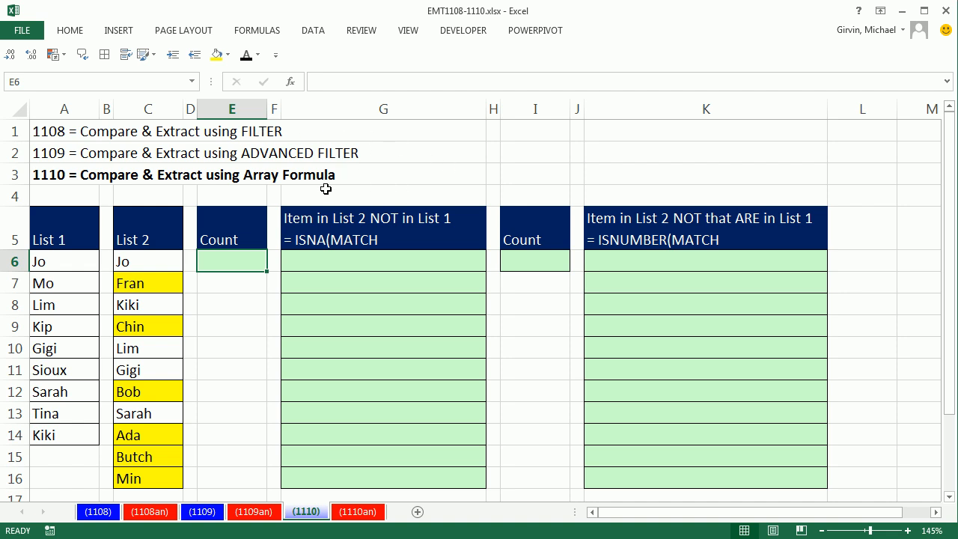
mouse_move(174, 435)
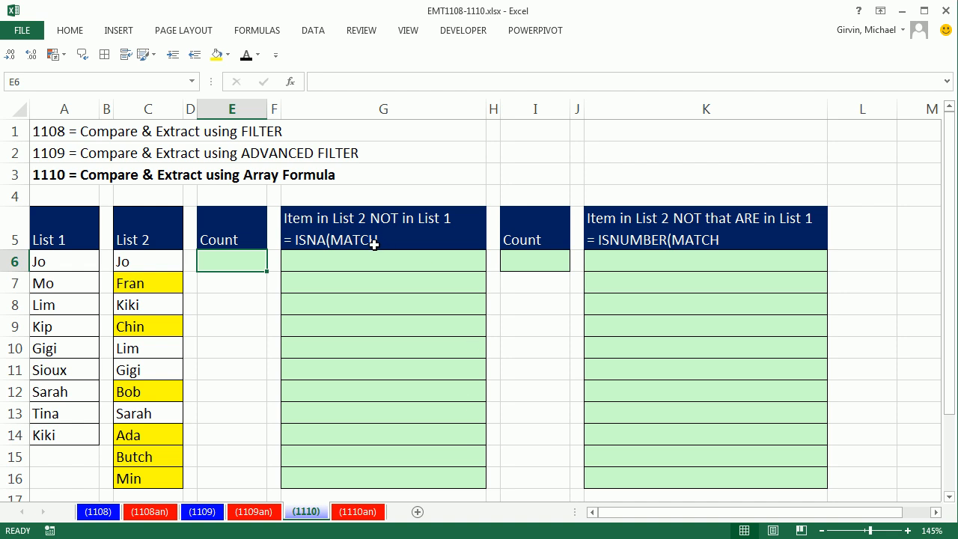
mouse_move(397, 184)
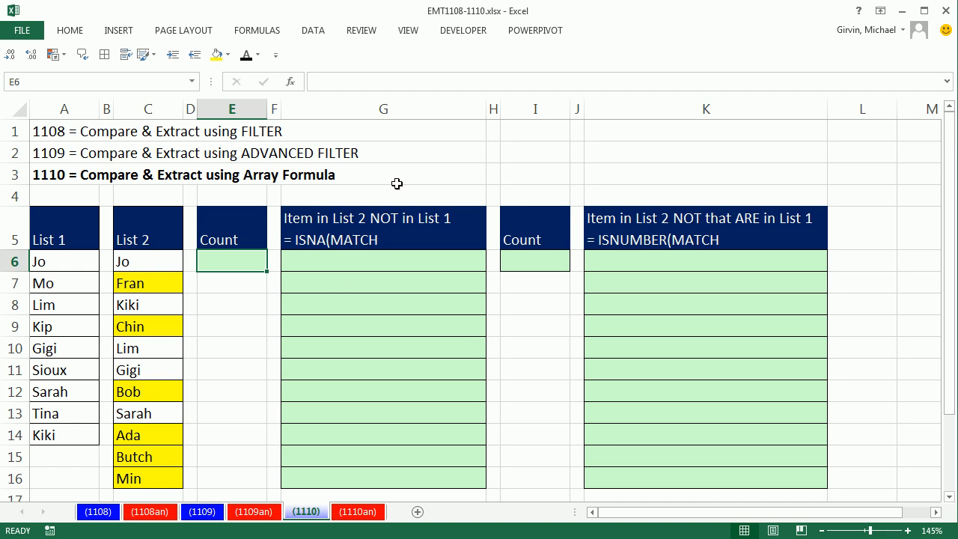
mouse_move(259, 324)
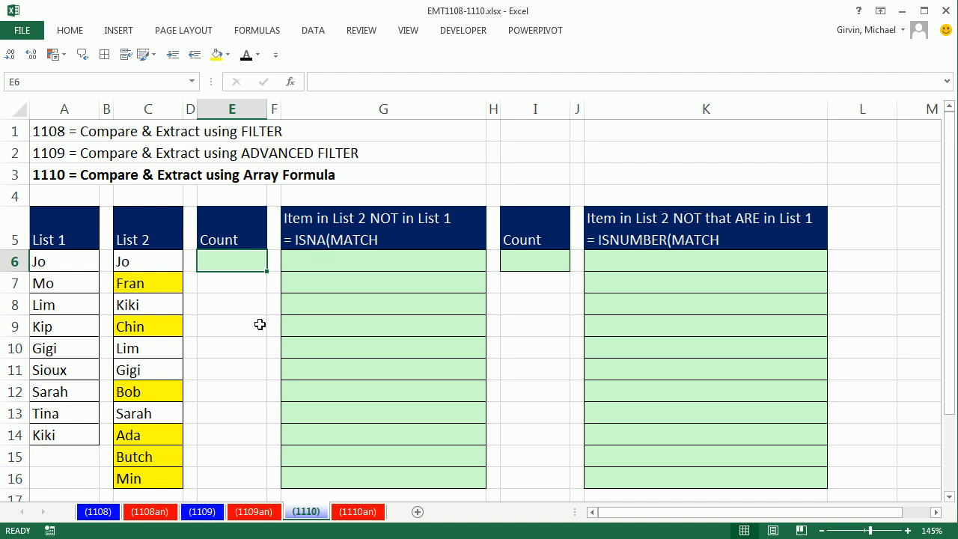
Review the earlier ISNA and ISNUMBER MATCH examples, then start =MATCH( in E6.
click(358, 511)
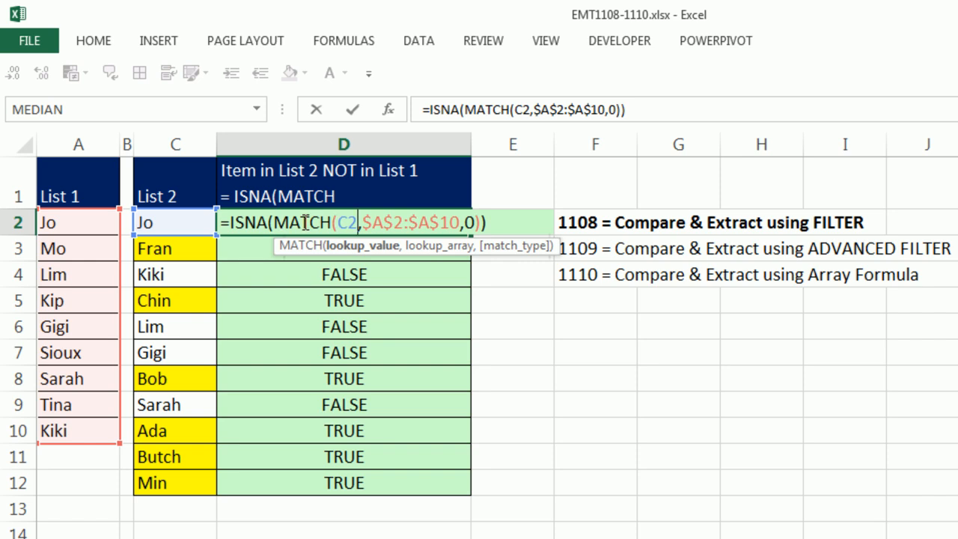
mouse_move(332, 385)
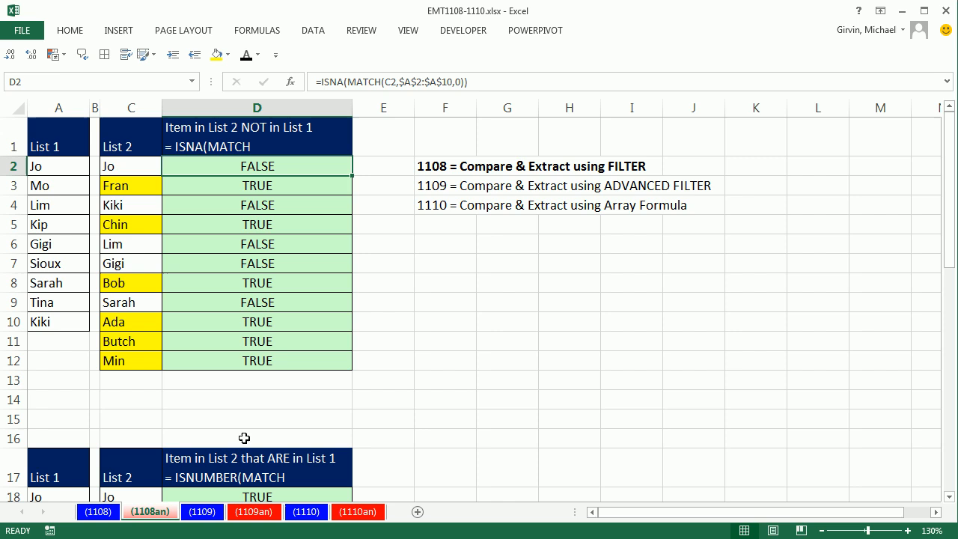
click(254, 511)
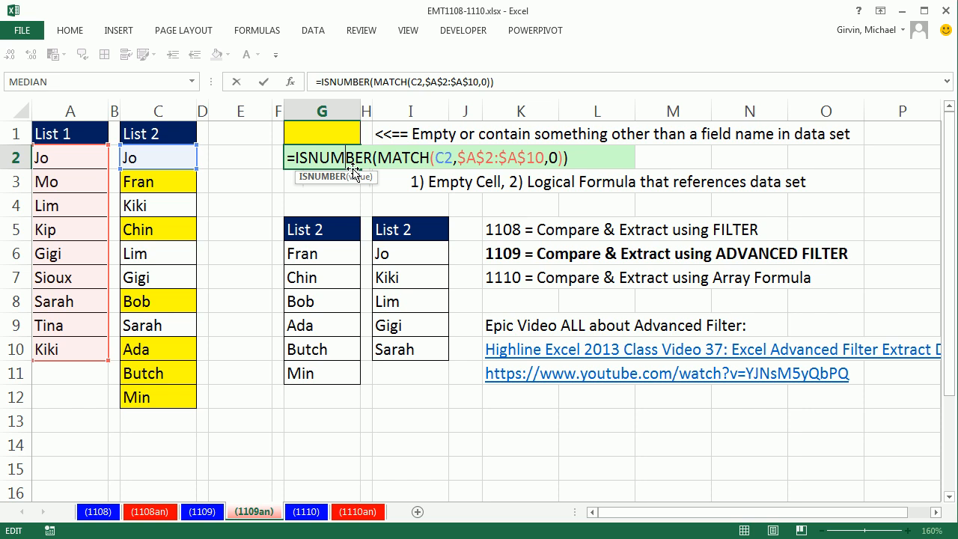
mouse_move(200, 210)
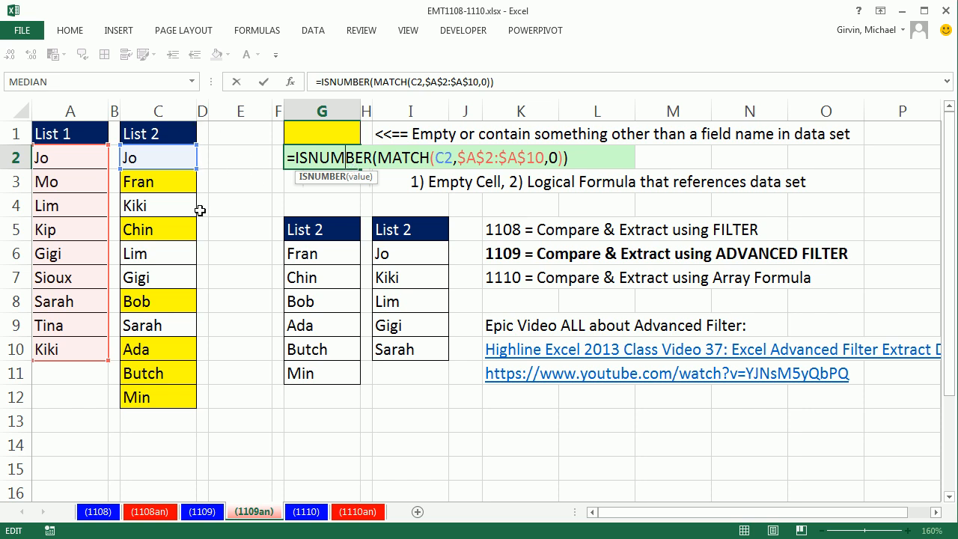
mouse_move(230, 459)
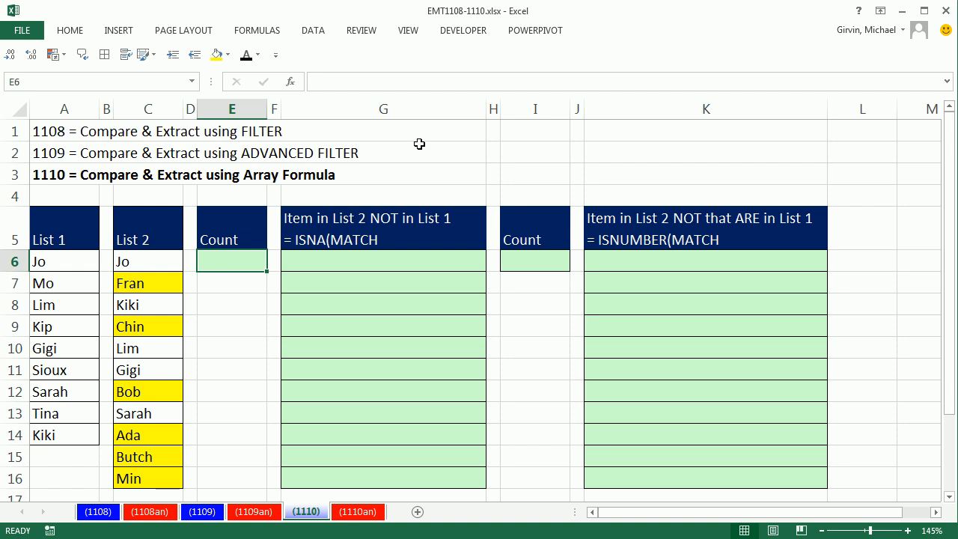
mouse_move(247, 375)
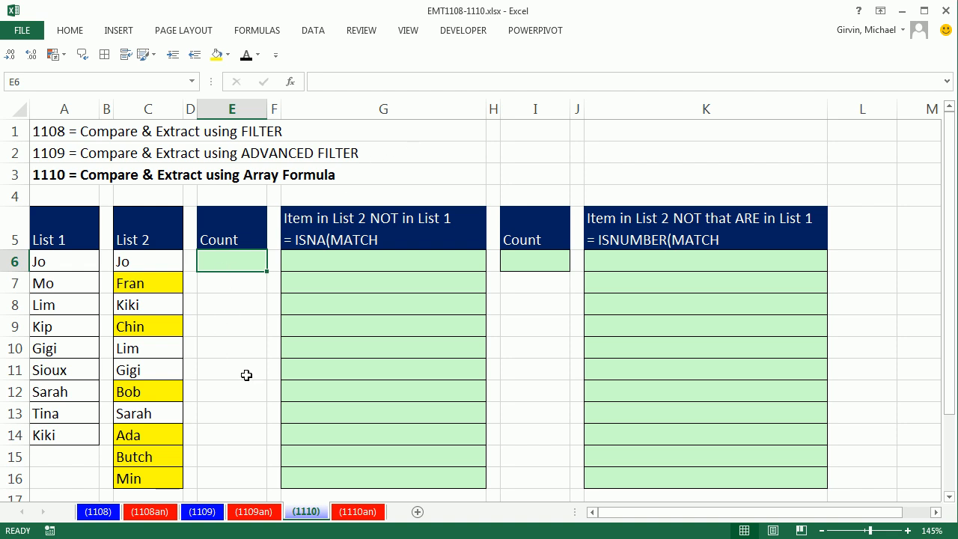
text(=)
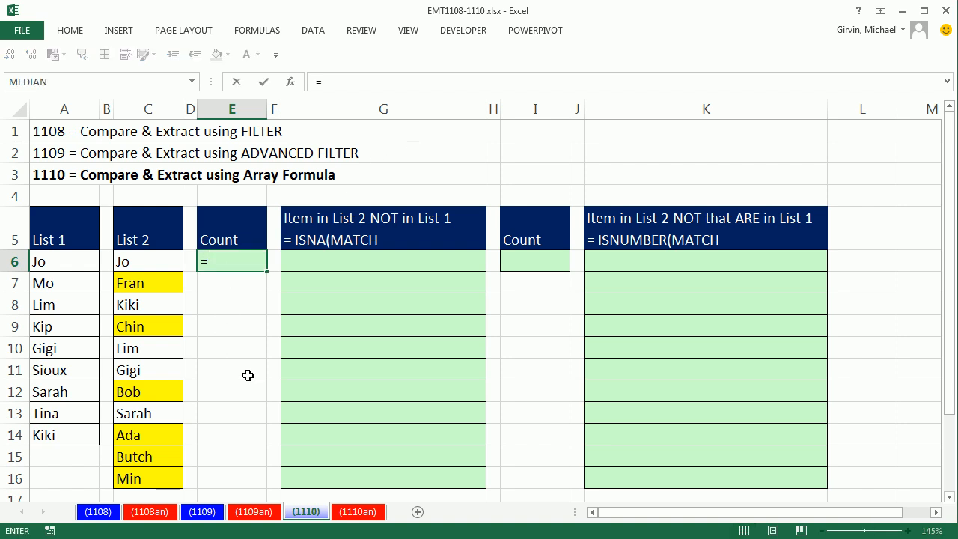
text(mat)
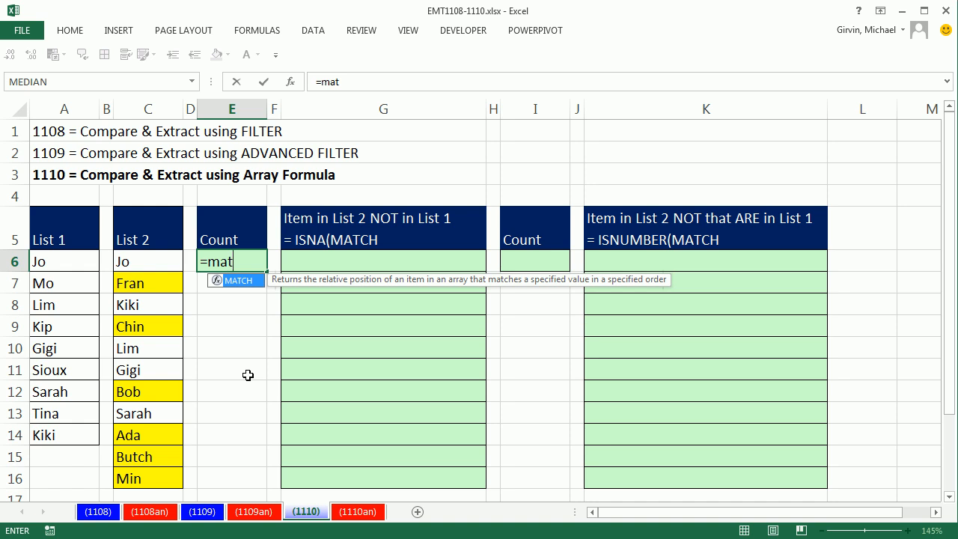
text(MATCH()
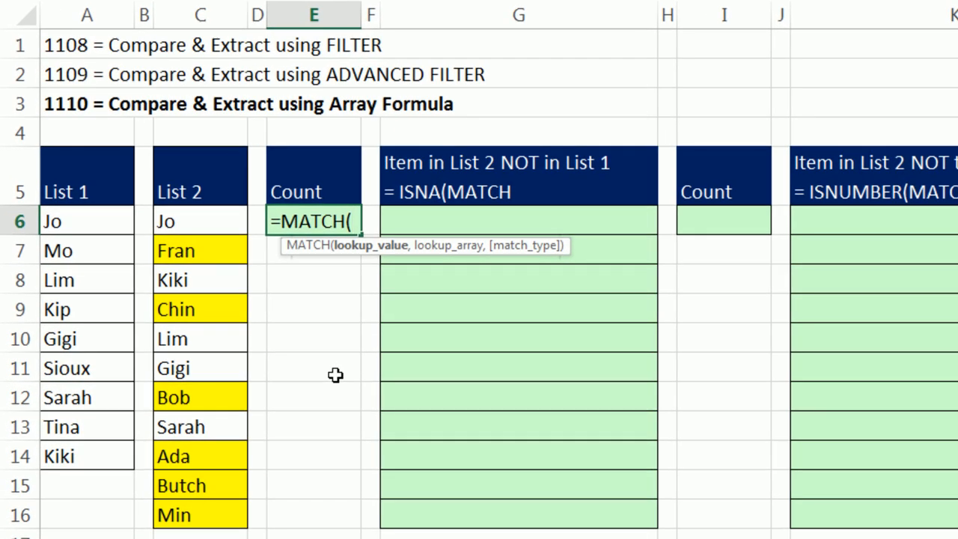
mouse_move(303, 299)
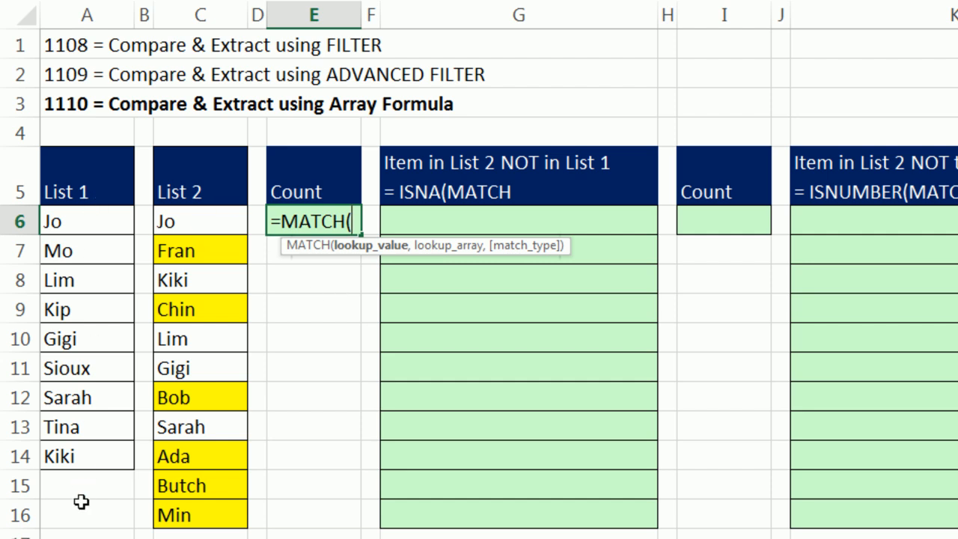
mouse_move(370, 254)
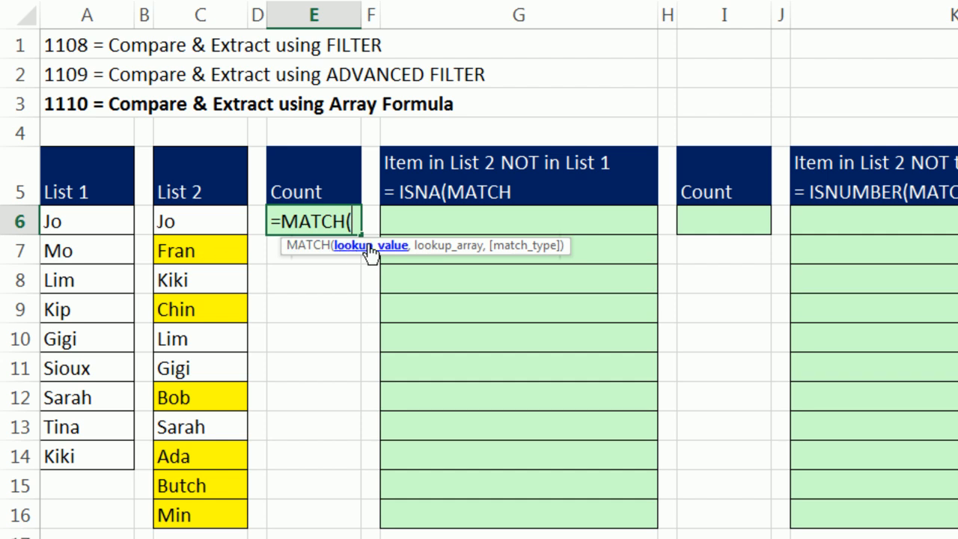
Use Jo in C6 as the lookup value and List 1 (A6:A14) as the range.
click(199, 221)
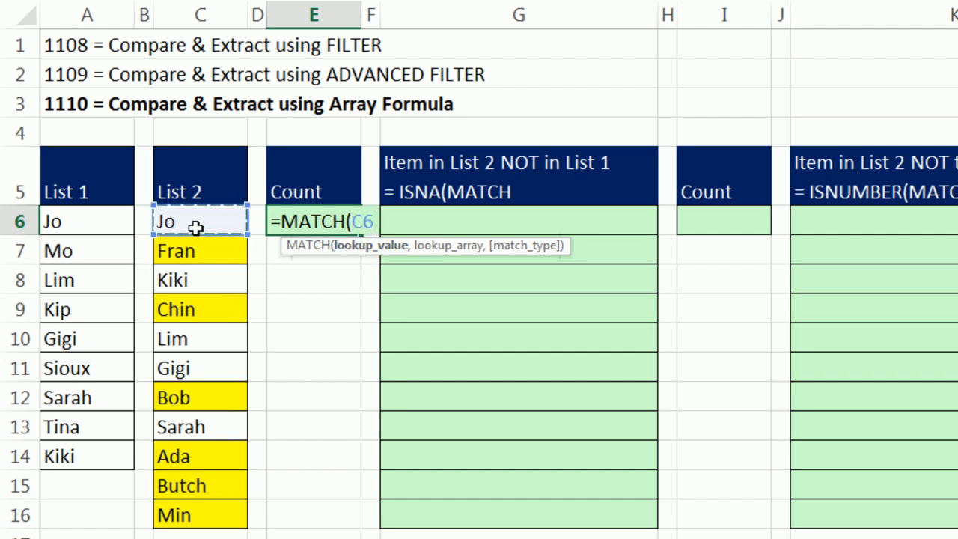
text(,)
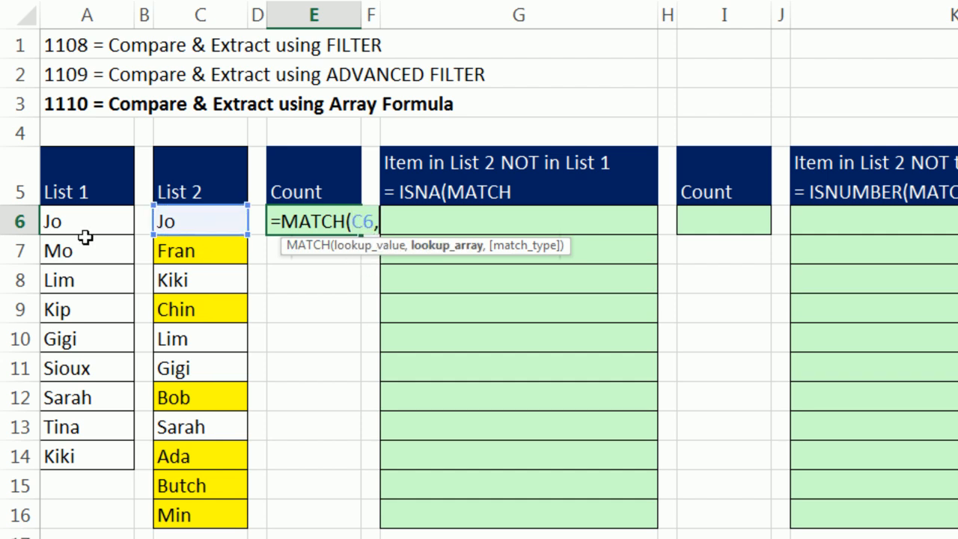
drag(87, 221, 87, 455)
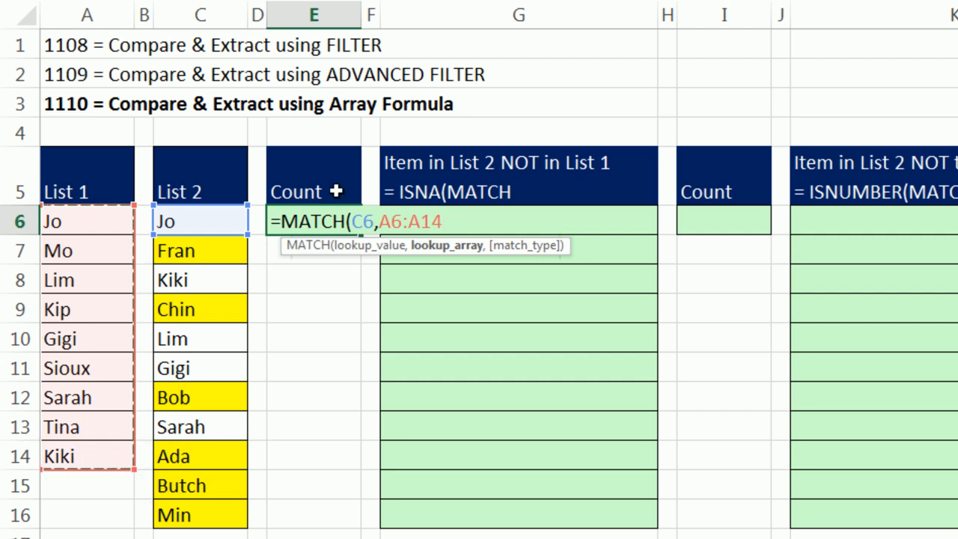
mouse_move(363, 275)
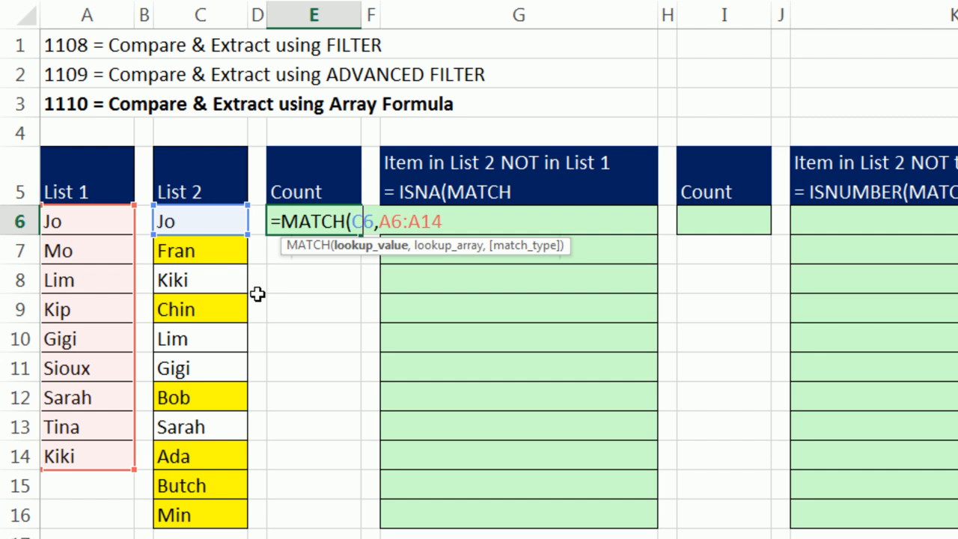
mouse_move(78, 230)
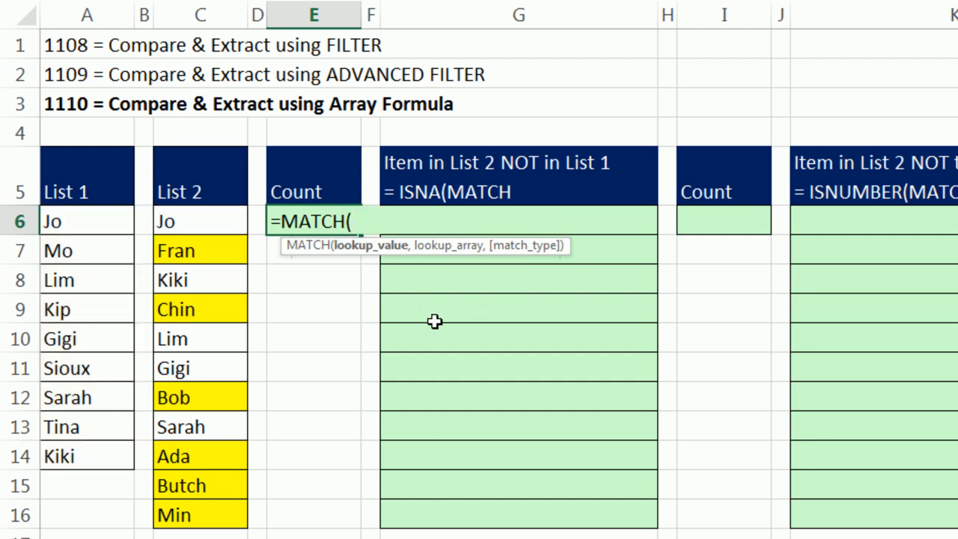
mouse_move(372, 255)
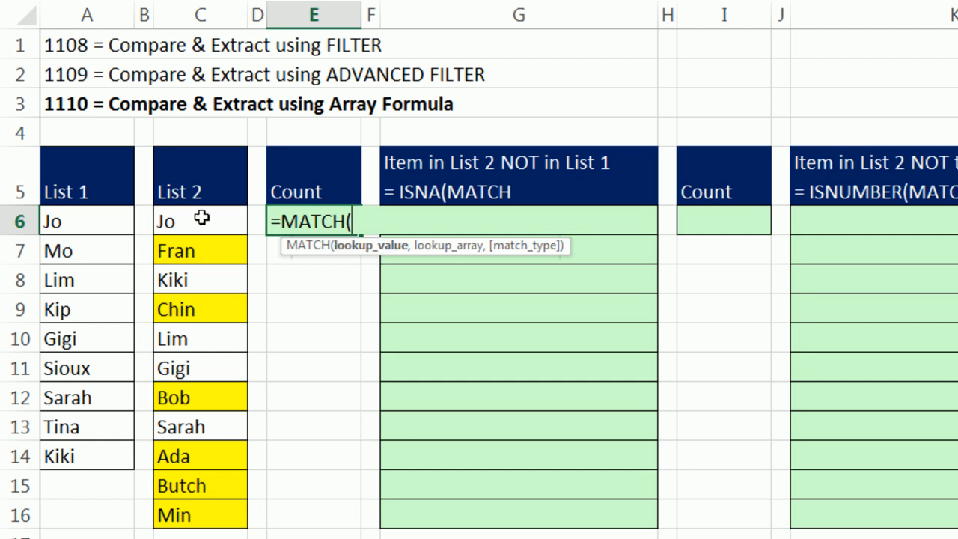
Make the MATCH look up absolute $C$6:$C$16 within List 1 with exact match 0.
drag(200, 220, 200, 397)
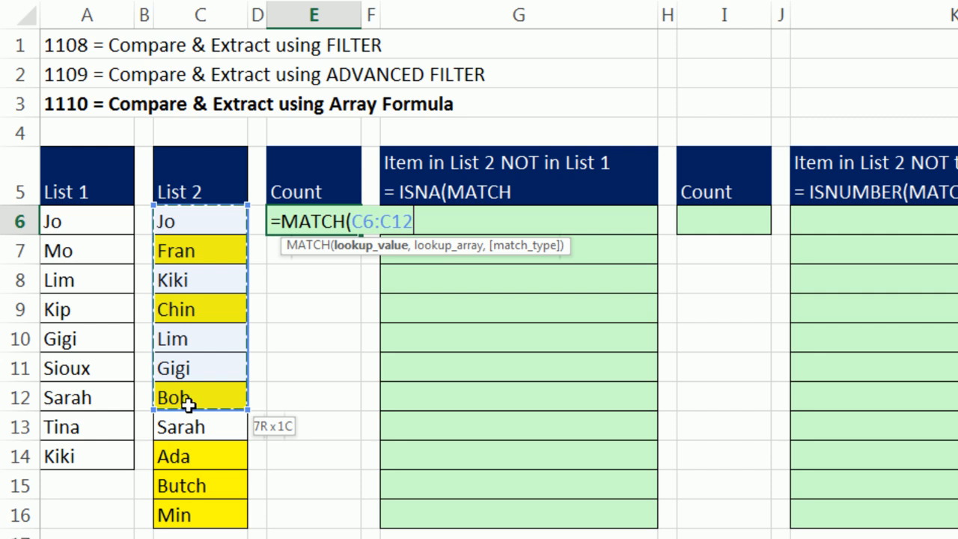
drag(187, 396, 187, 515)
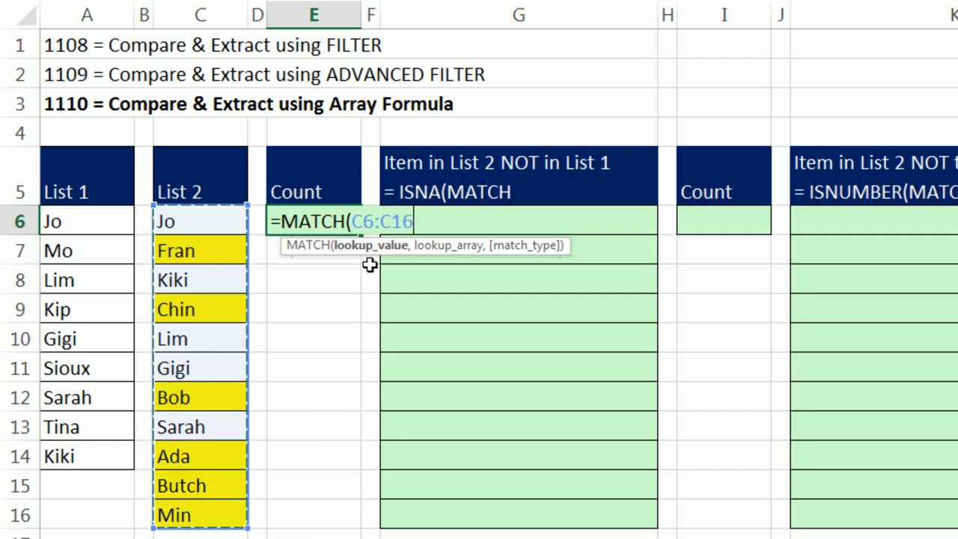
mouse_move(367, 321)
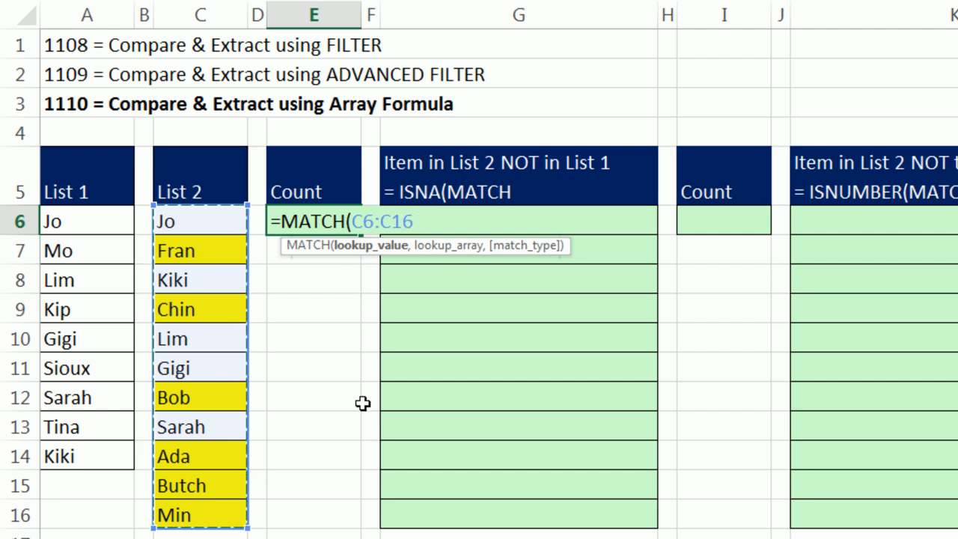
mouse_move(217, 230)
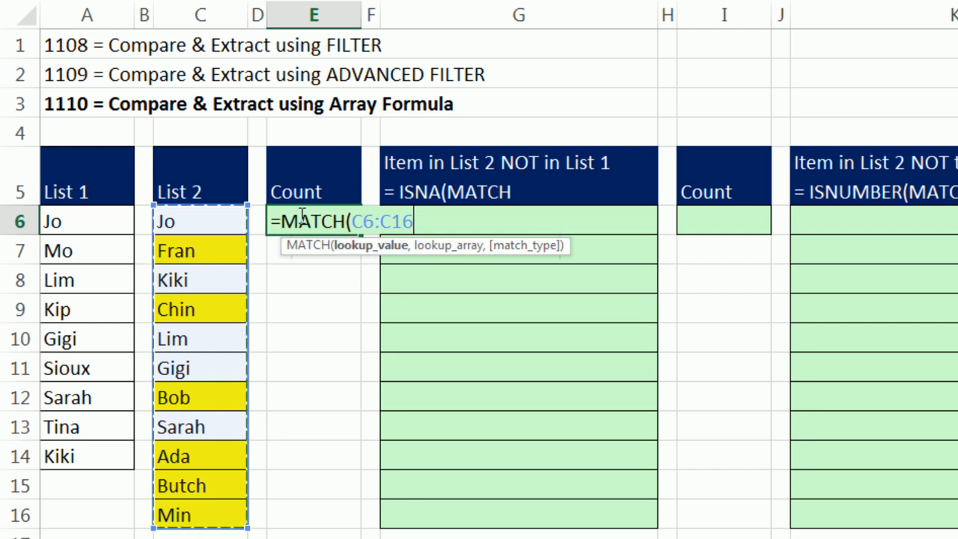
mouse_move(380, 114)
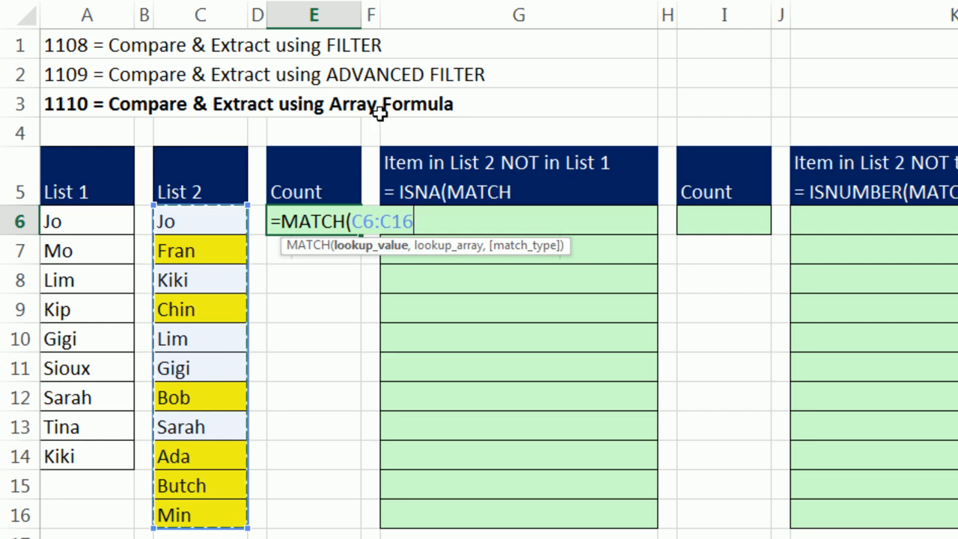
mouse_move(371, 258)
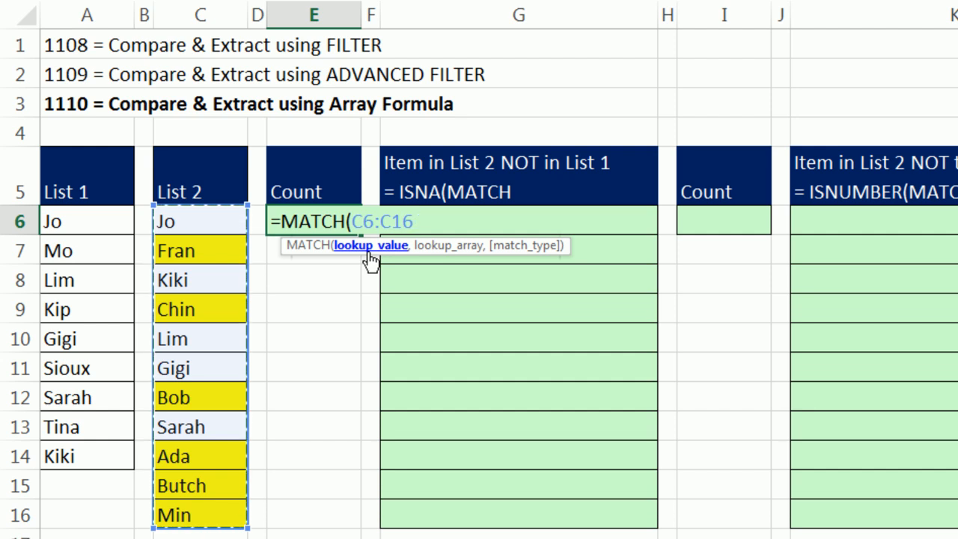
key(f4)
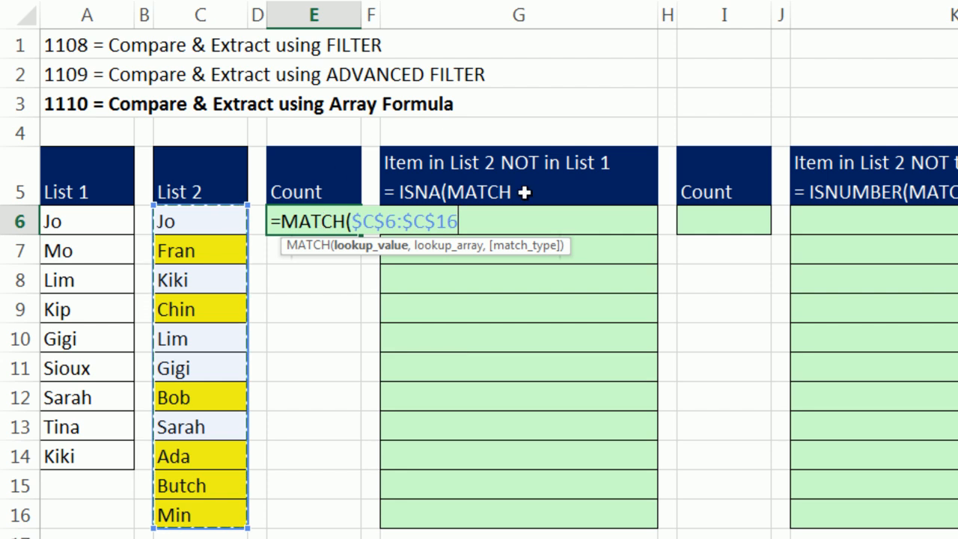
mouse_move(576, 361)
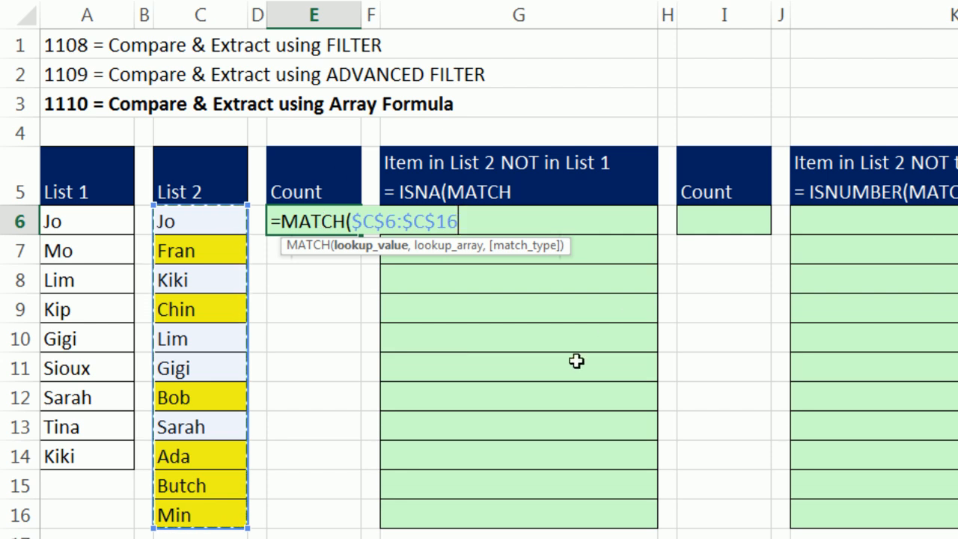
text(,$A$6:$A$14,)
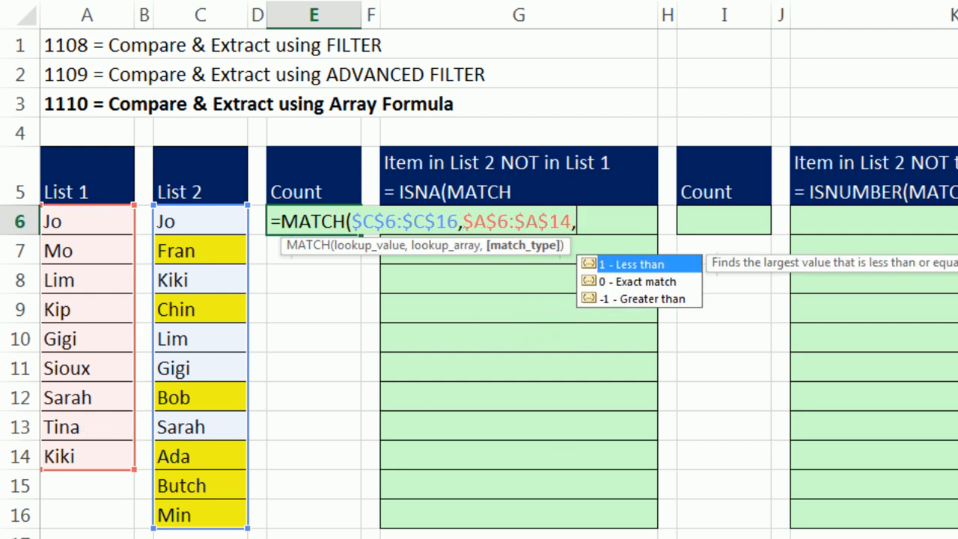
text(0))
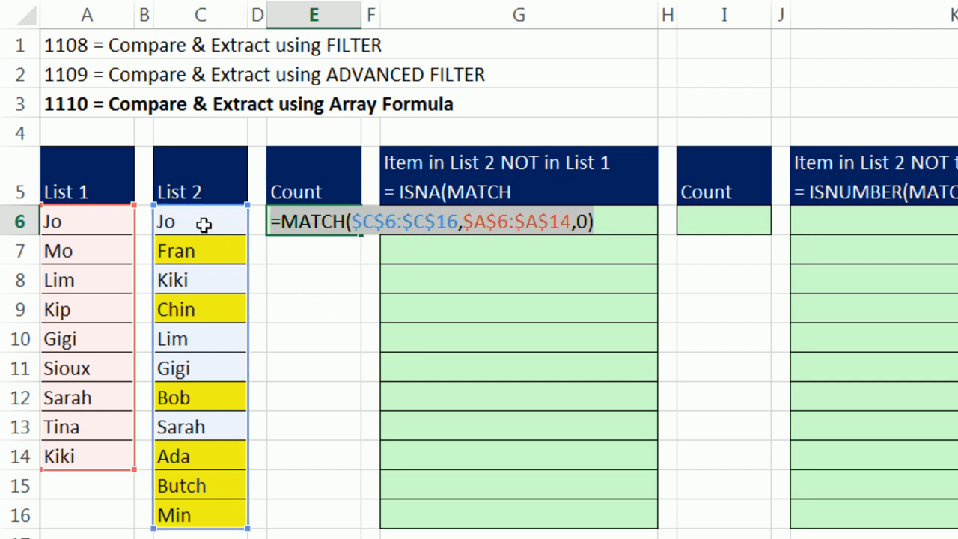
mouse_move(198, 251)
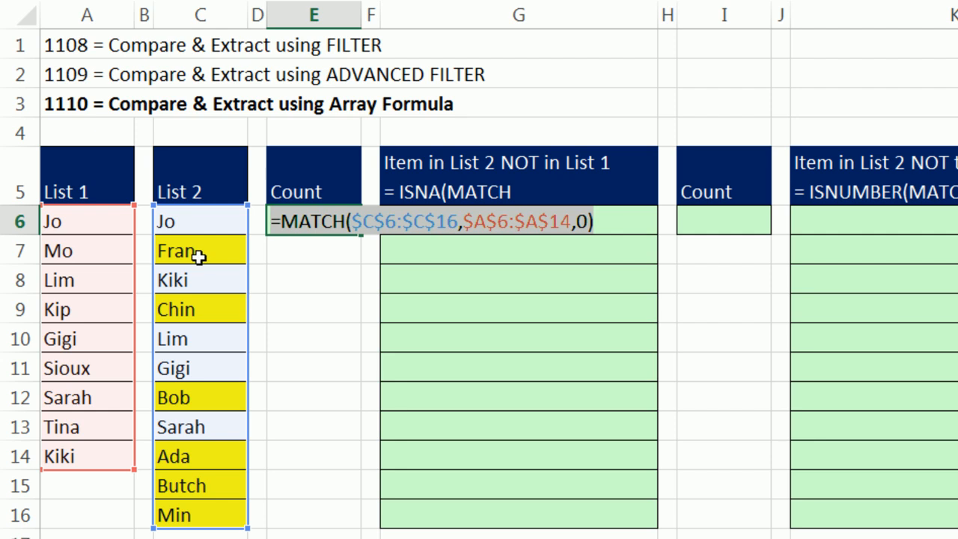
mouse_move(86, 222)
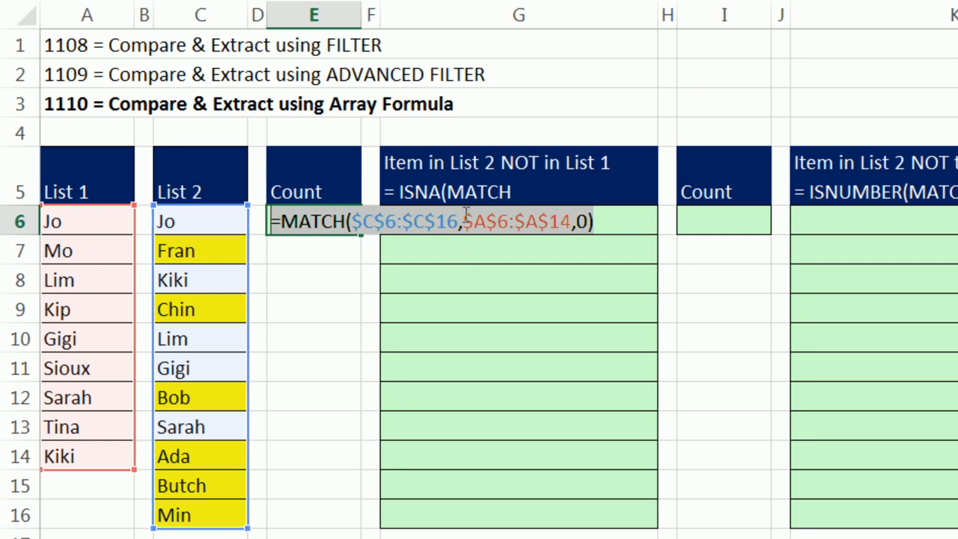
key(F9)
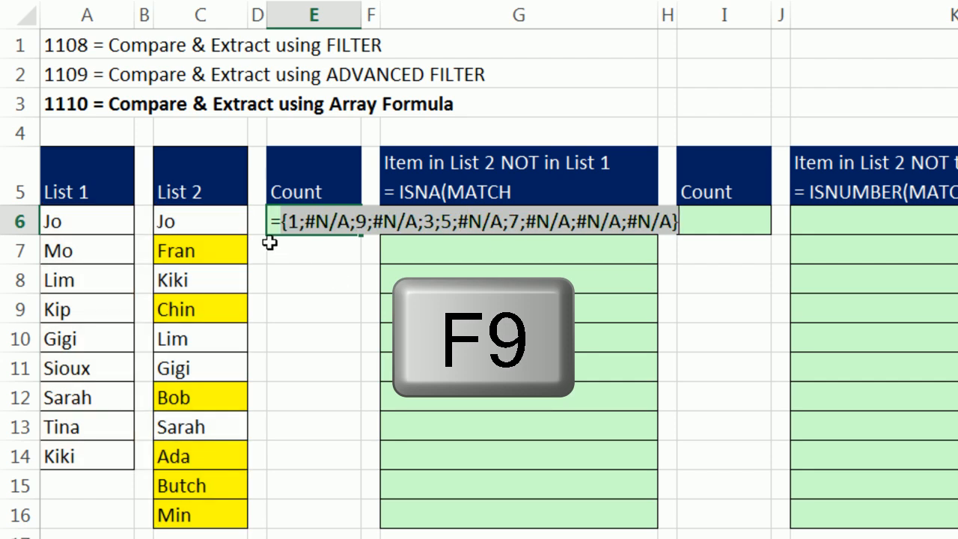
key(F9)
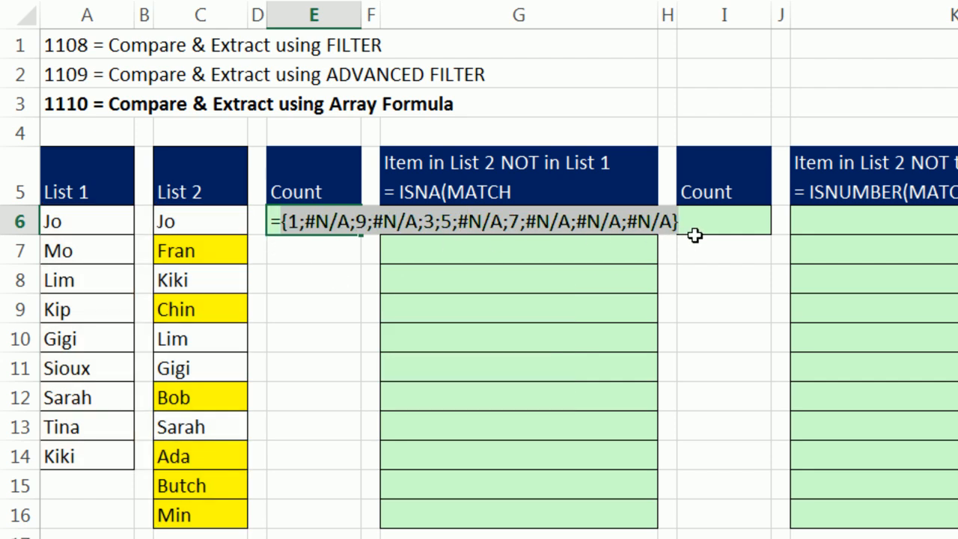
mouse_move(253, 259)
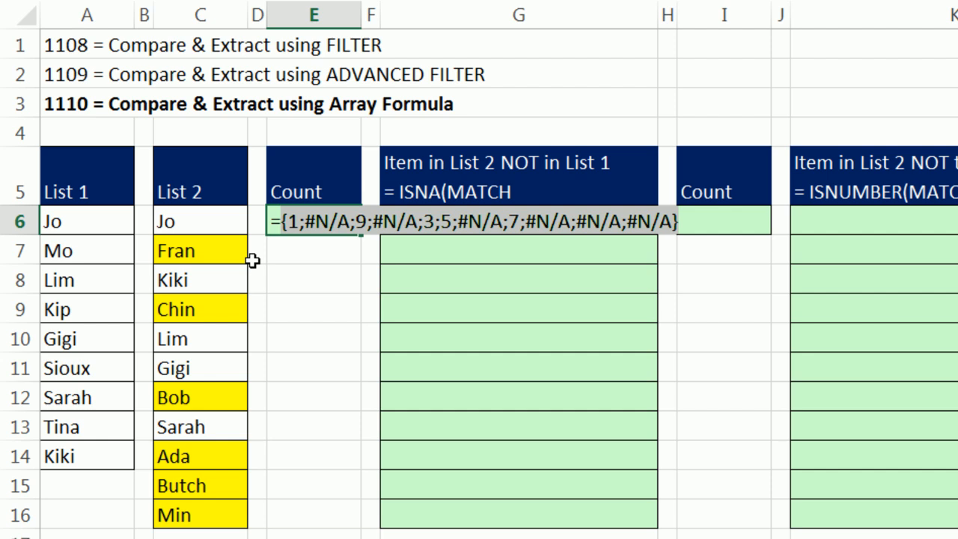
mouse_move(414, 397)
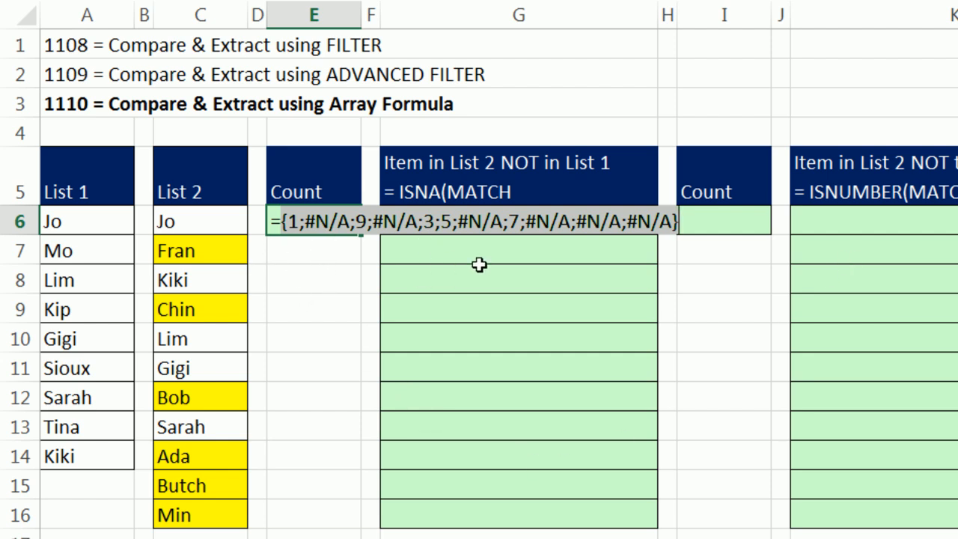
mouse_move(538, 236)
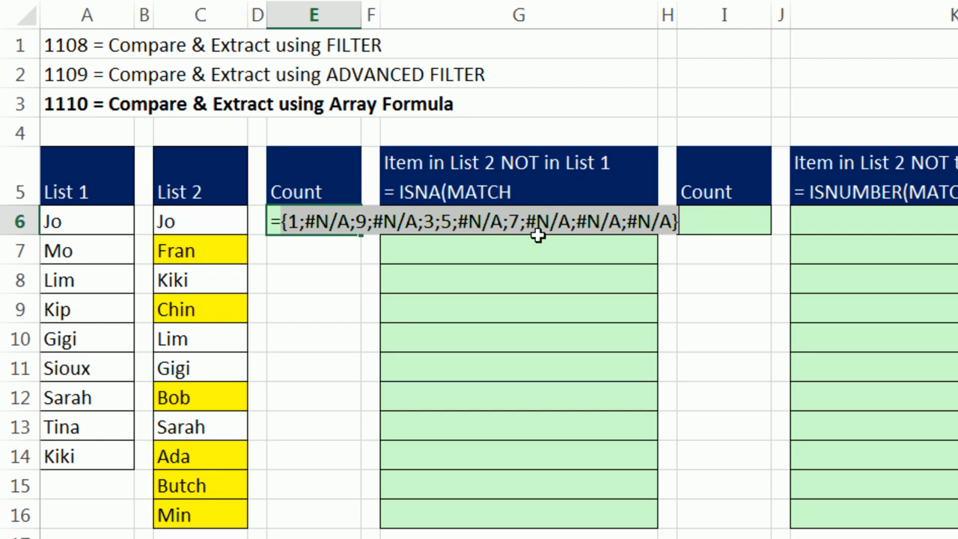
mouse_move(388, 233)
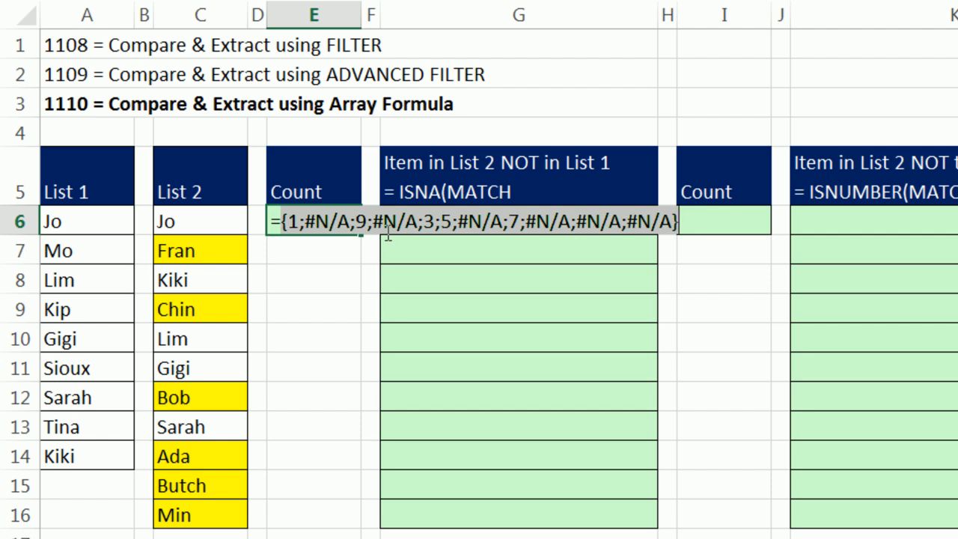
mouse_move(309, 63)
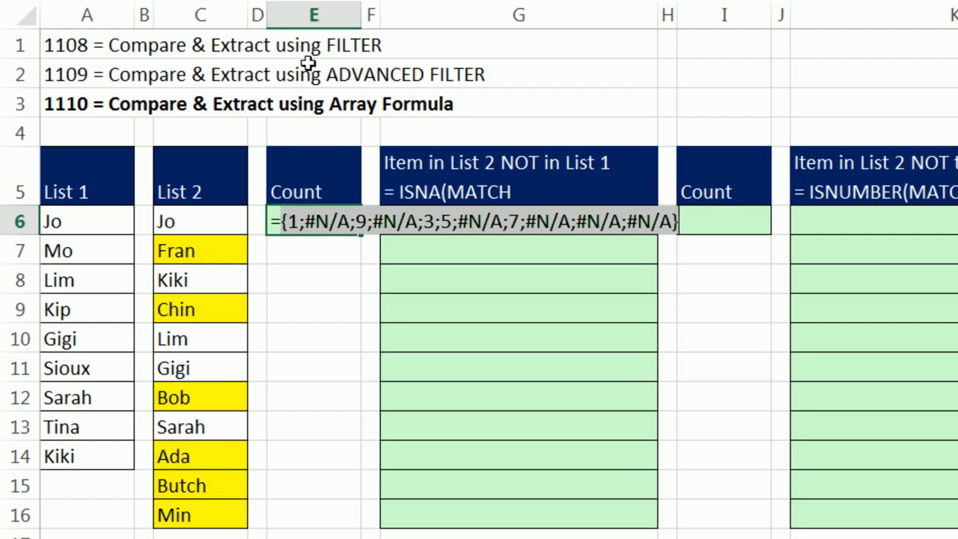
key(ctrl+z)
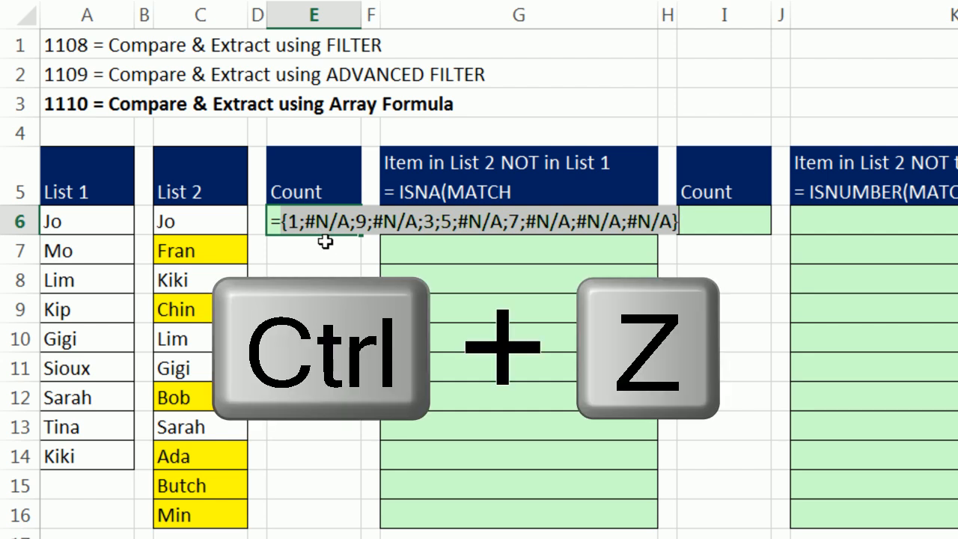
key(ctrl+z)
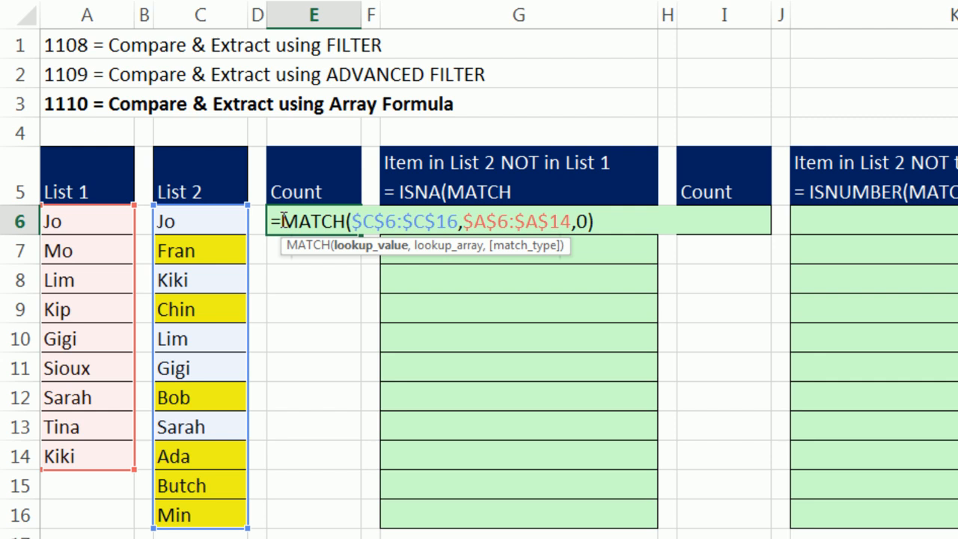
Wrap MATCH in --ISNA(), previewing the TRUE/FALSE and 1/0 arrays with F9.
text(isn)
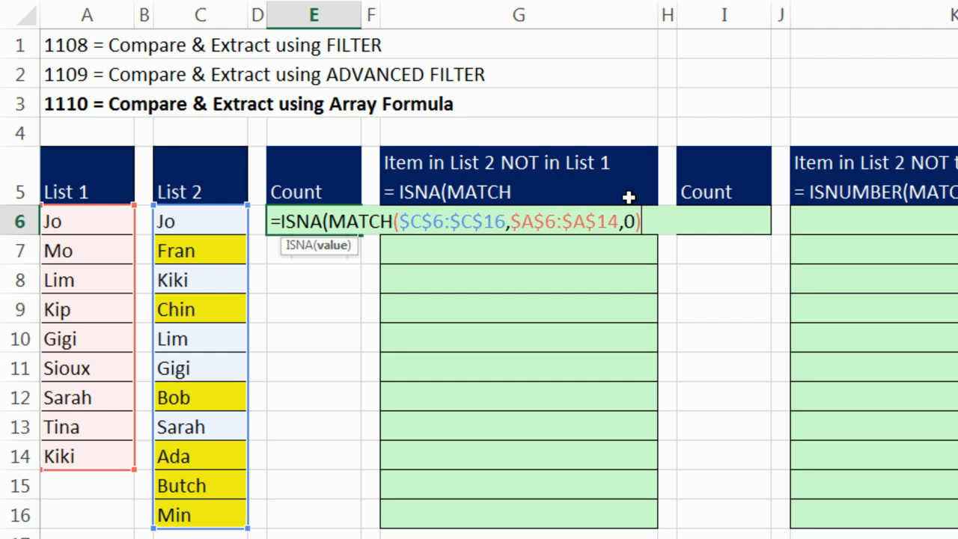
text())
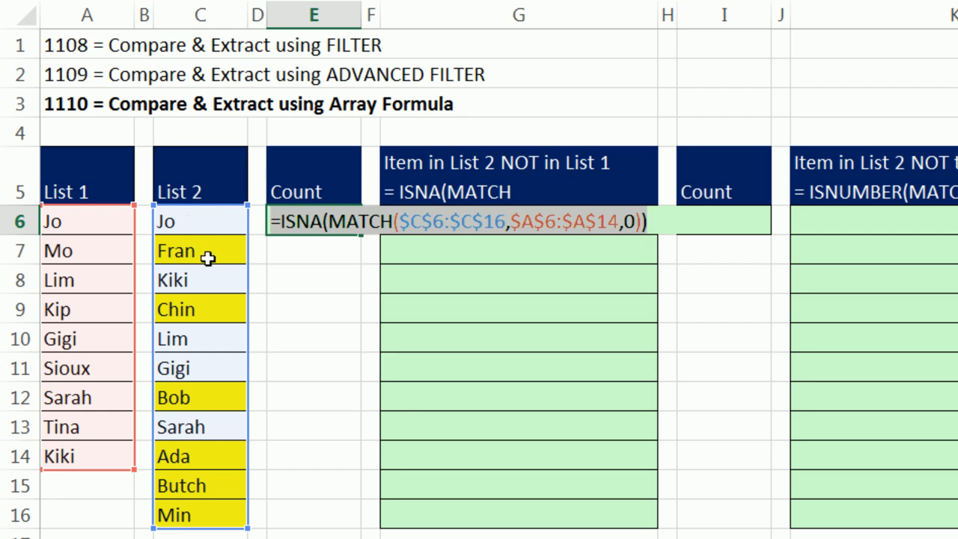
key(f9)
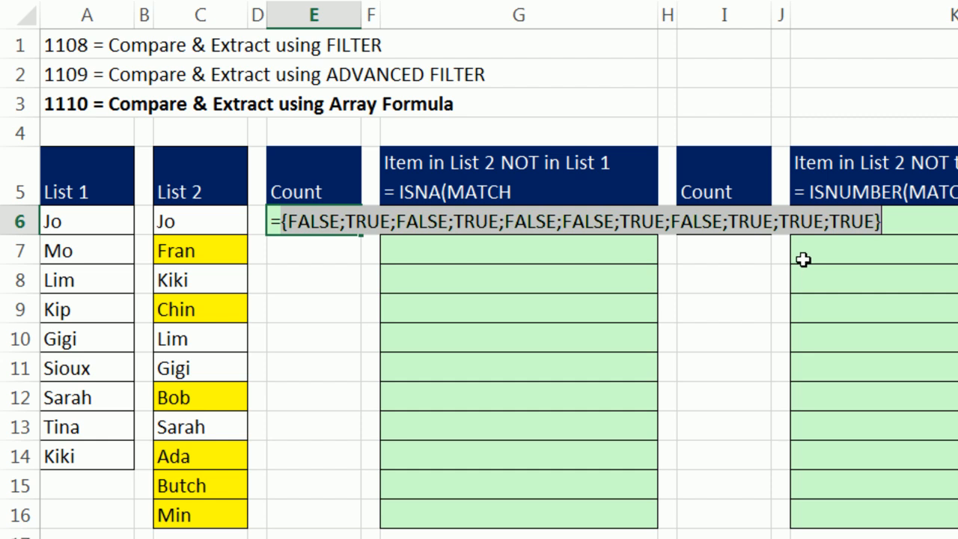
key(ctrl+z)
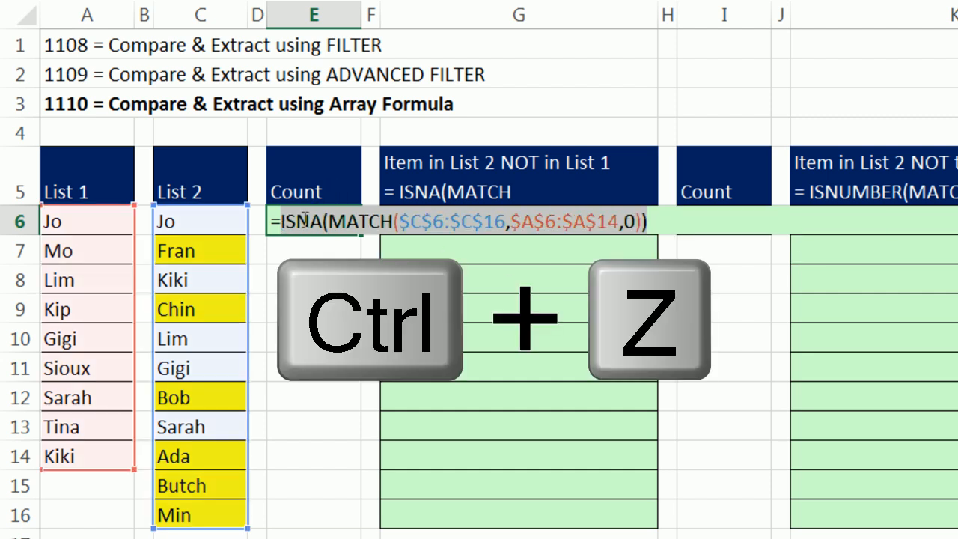
key(ctrl+z)
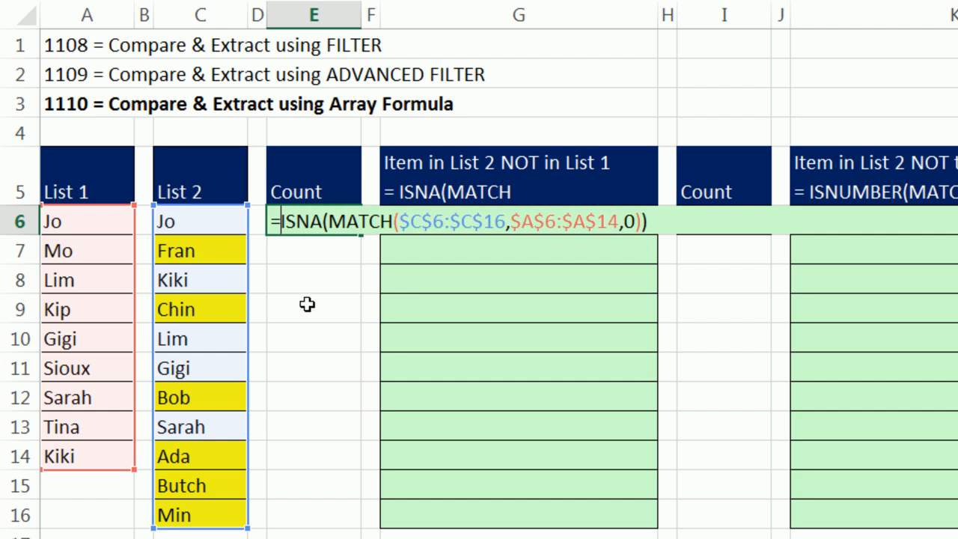
mouse_move(311, 299)
text(--)
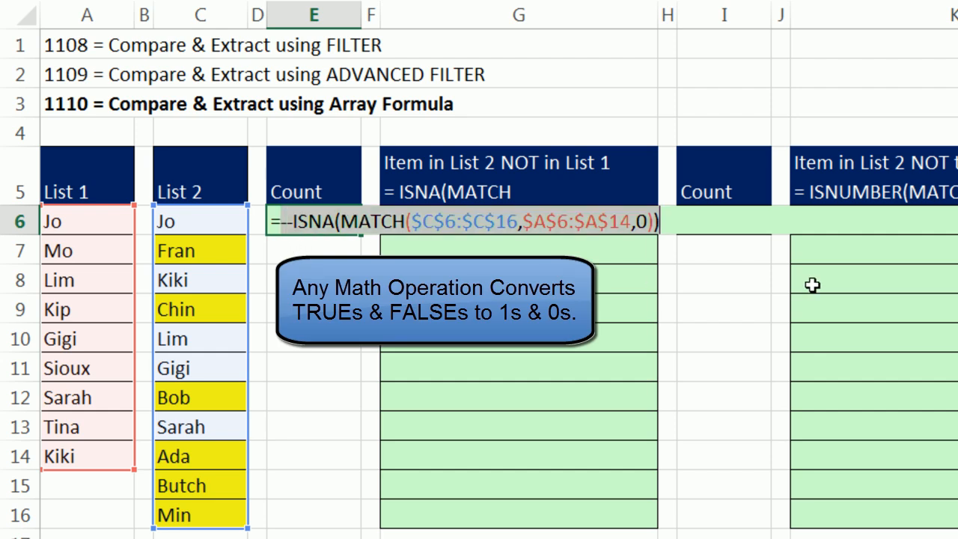
key(f9)
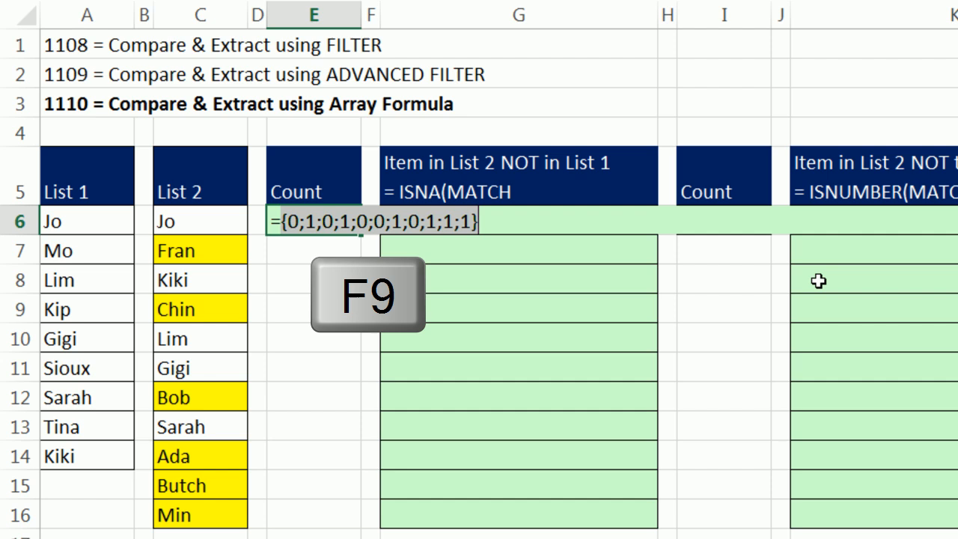
key(F9)
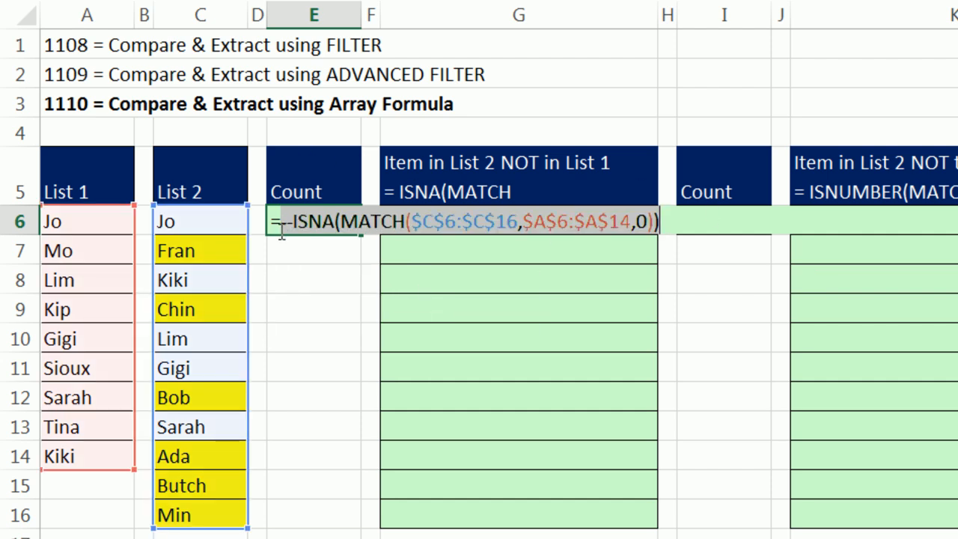
Turn the formula into SUMPRODUCT(--ISNA(MATCH(...))) and enter it, returning 6.
text(su)
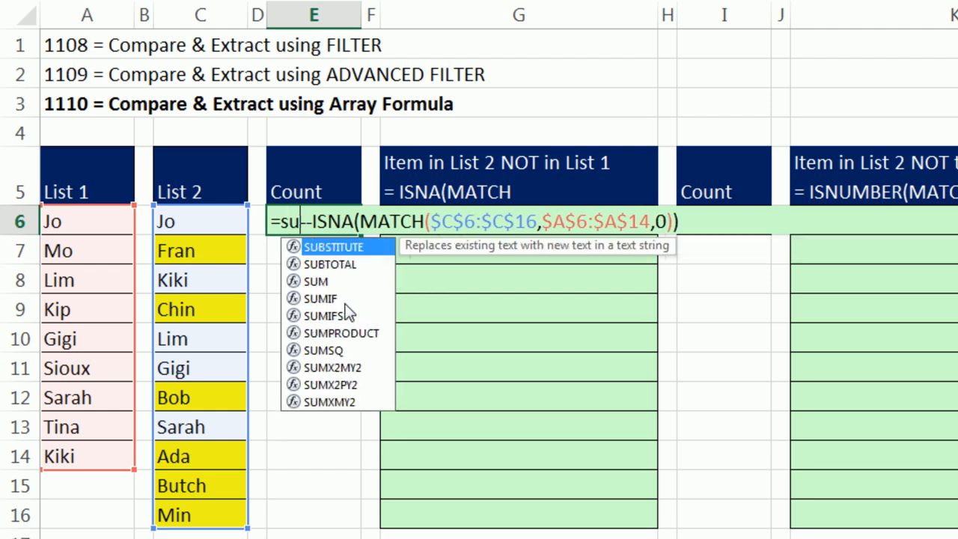
text(m)
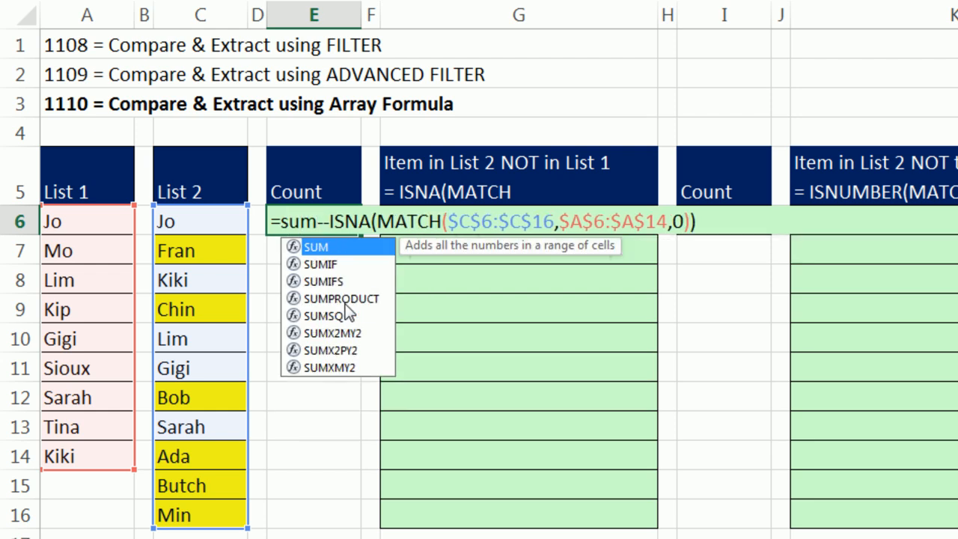
mouse_move(449, 437)
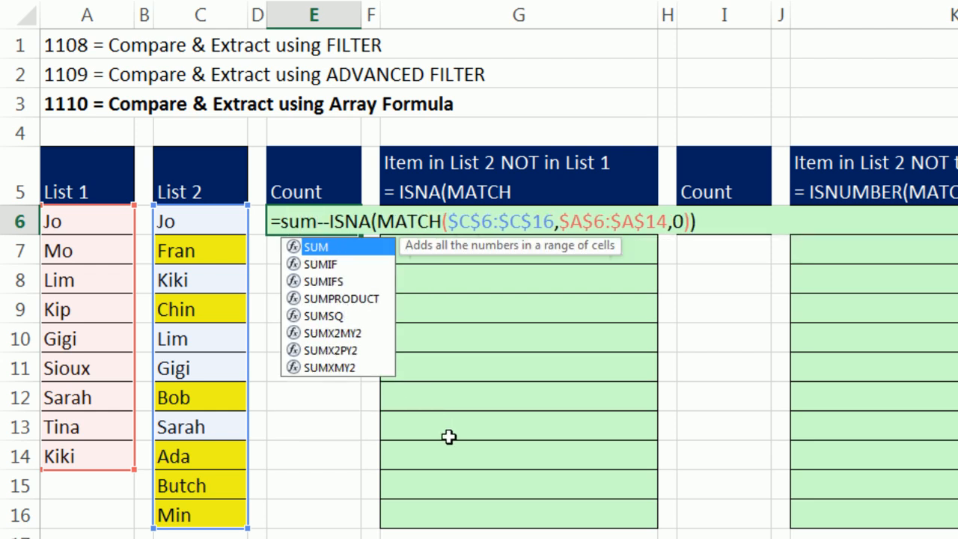
text(p)
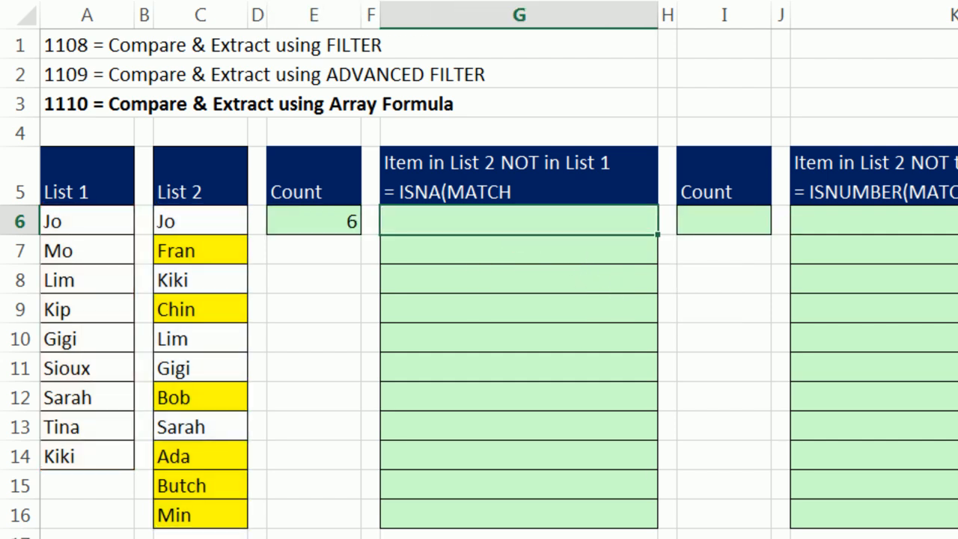
Start =INDEX( in G6 with the absolute List 2 range $C$6:$C$16.
text(=INDEX(C6:C13)
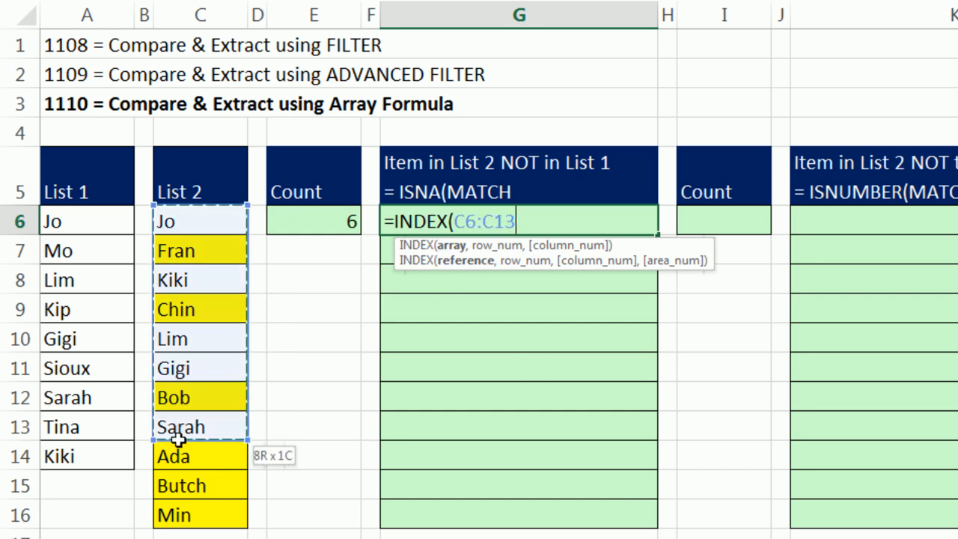
drag(179, 427, 180, 514)
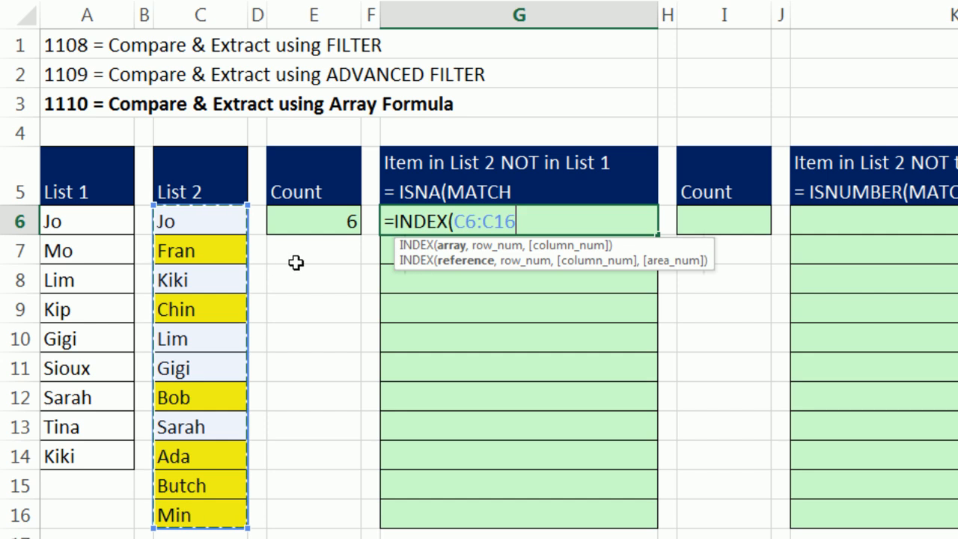
mouse_move(330, 459)
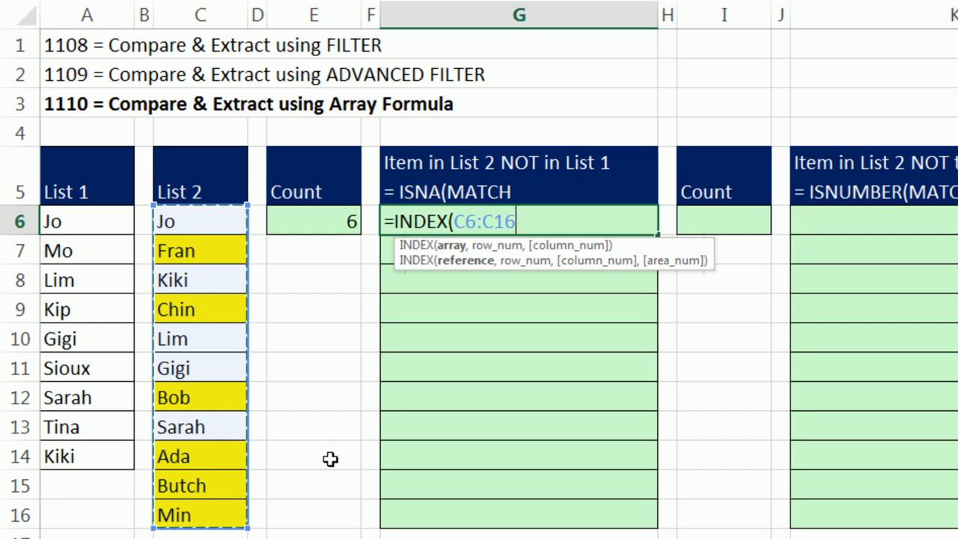
key(f4)
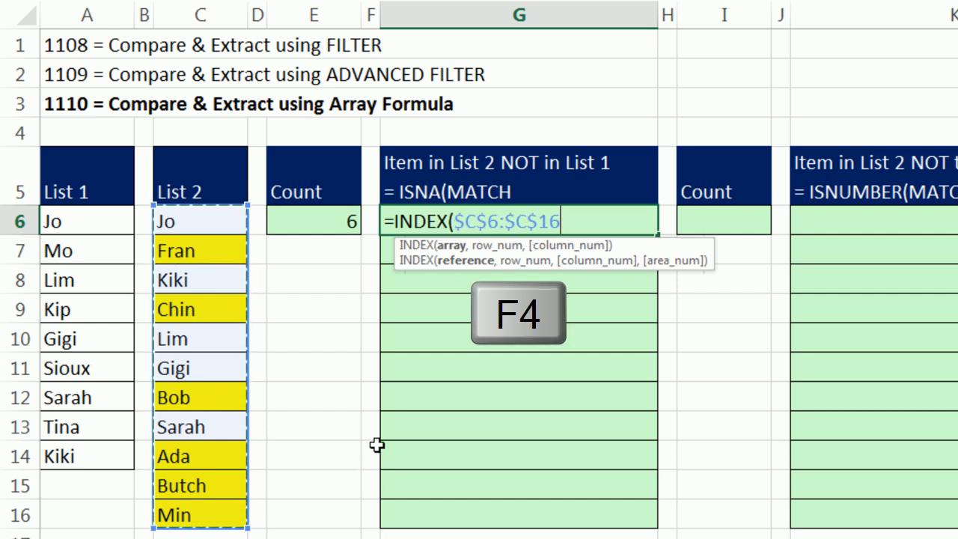
key(f4)
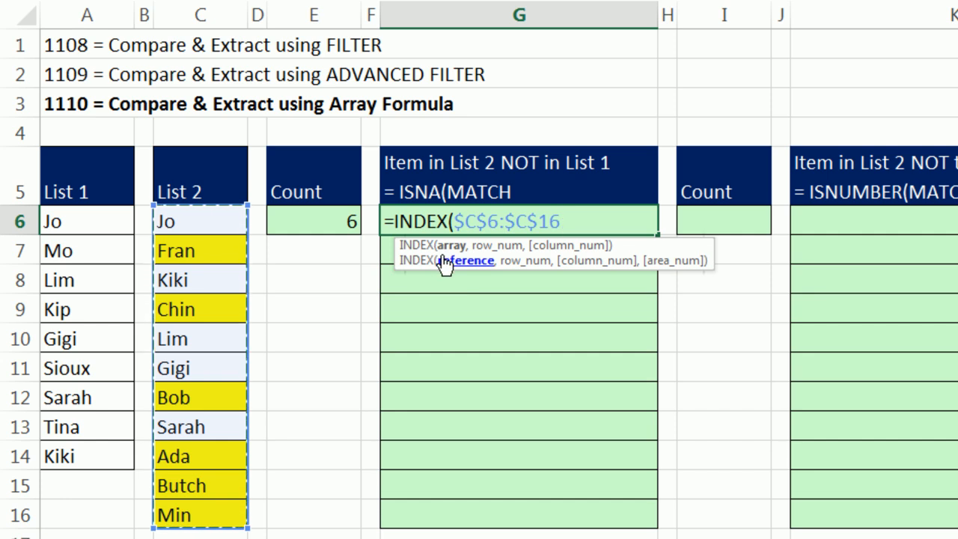
text(,)
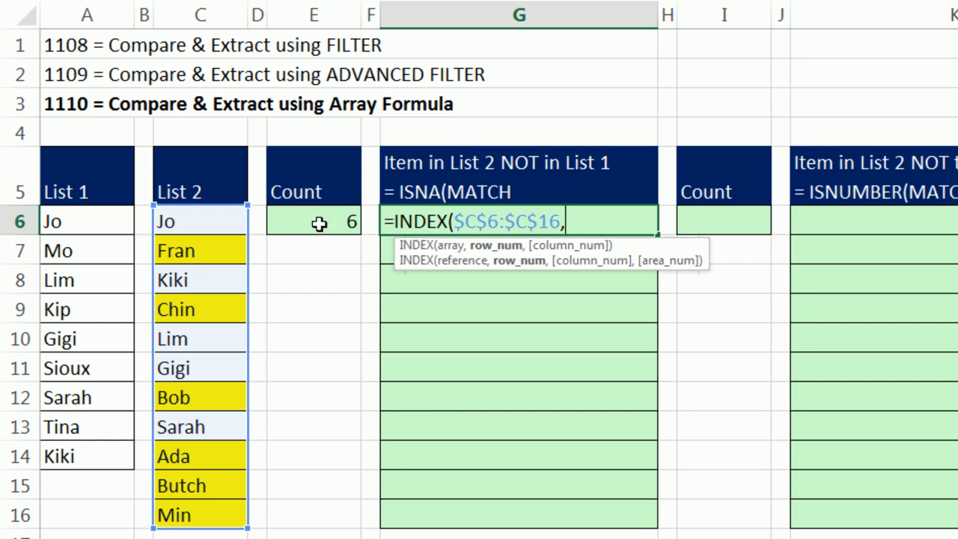
mouse_move(234, 250)
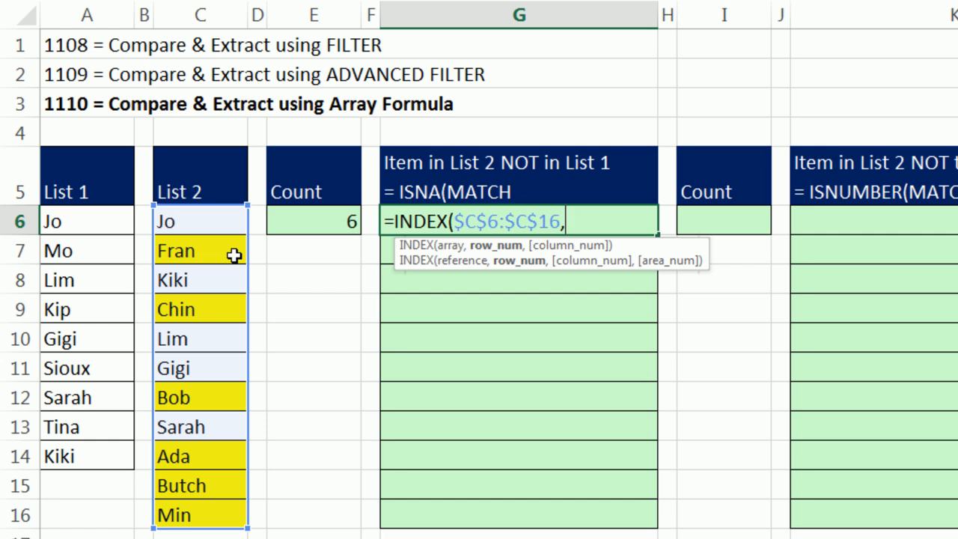
mouse_move(288, 386)
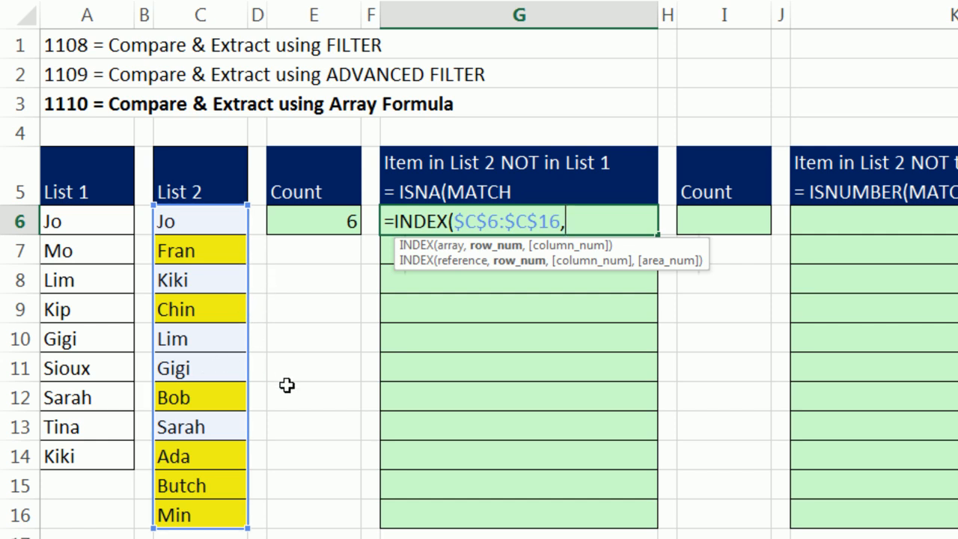
mouse_move(224, 511)
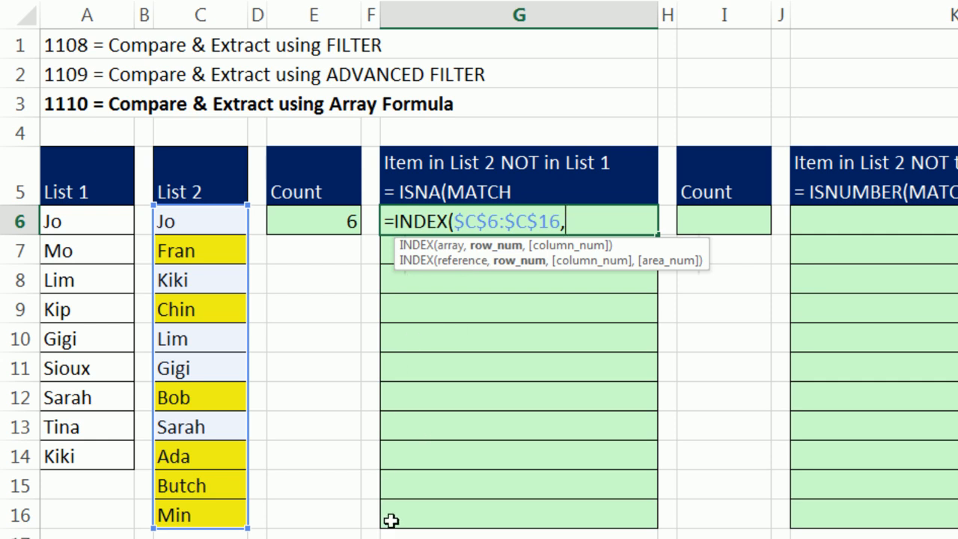
Add AGGREGATE(15,6, to ignore error values and begin typing ROW.
text(s)
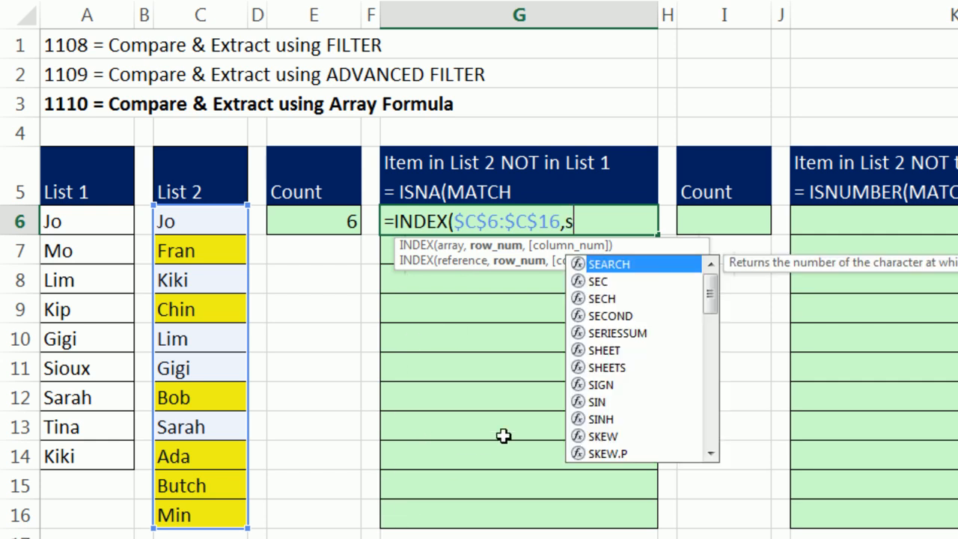
text(m)
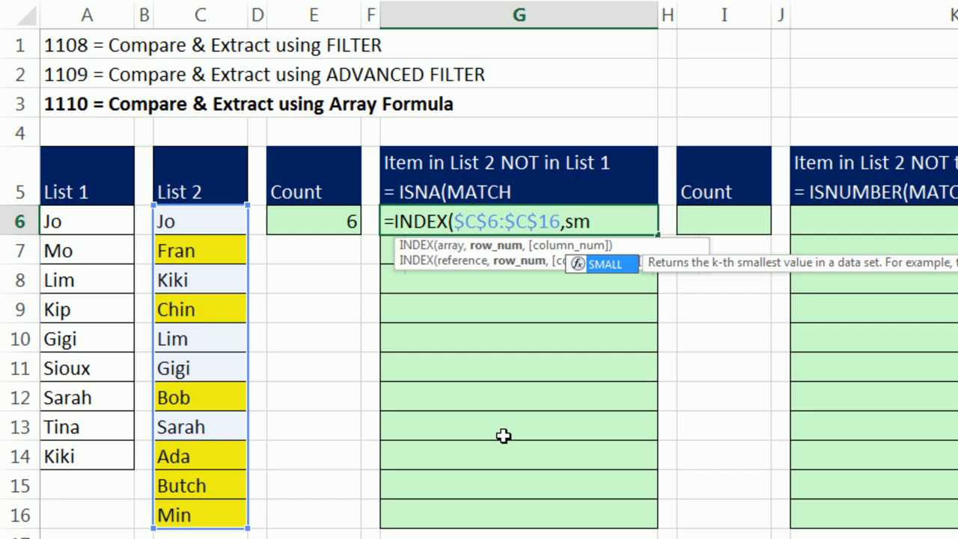
key(Backspace)
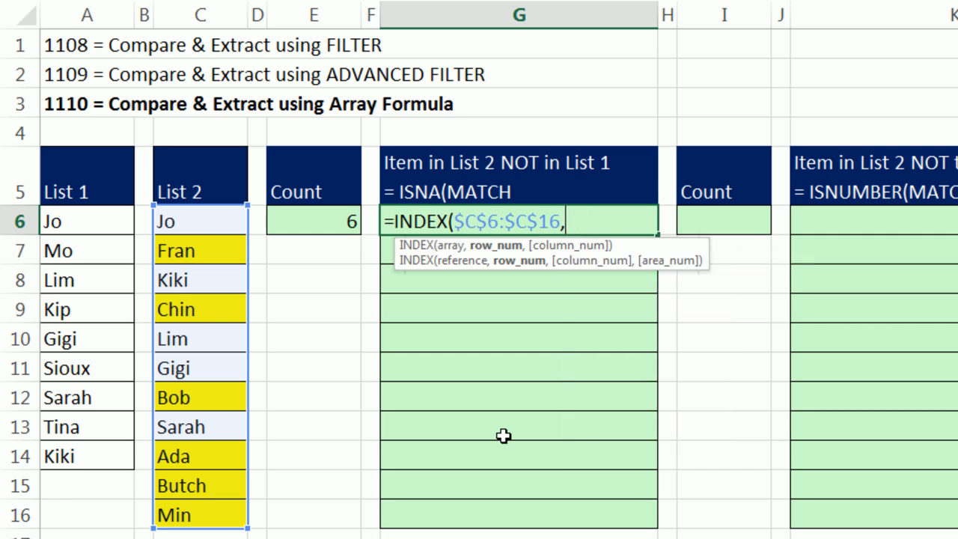
text(ag)
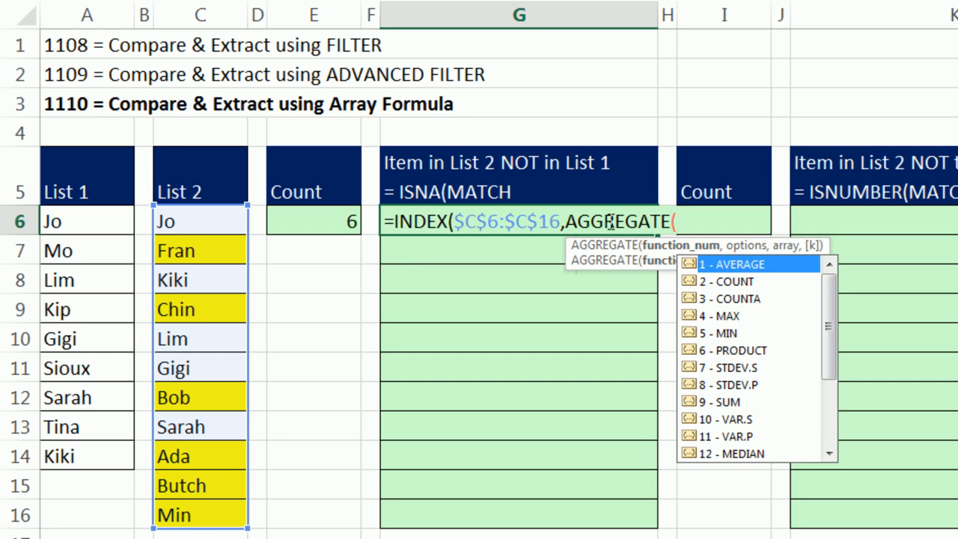
mouse_move(794, 340)
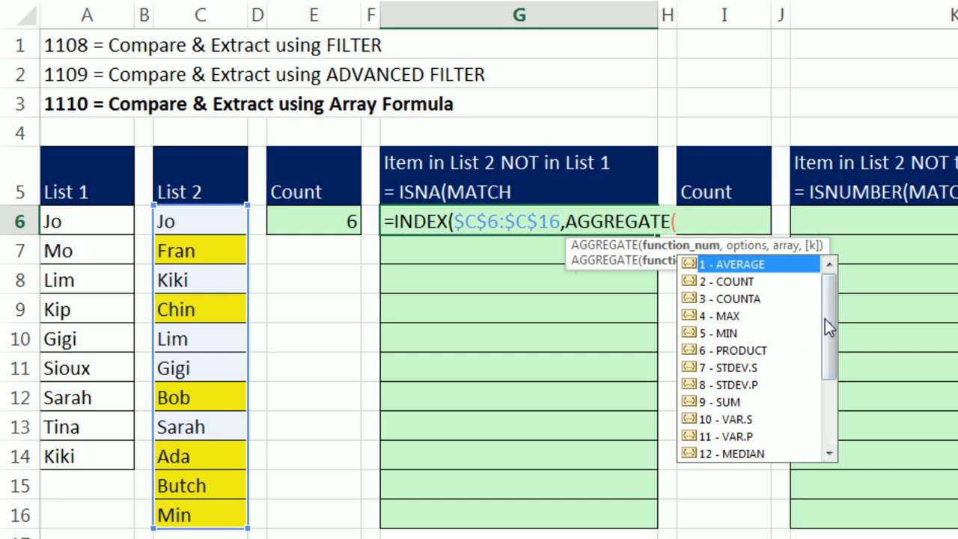
scroll(down, 3)
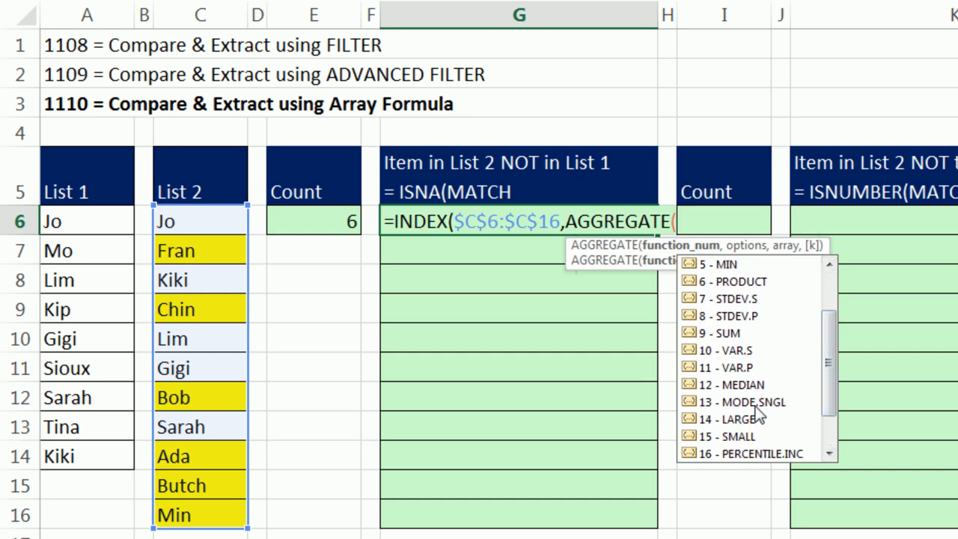
mouse_move(807, 406)
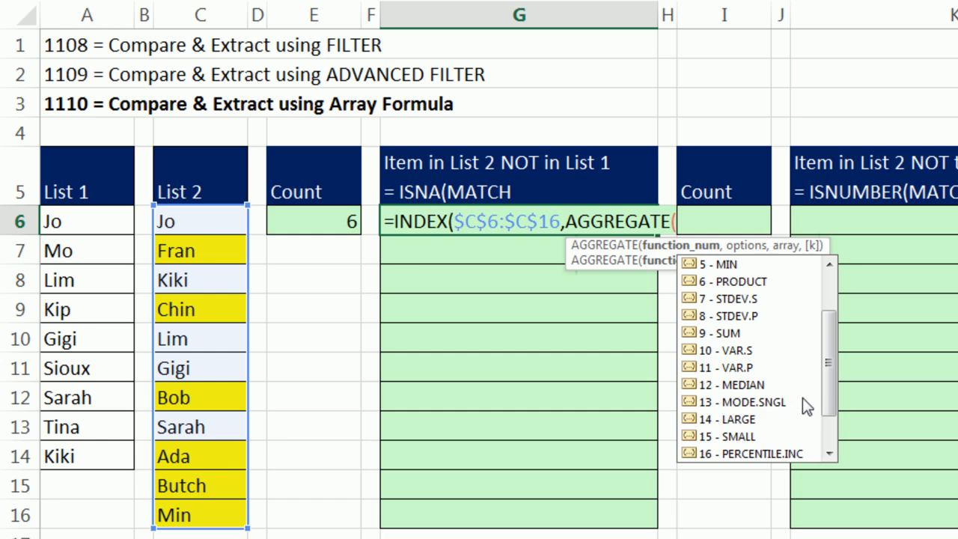
scroll(down, 3)
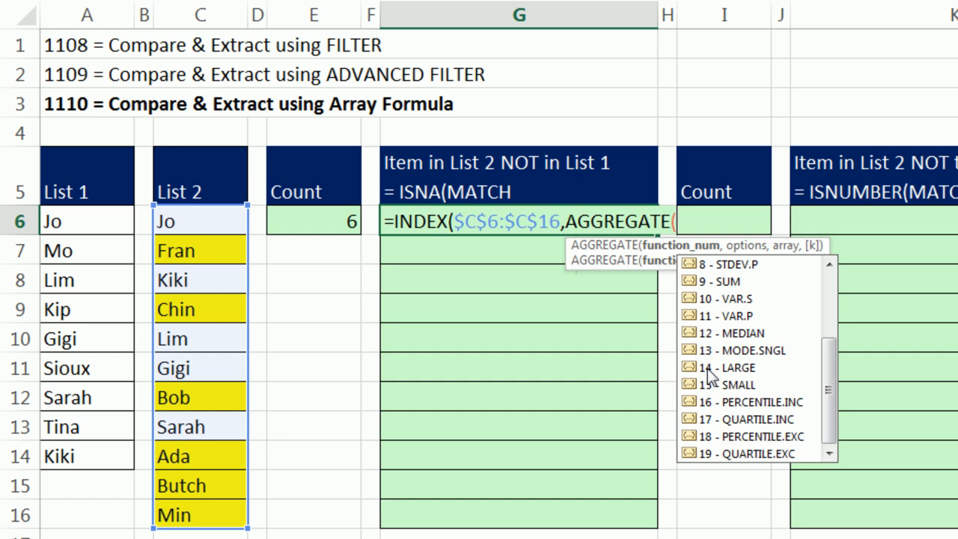
mouse_move(732, 394)
text(15)
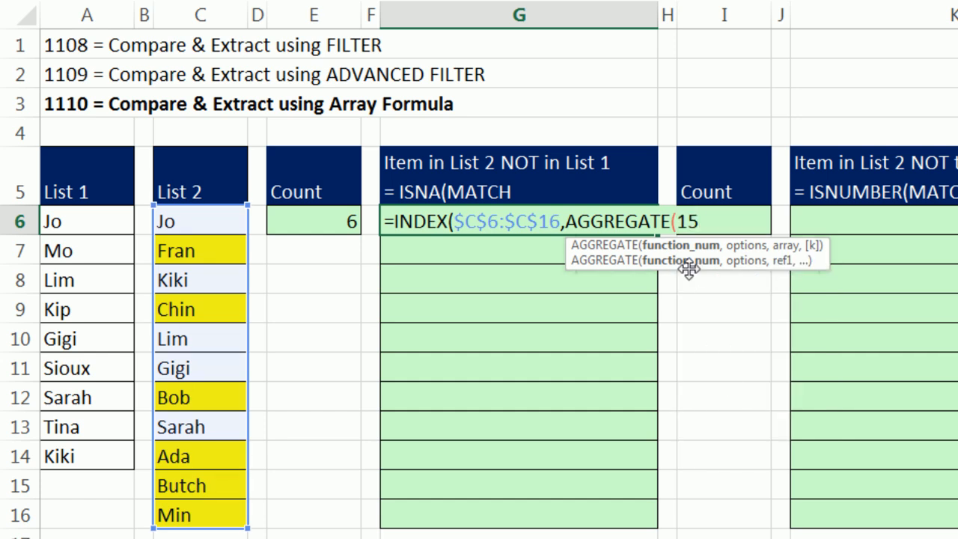
mouse_move(816, 247)
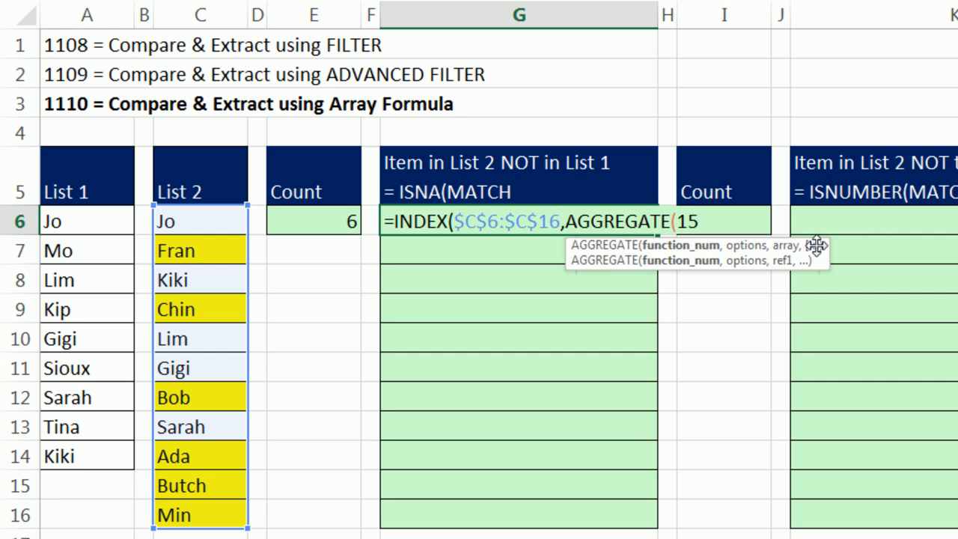
mouse_move(813, 262)
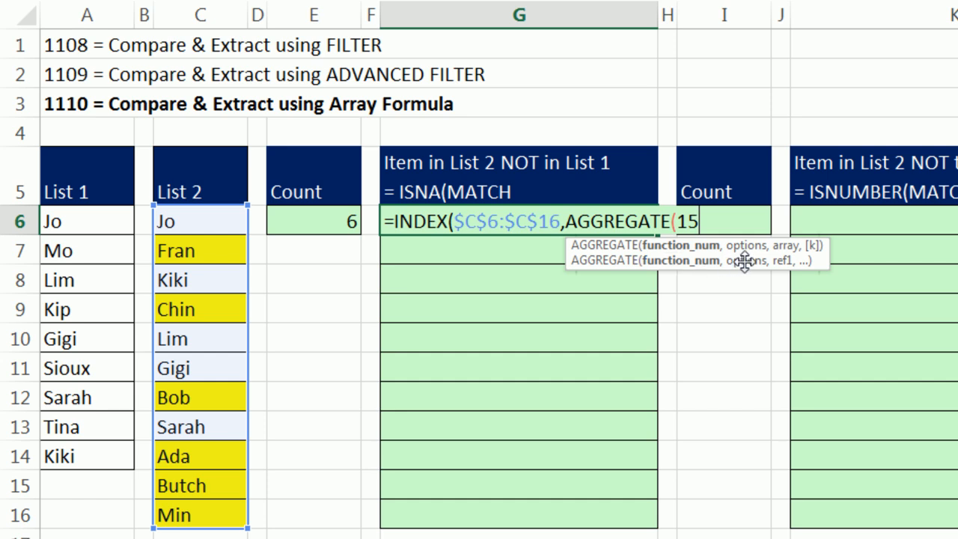
mouse_move(781, 271)
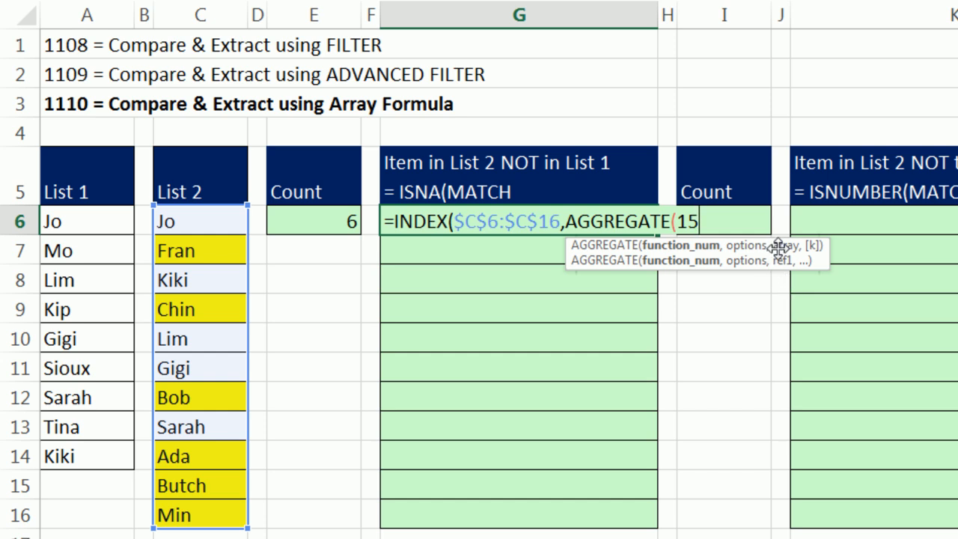
mouse_move(784, 248)
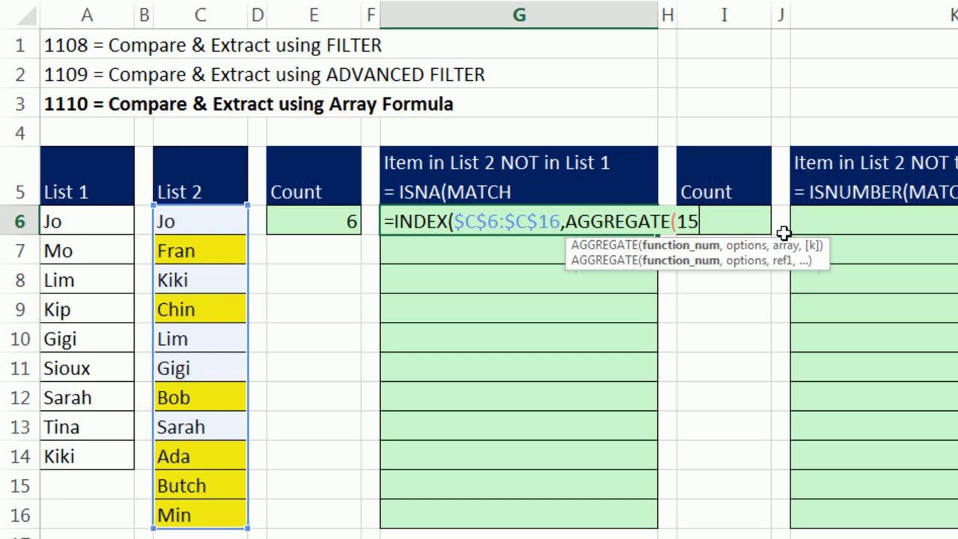
mouse_move(777, 229)
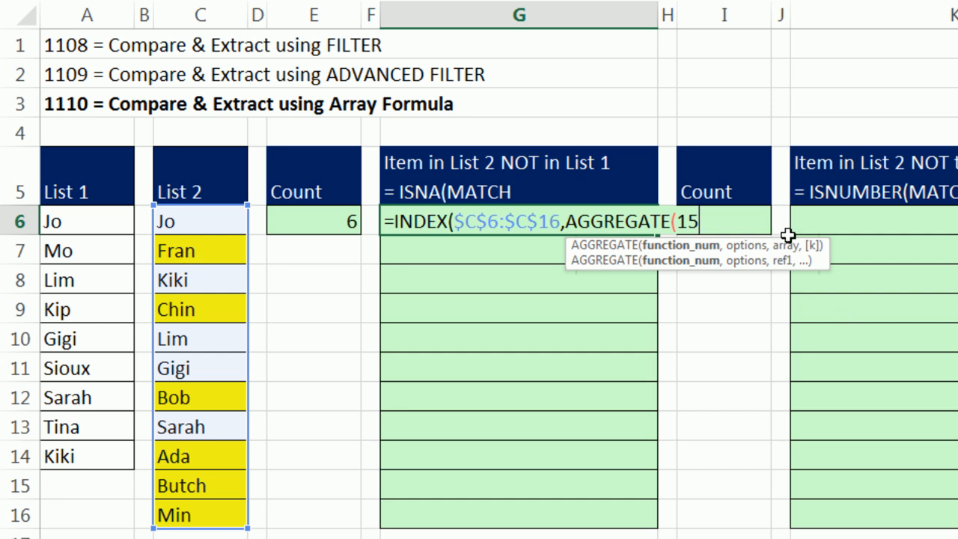
mouse_move(804, 204)
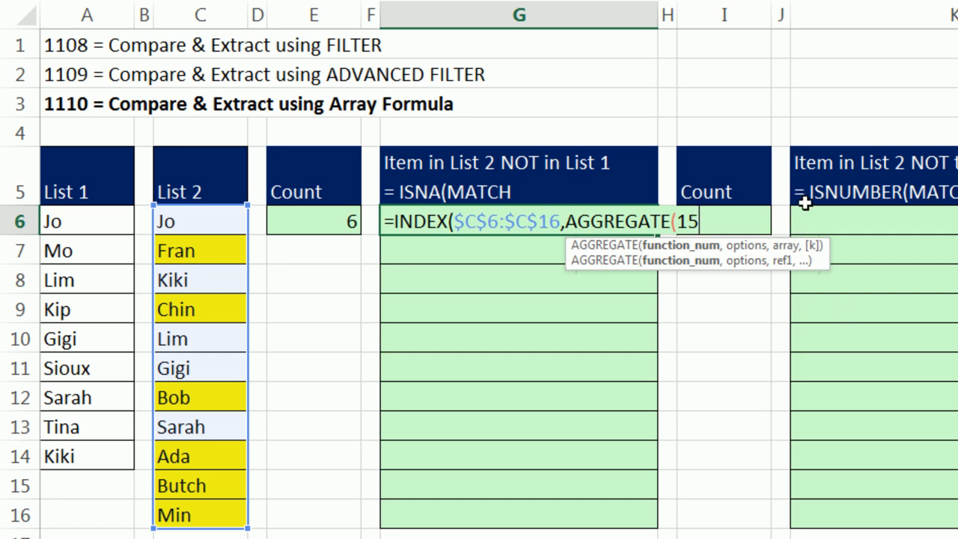
text(,)
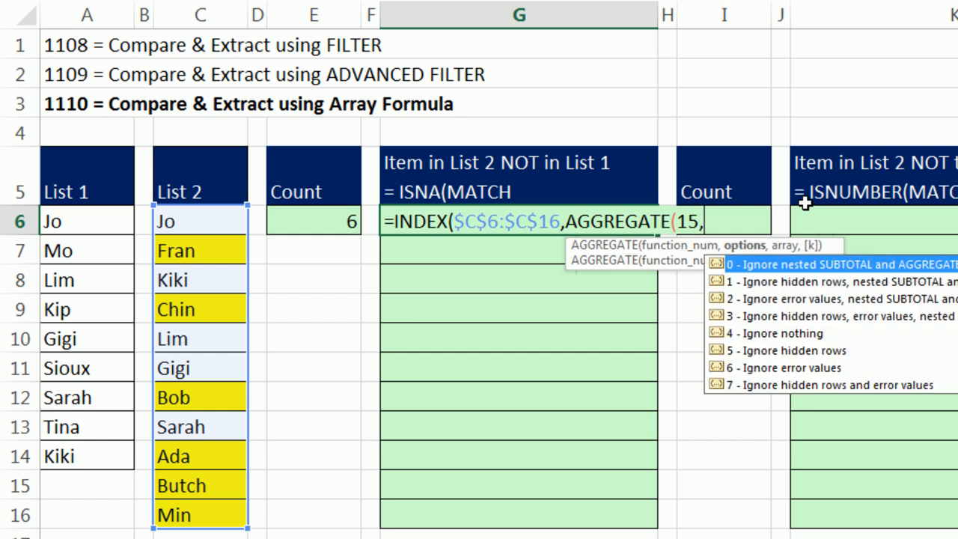
mouse_move(853, 378)
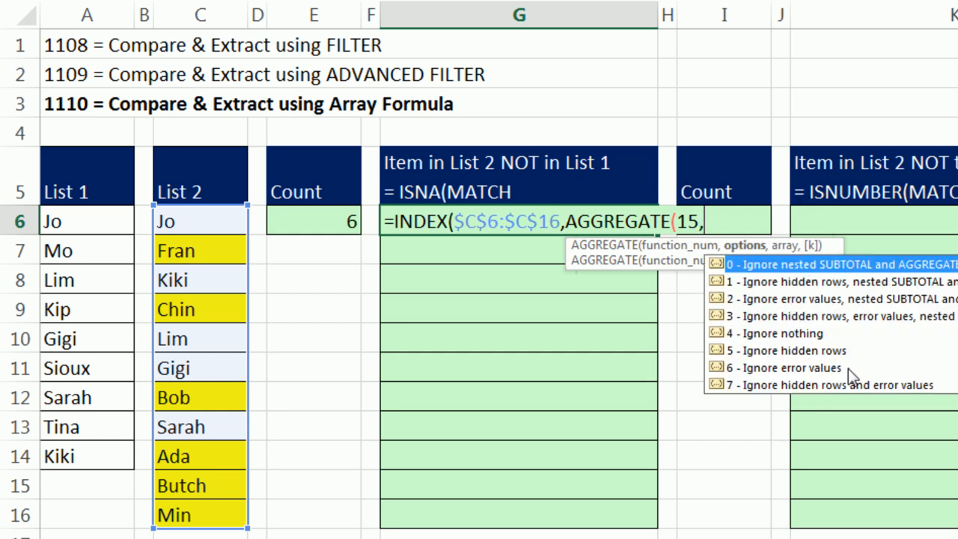
mouse_move(767, 385)
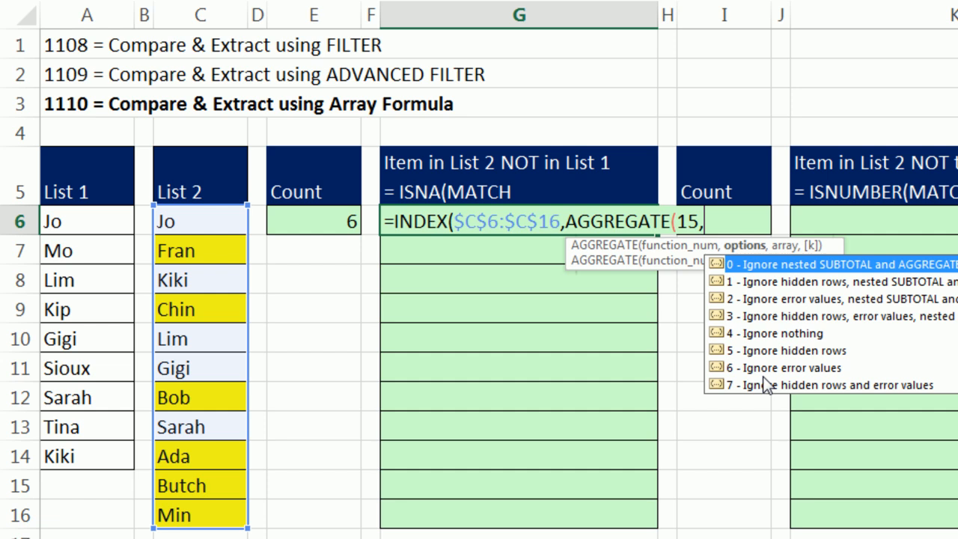
mouse_move(760, 376)
text(6,)
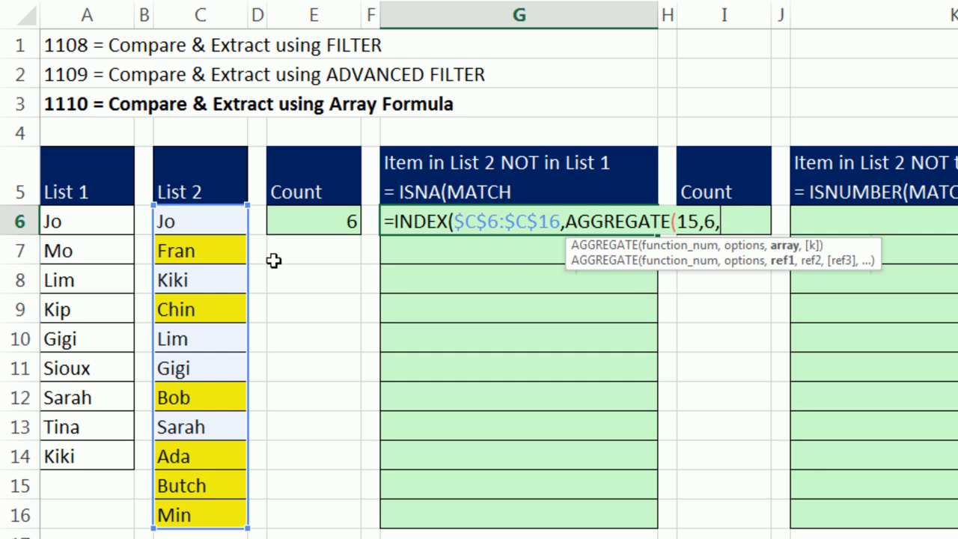
mouse_move(276, 278)
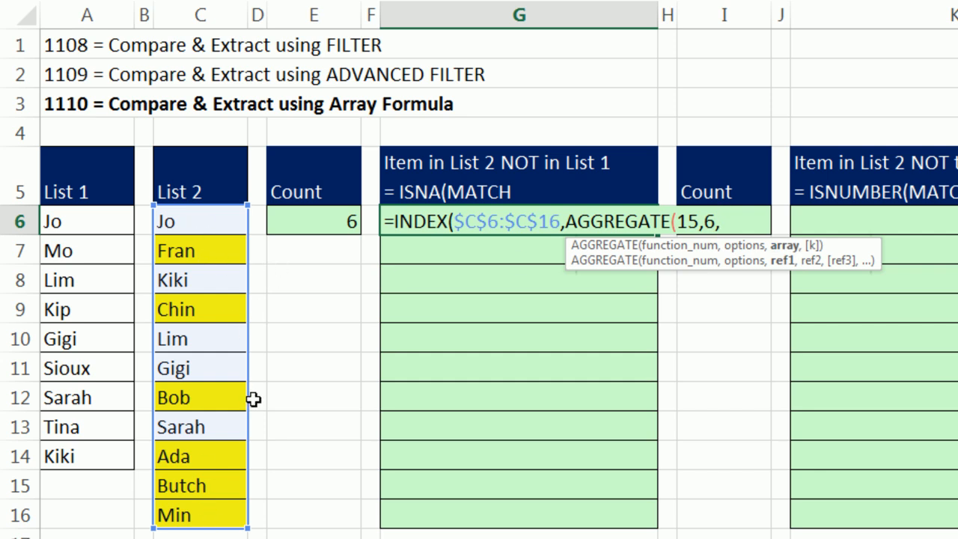
text(row)
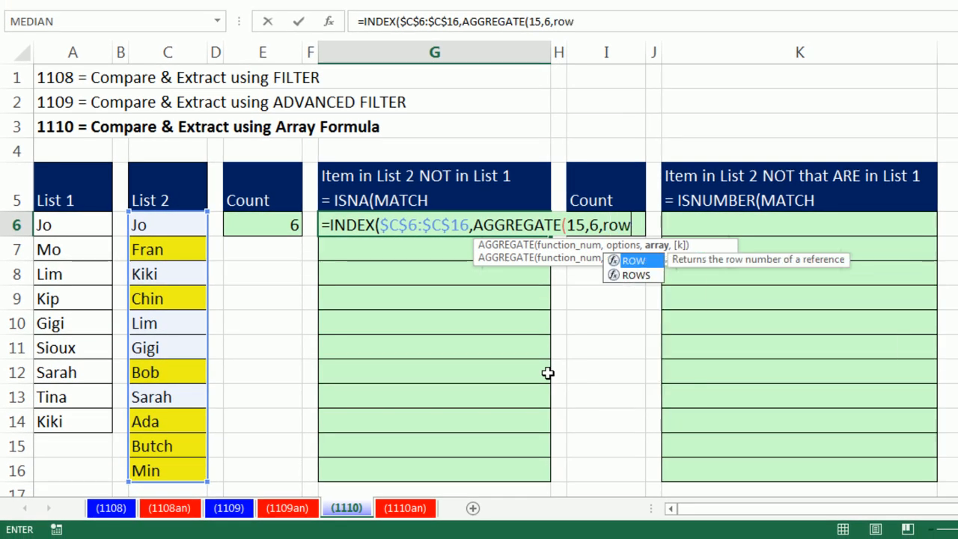
Build the array (ROW(C6:C16)-ROW($C$6), previewing offsets 0 through 10.
key(backspace)
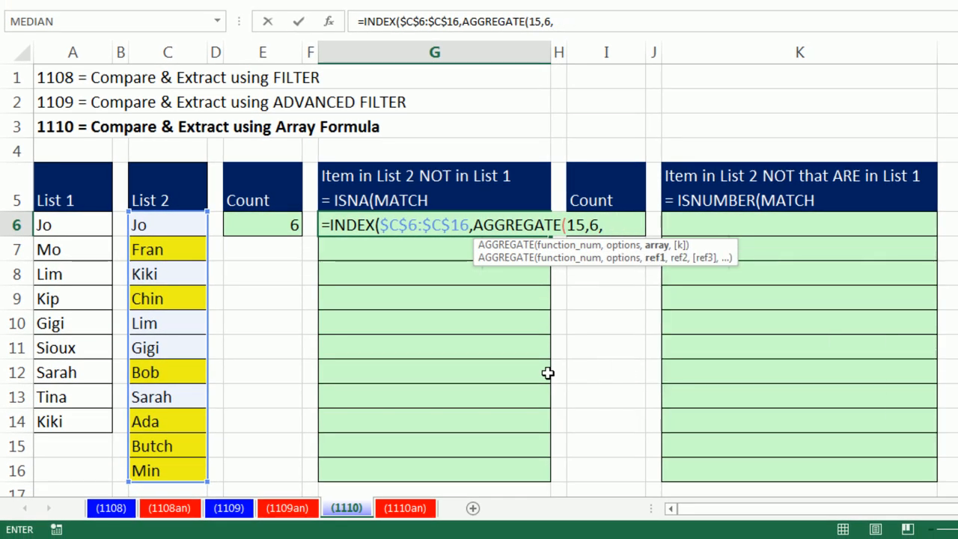
text((ROW(C6:C16)
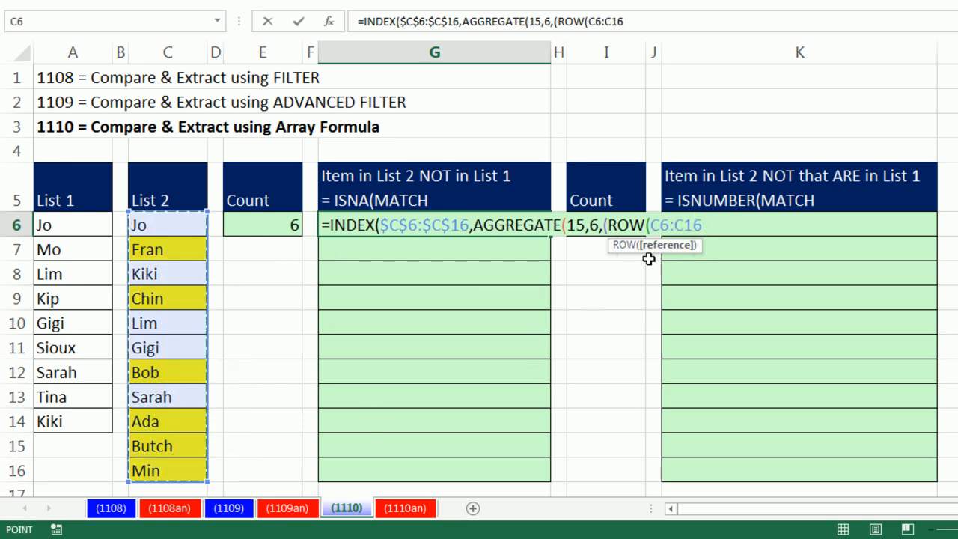
text())
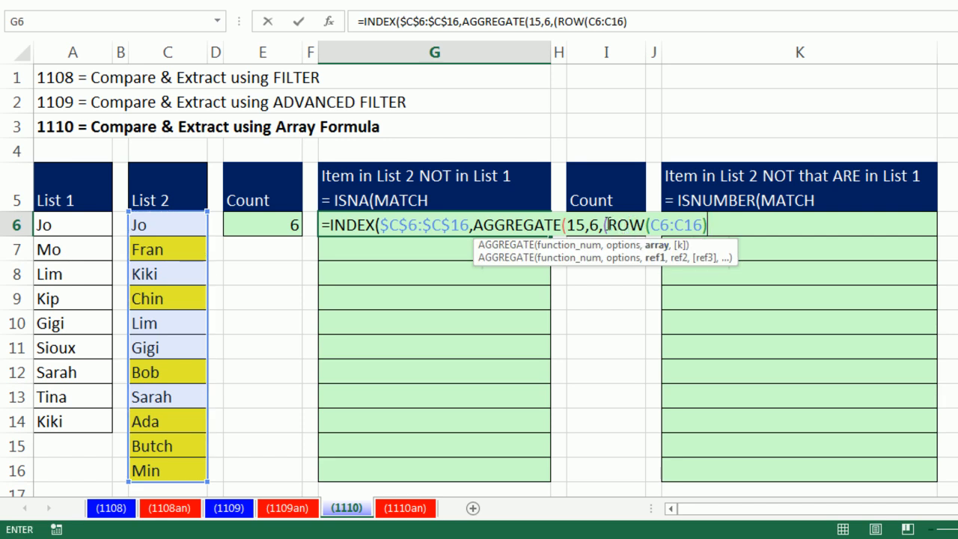
key(F9)
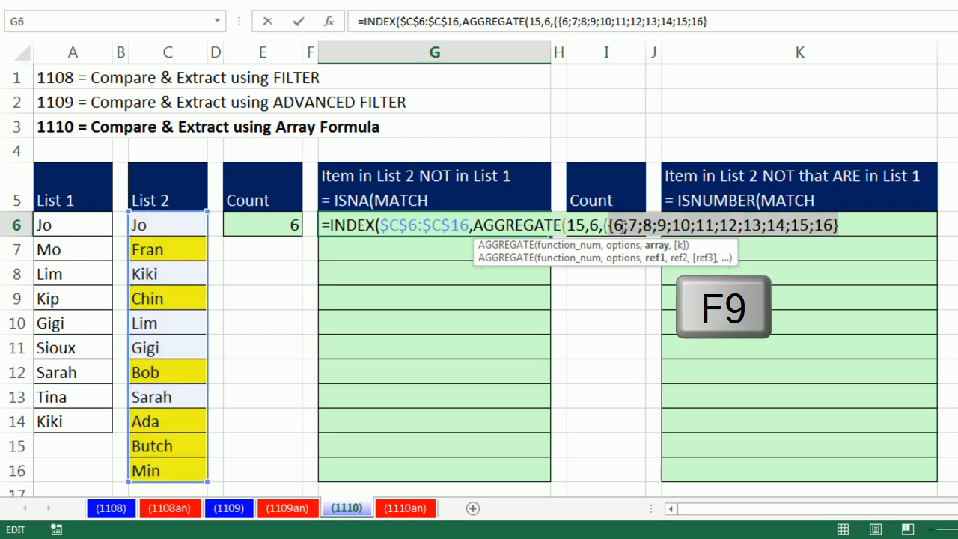
key(F9)
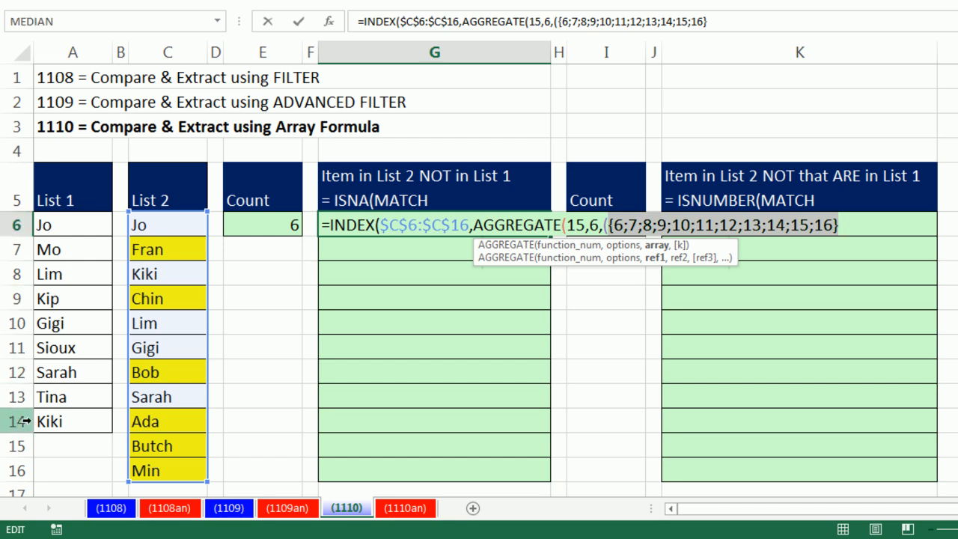
mouse_move(189, 331)
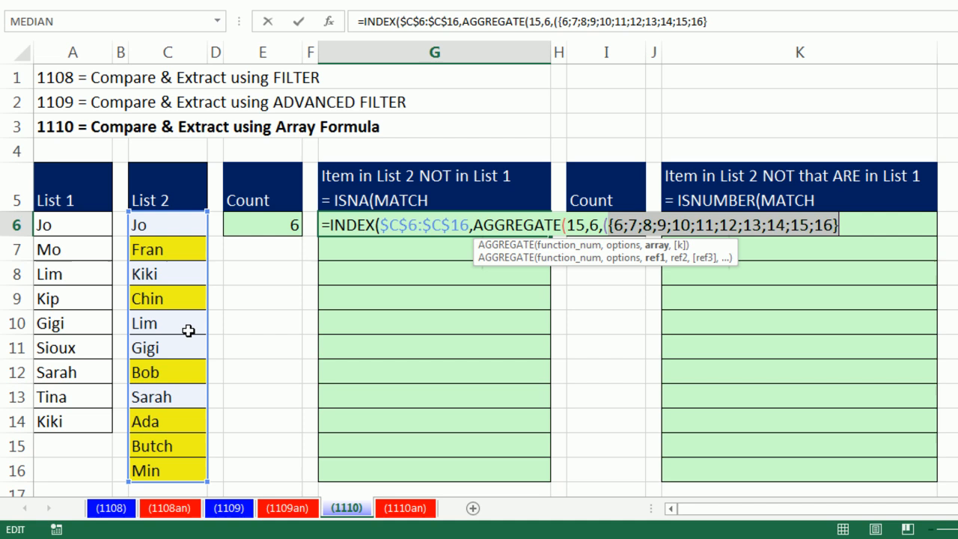
key(ctrl+z)
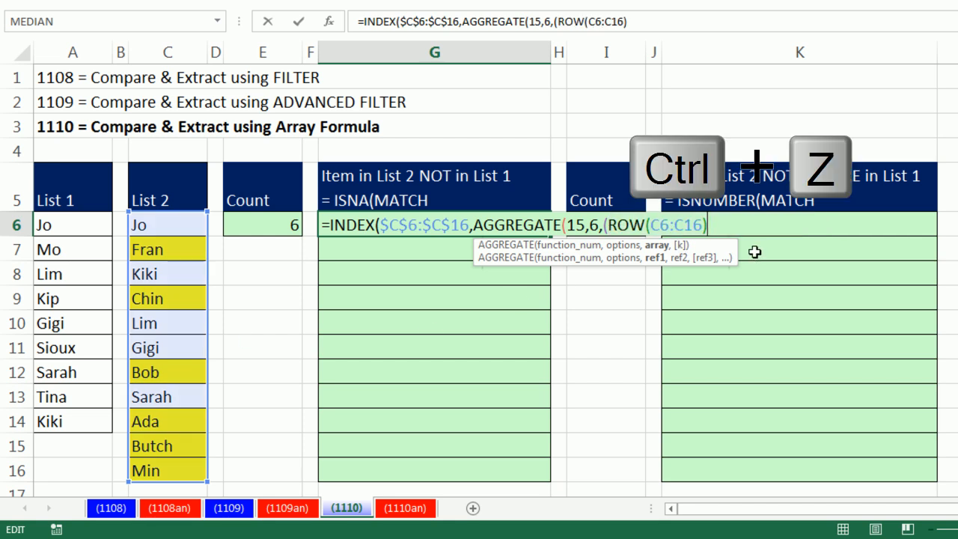
text(-ROW()
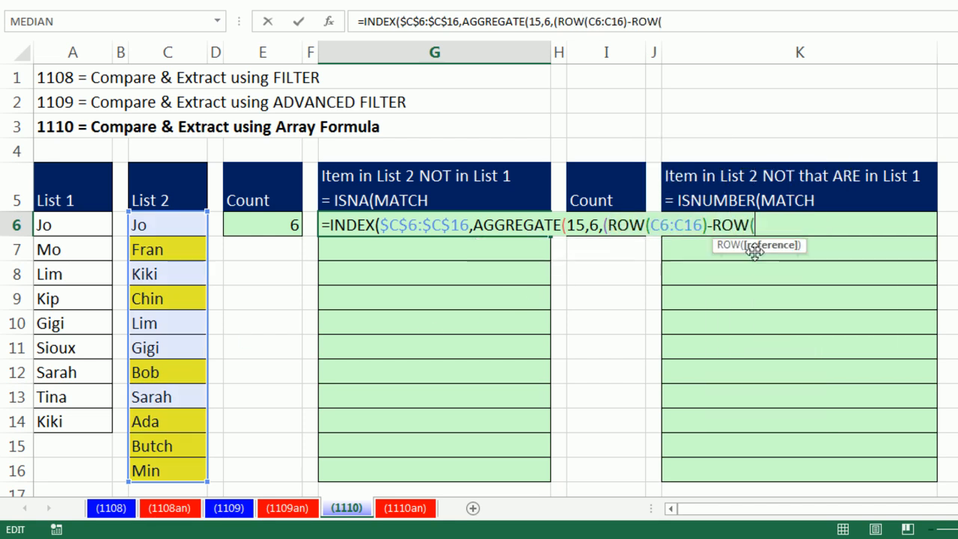
click(167, 224)
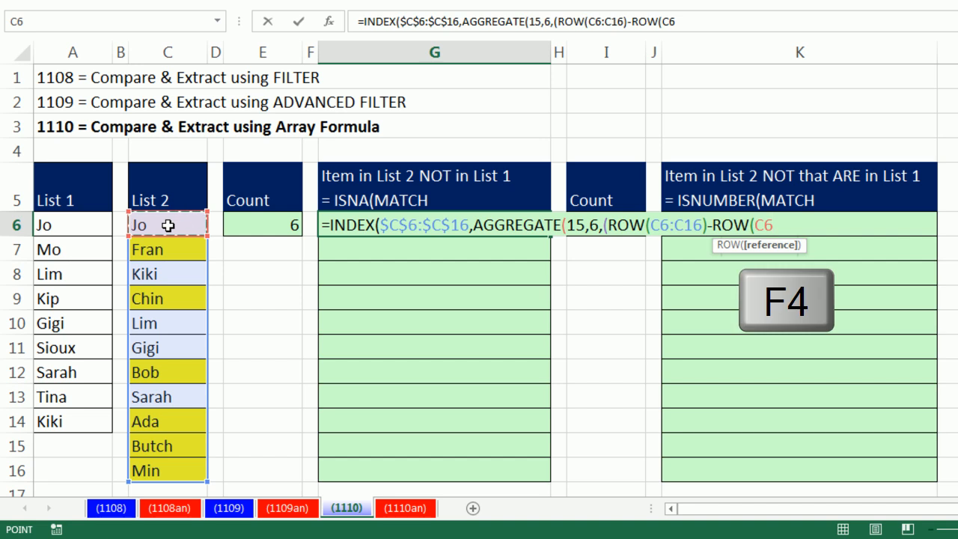
key(f4)
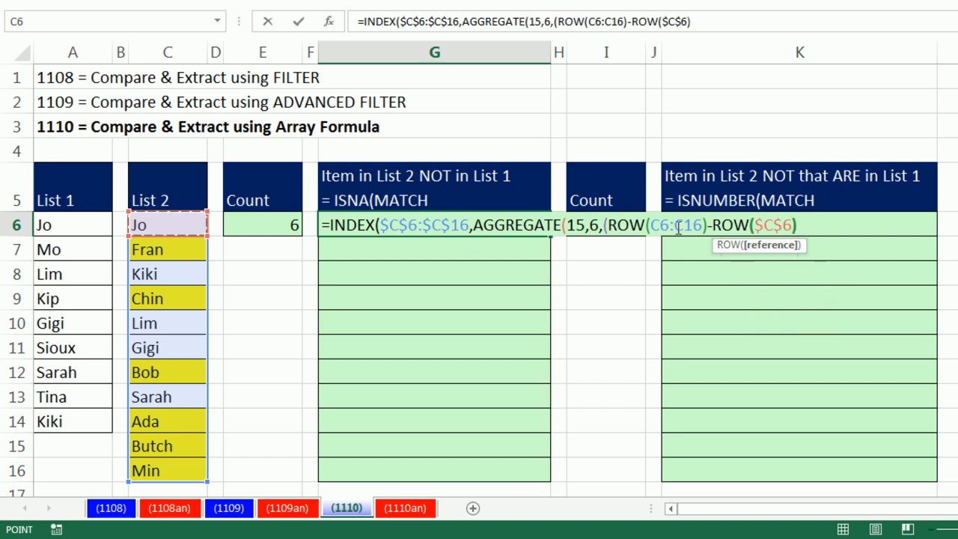
key(f4)
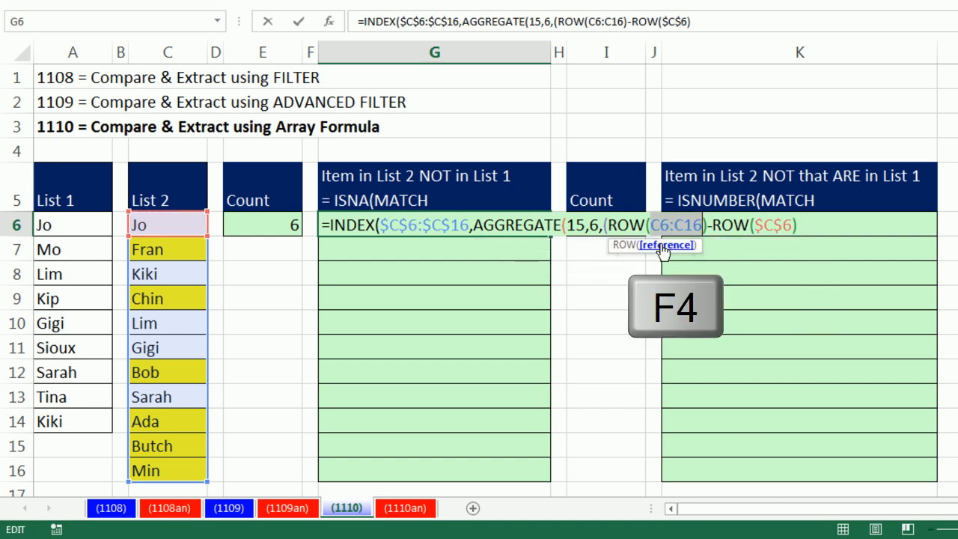
key(f4)
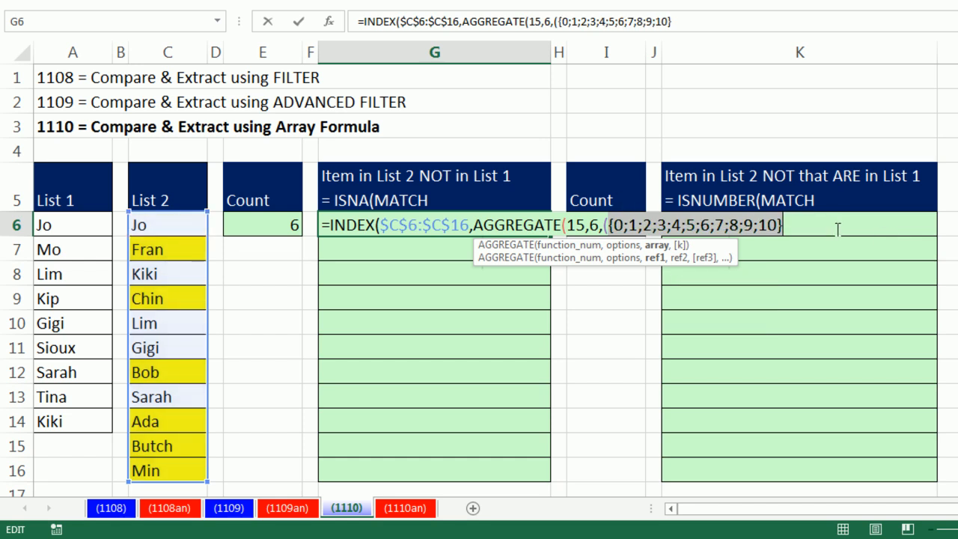
Add +1 to the row offsets, previewing positions 1 through 11, and close the parenthesis.
key(ctrl+z)
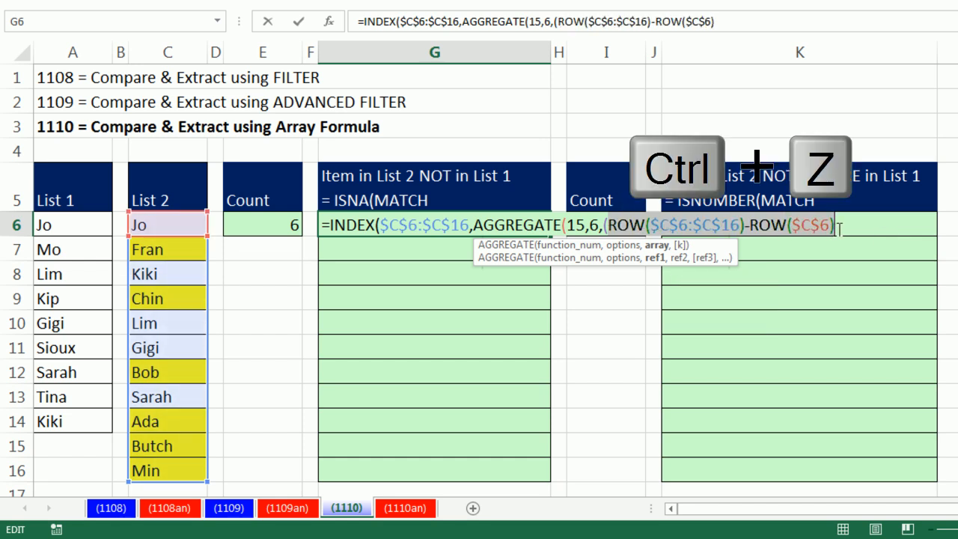
text(+)
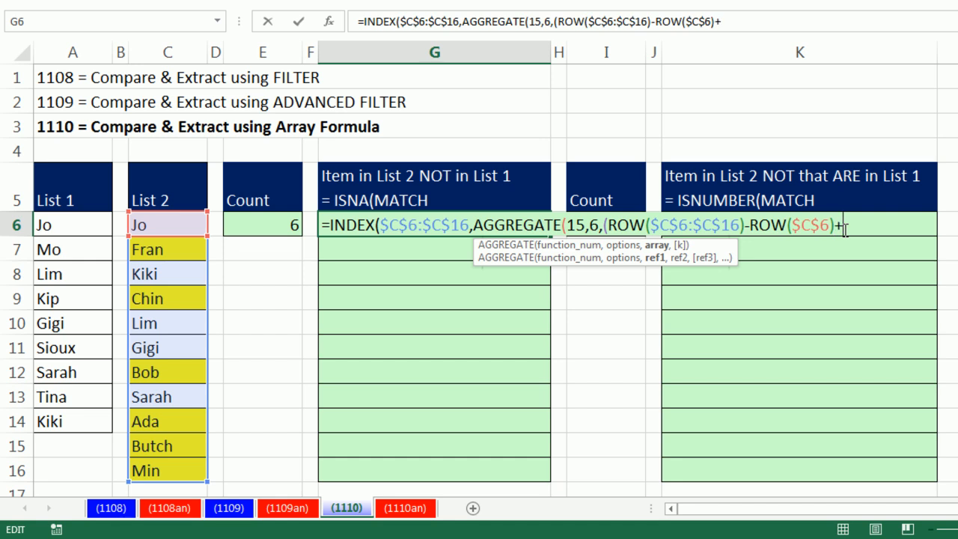
text(1)
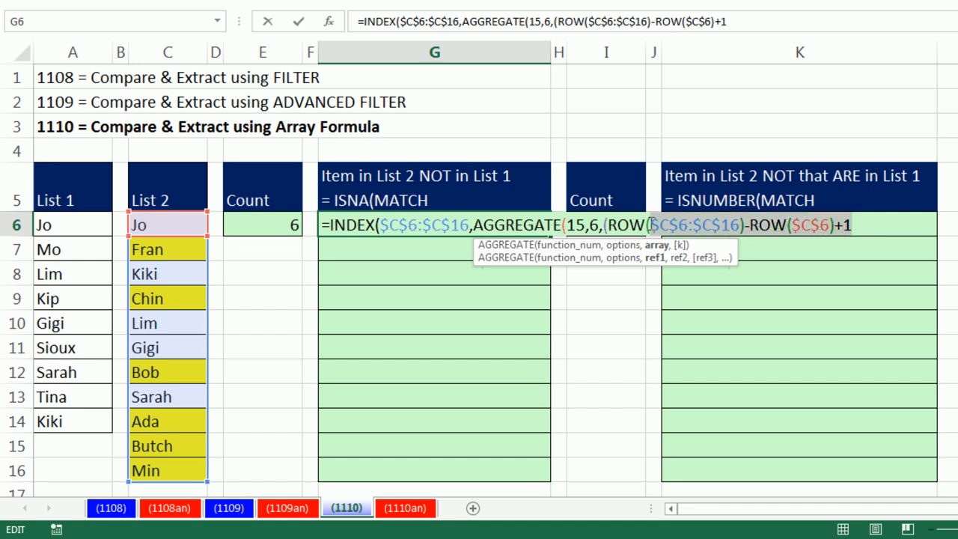
mouse_move(672, 401)
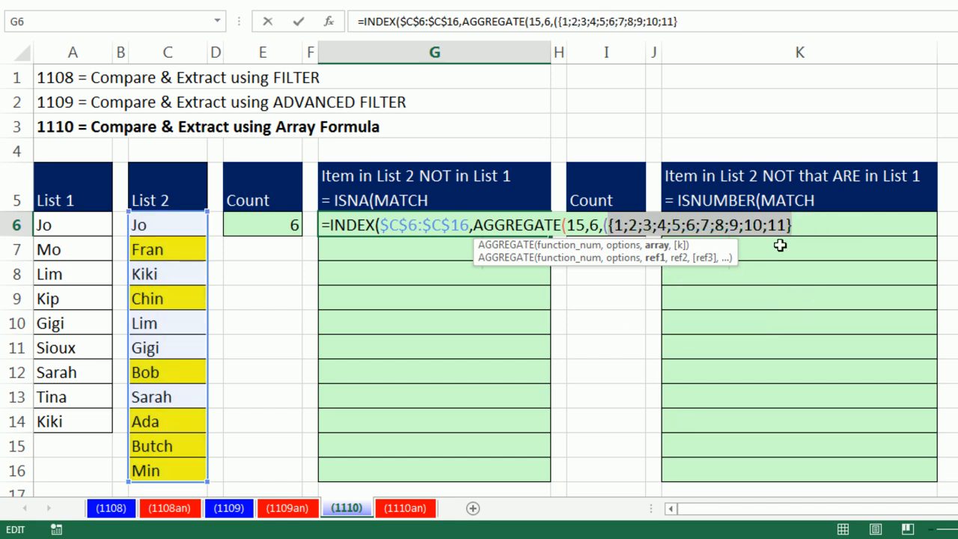
mouse_move(624, 257)
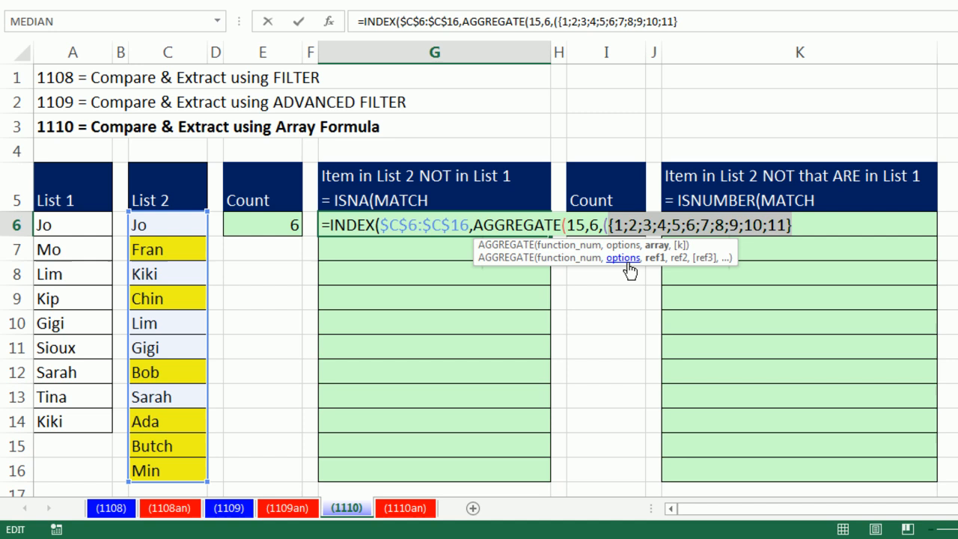
key(ctrl+z)
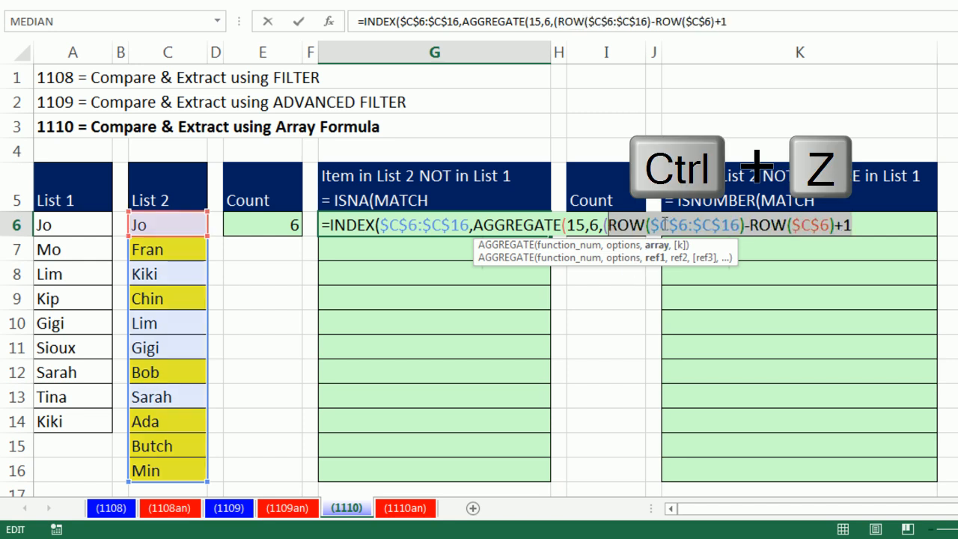
key(ctrl+z)
text())
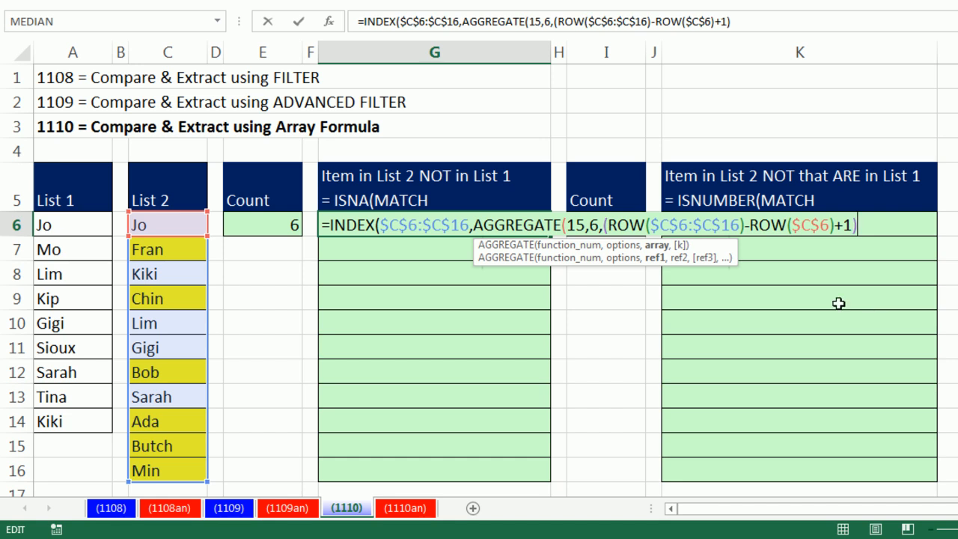
mouse_move(776, 197)
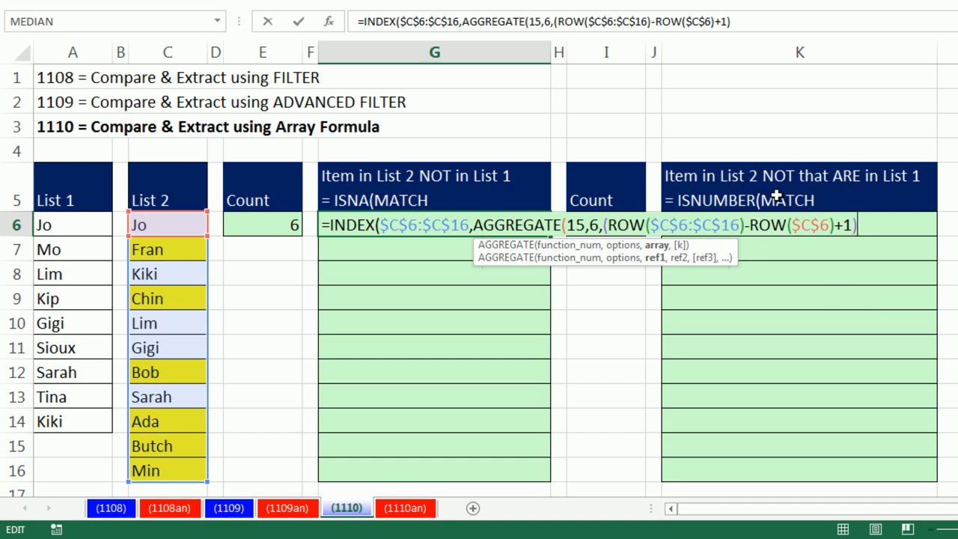
mouse_move(872, 363)
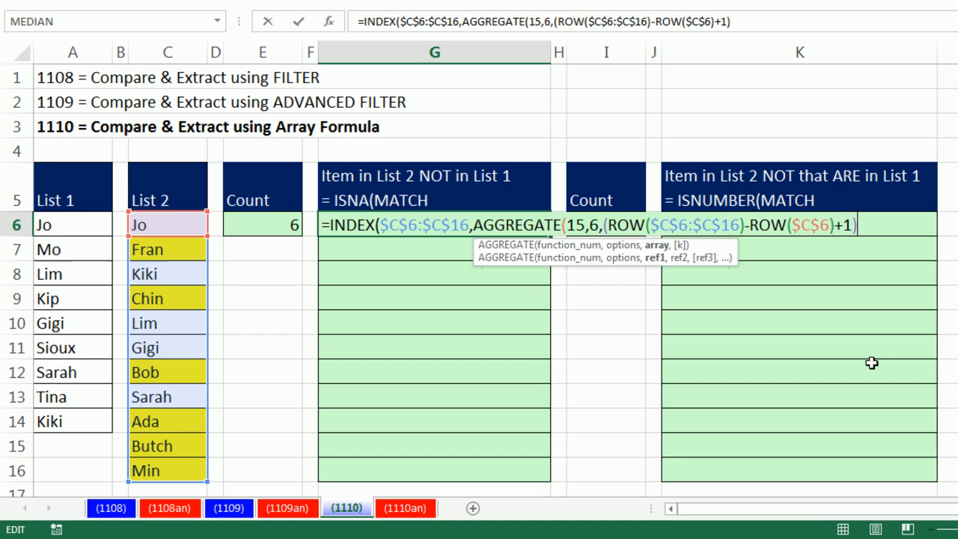
Divide the positions by ISNA(MATCH($C$6:$C$16,$A$6:$A$14,0)), previewing then undoing.
text(/)
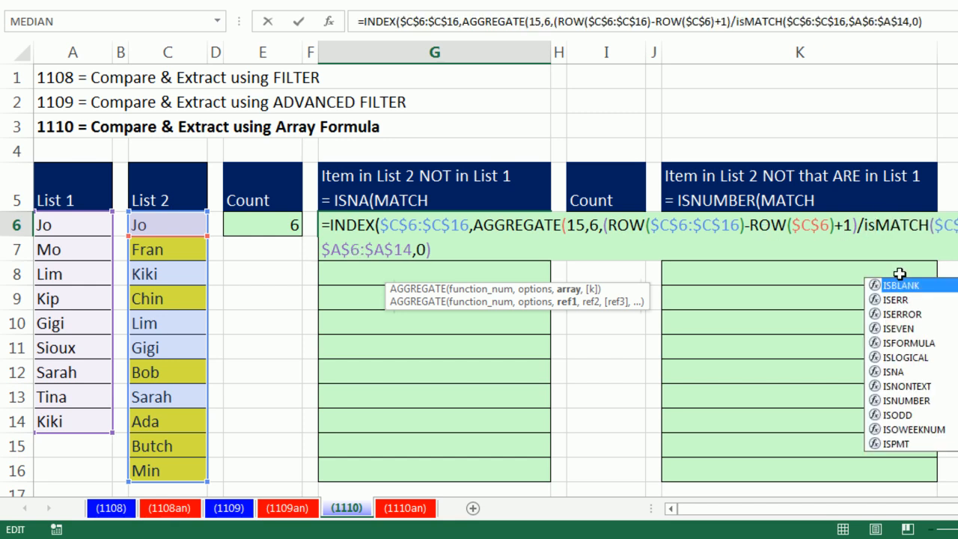
text(ISNA()
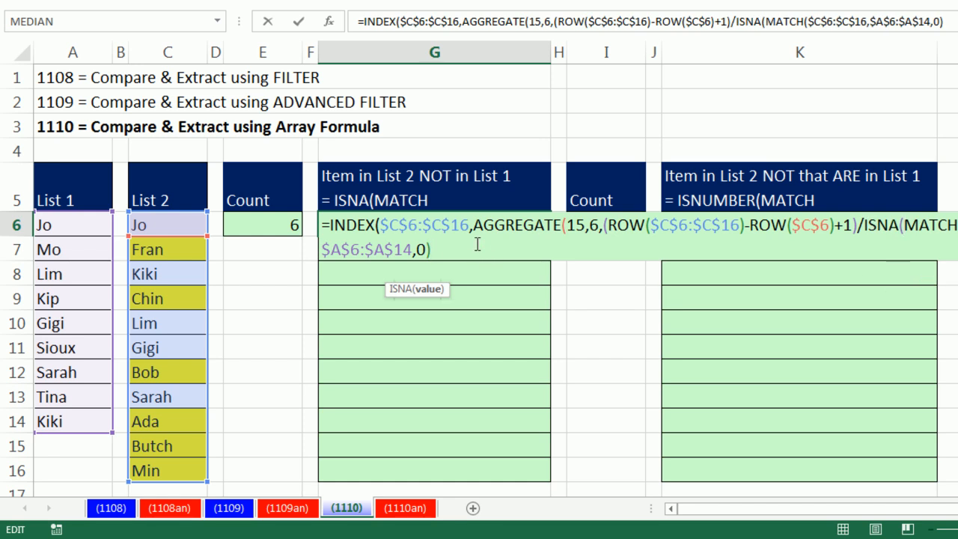
text())
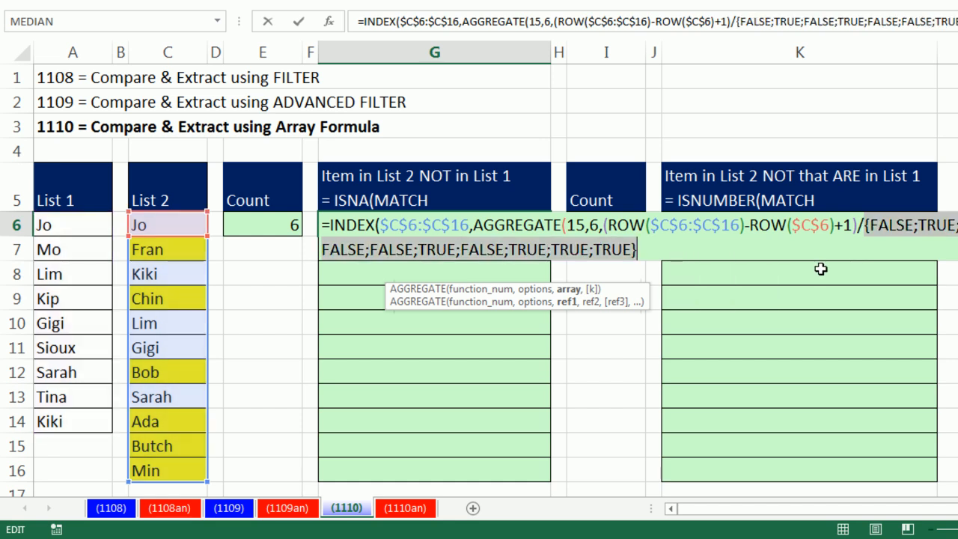
key(ctrl+z)
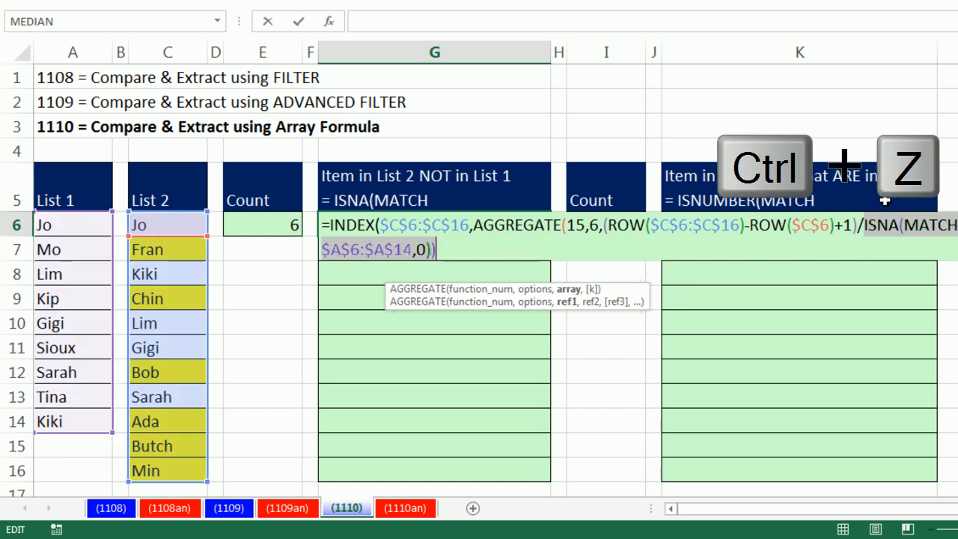
key(ctrl+z)
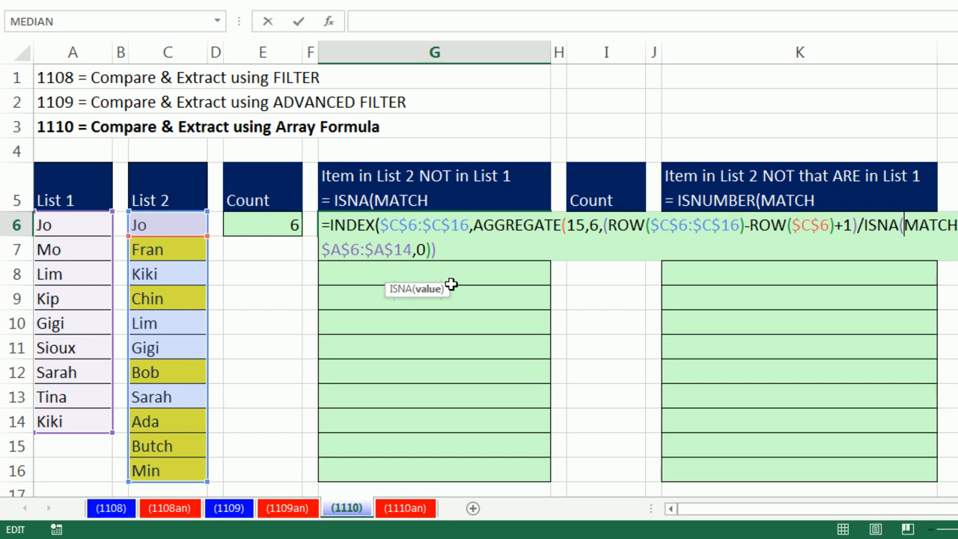
mouse_move(602, 251)
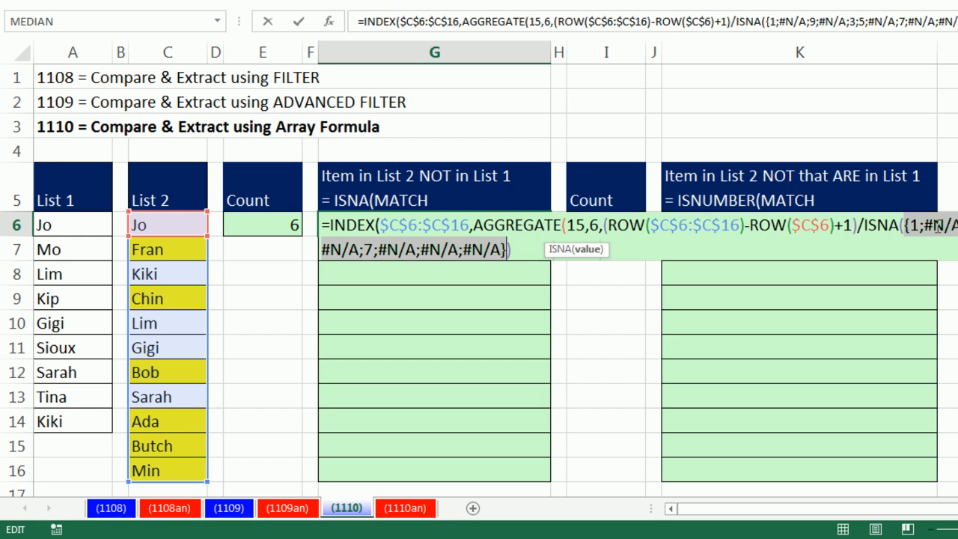
mouse_move(915, 194)
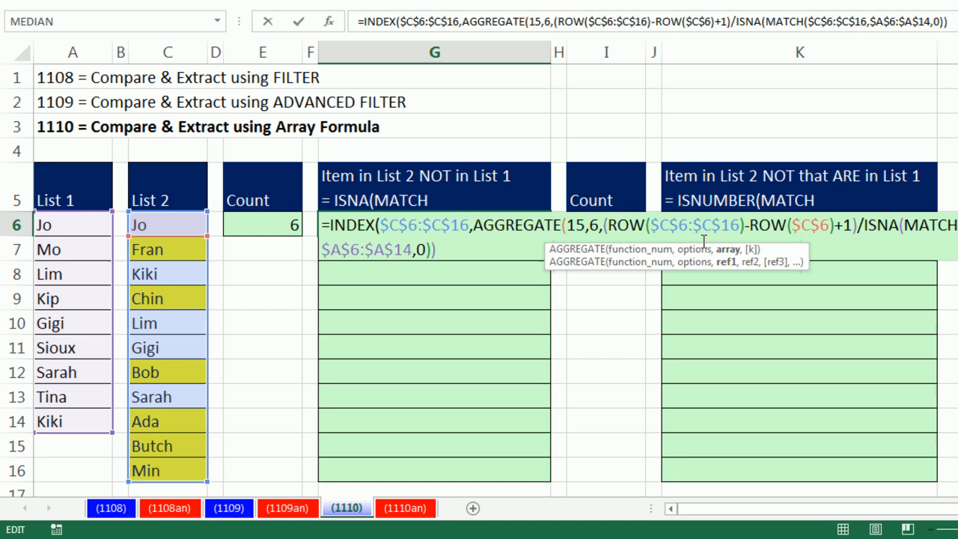
key(f9)
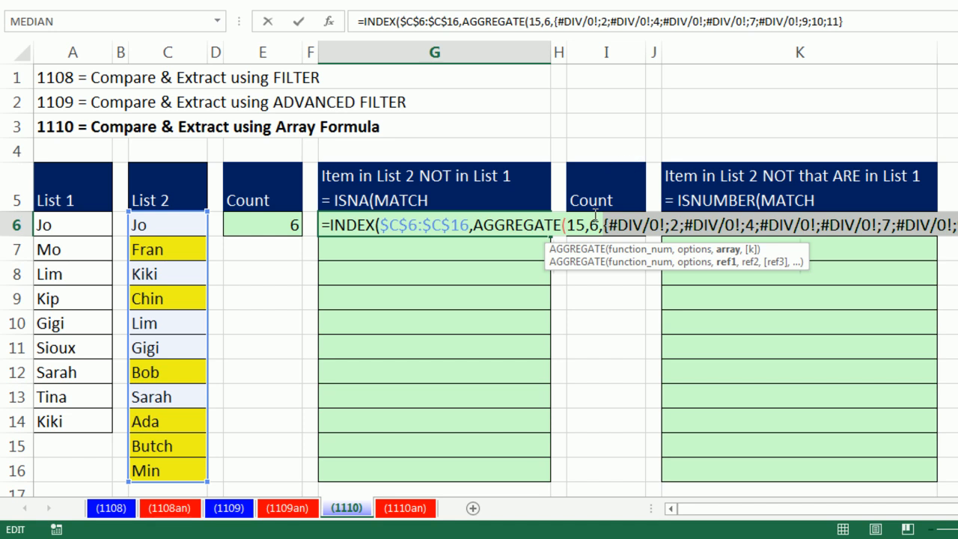
mouse_move(702, 211)
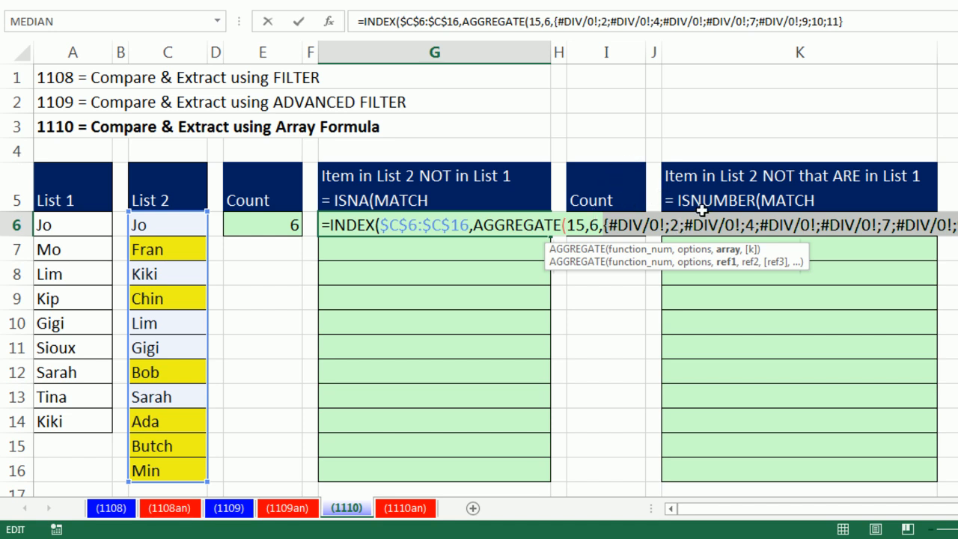
mouse_move(856, 244)
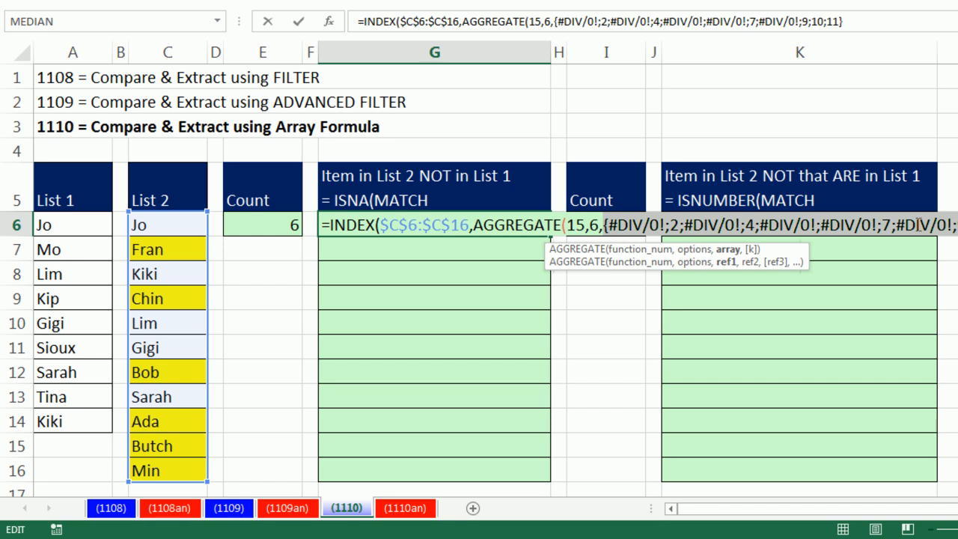
mouse_move(267, 286)
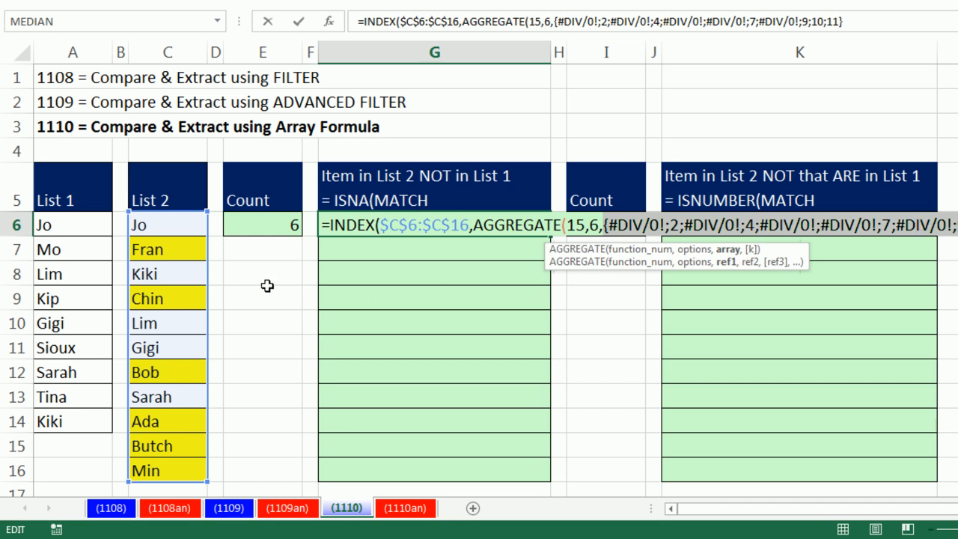
mouse_move(92, 252)
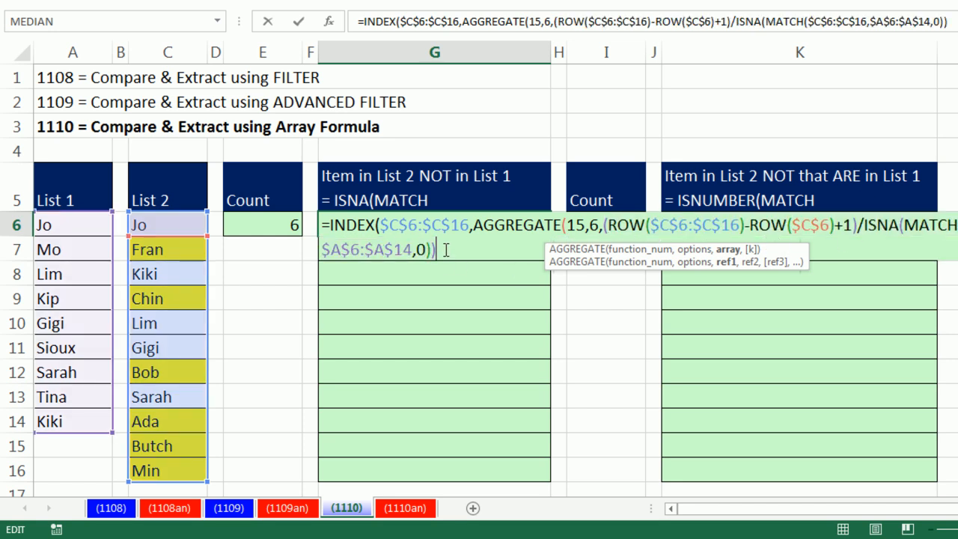
mouse_move(776, 345)
text(,)
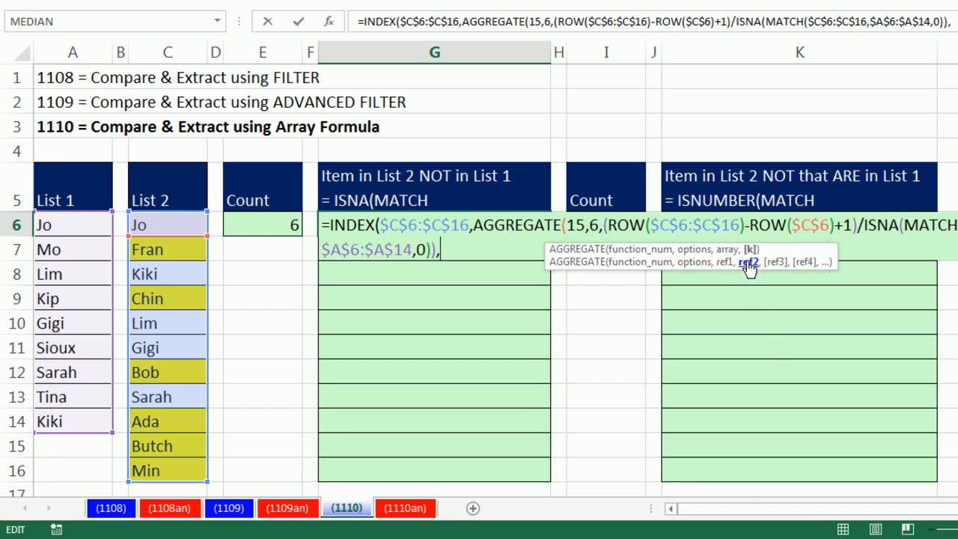
mouse_move(674, 288)
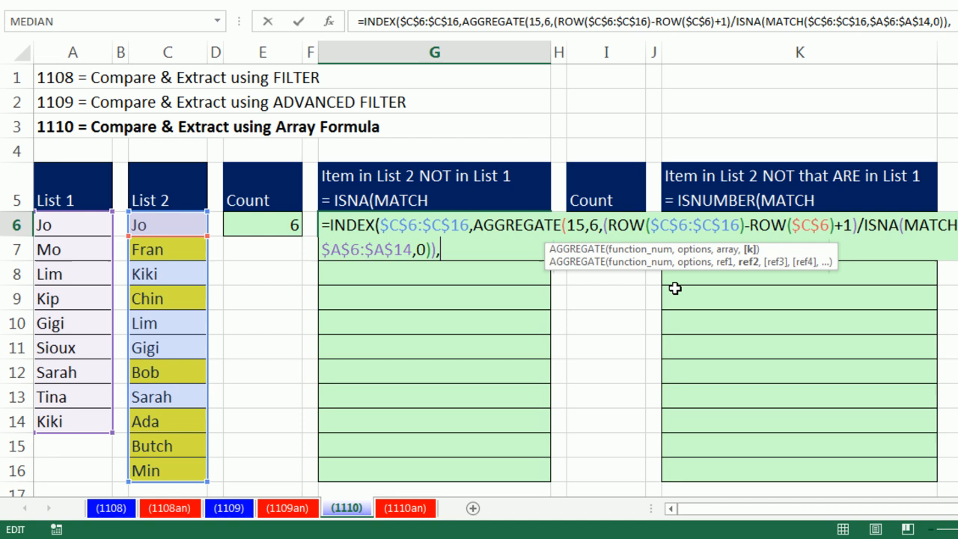
Add ROWS(G$6:G6) as AGGREGATE's k argument, close INDEX, and fill down the results.
text(r)
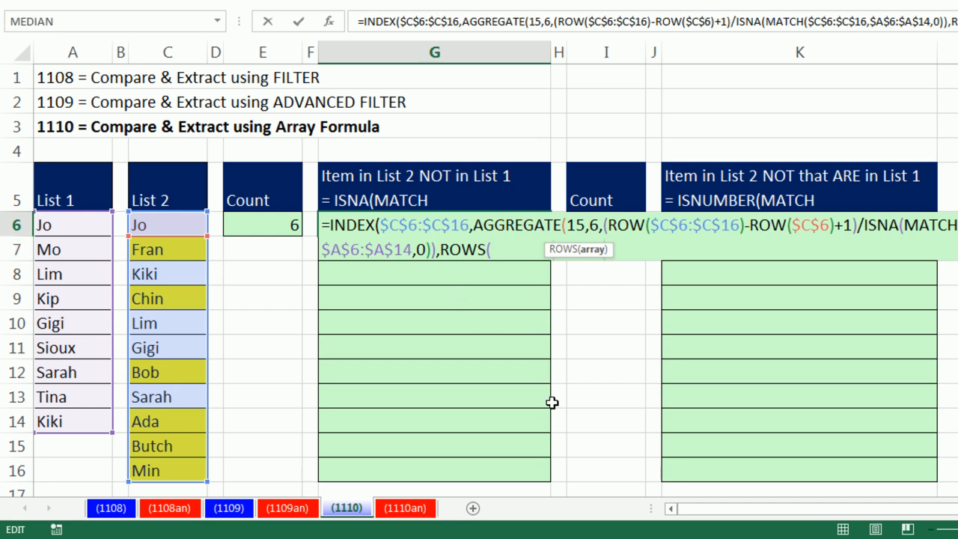
text(G$6:G6)
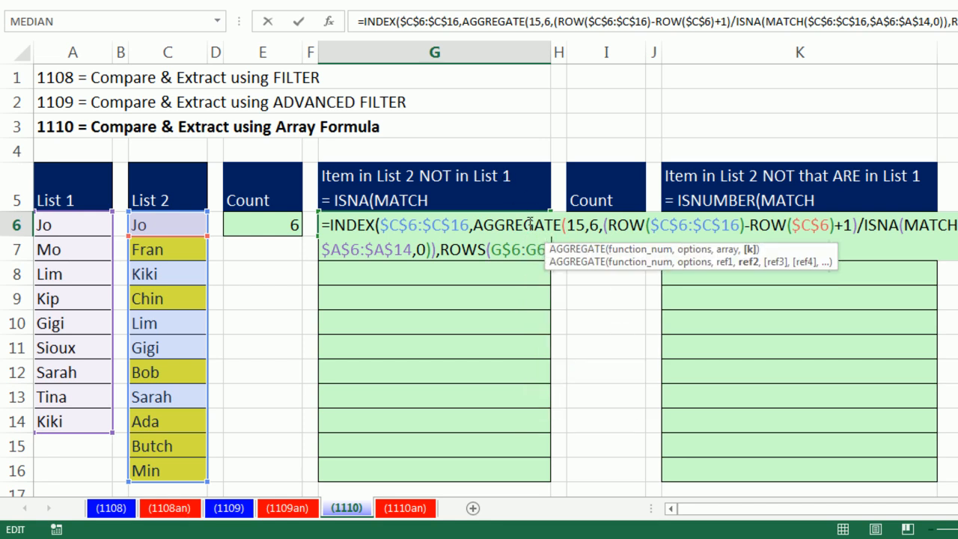
mouse_move(545, 255)
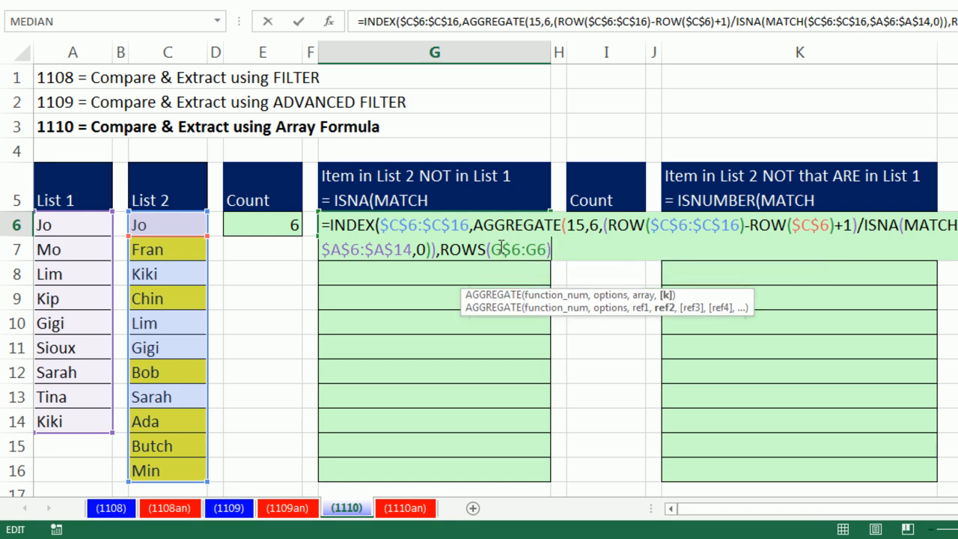
mouse_move(569, 260)
text())
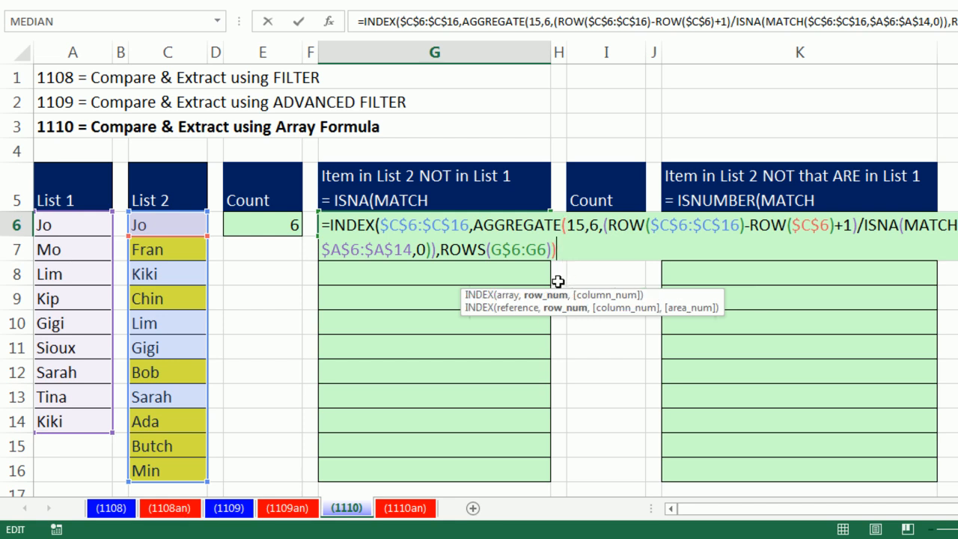
mouse_move(545, 300)
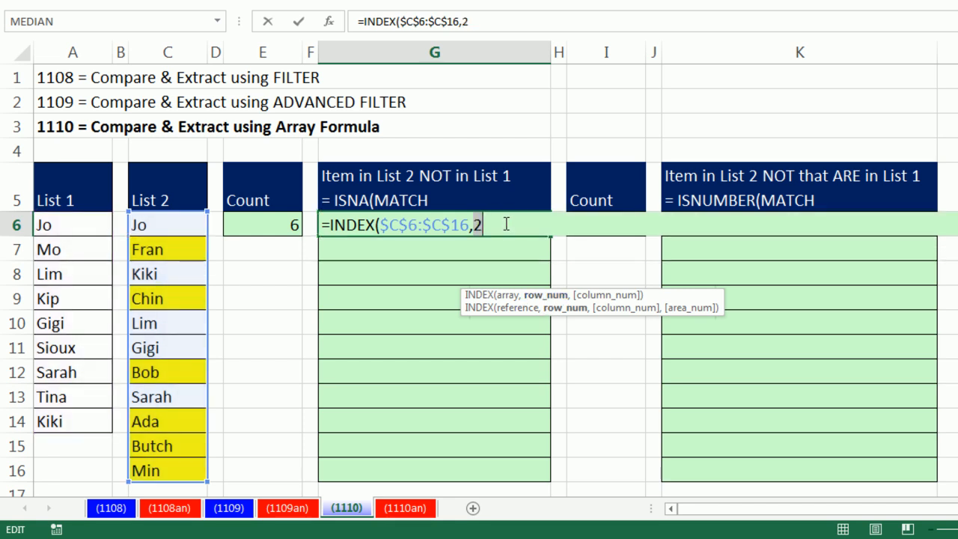
mouse_move(198, 262)
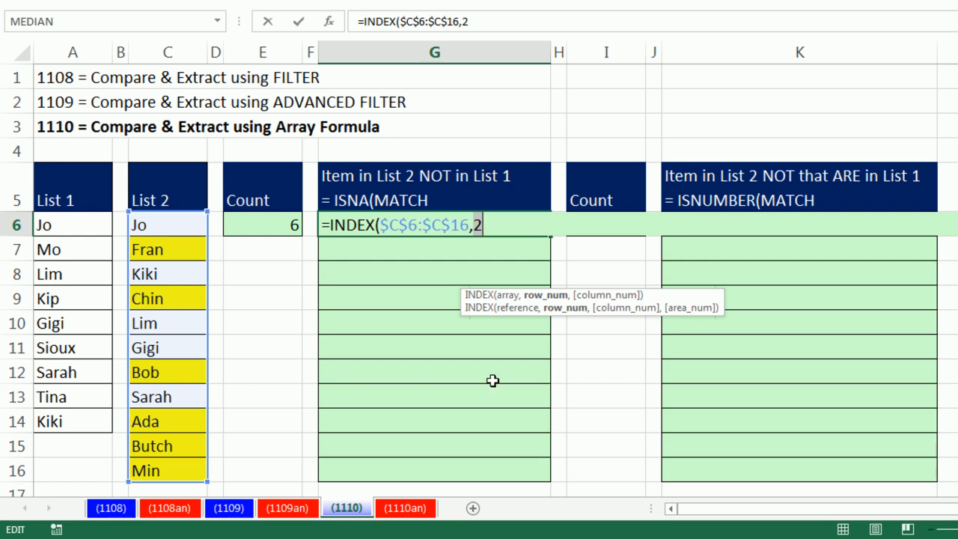
text(AGGREGATE(15,6,(ROW($C$6:$C$16)-ROW($C$6)+1)/ISNA(MATCH($C$6:$C$16,$A$6:$A$14,0)),ROWS(G$6:G6)))
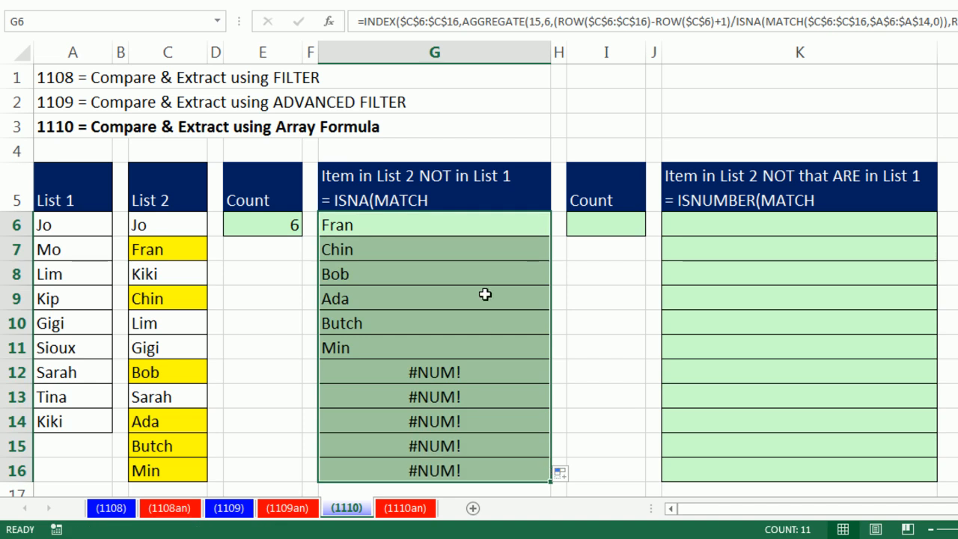
mouse_move(419, 347)
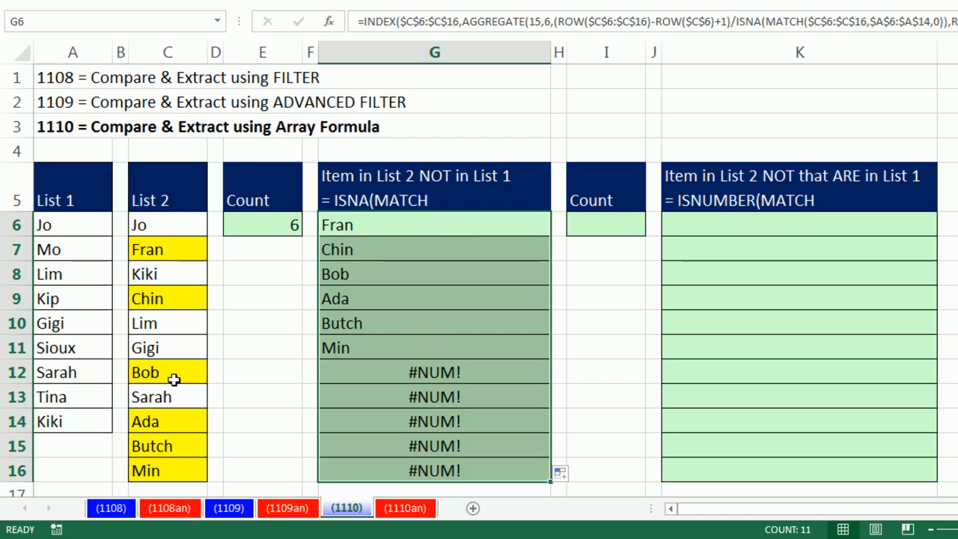
mouse_move(445, 269)
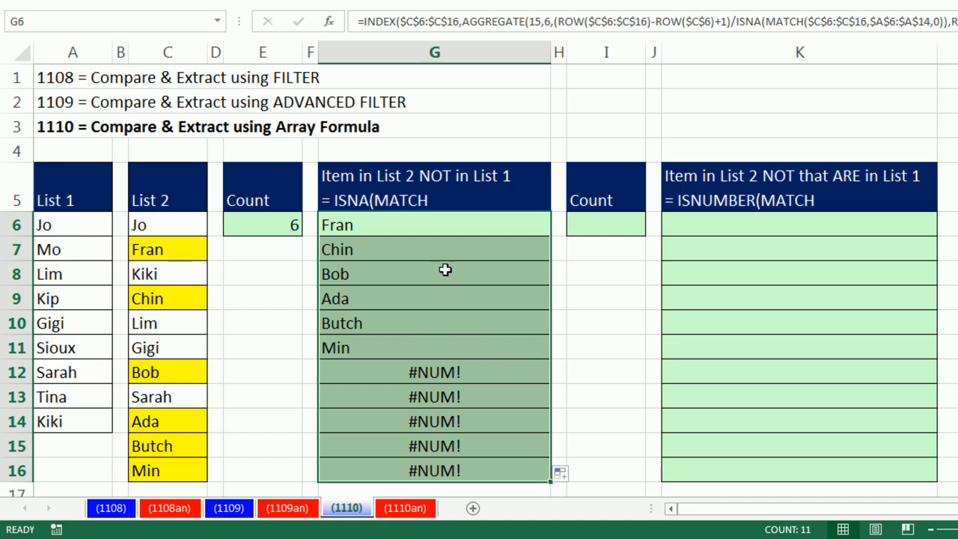
mouse_move(519, 330)
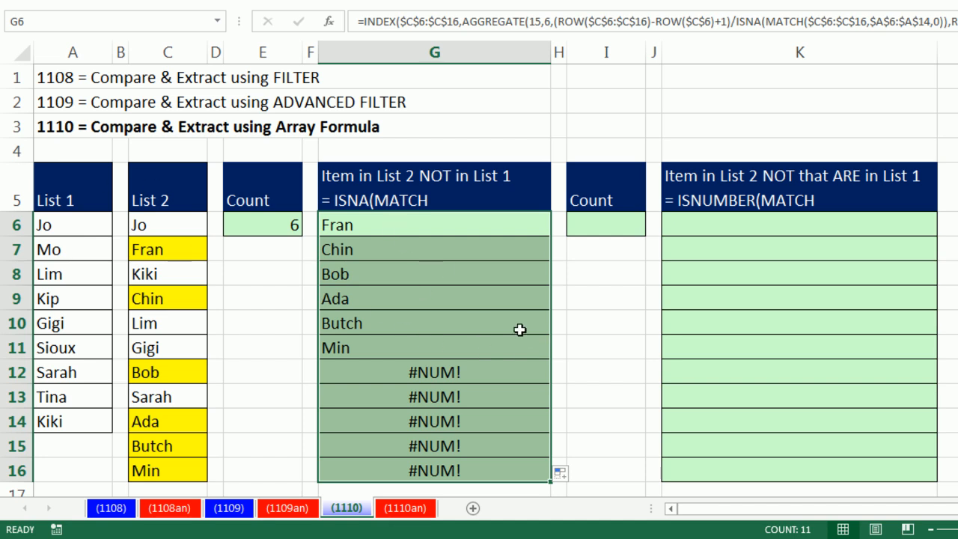
Reopen the G6 INDEX/AGGREGATE formula for editing.
double_click(434, 224)
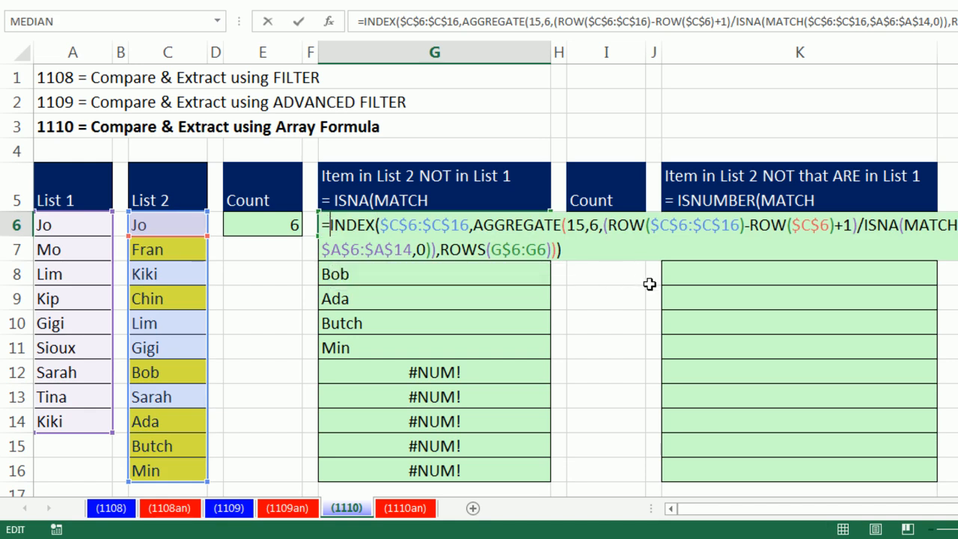
text(if)
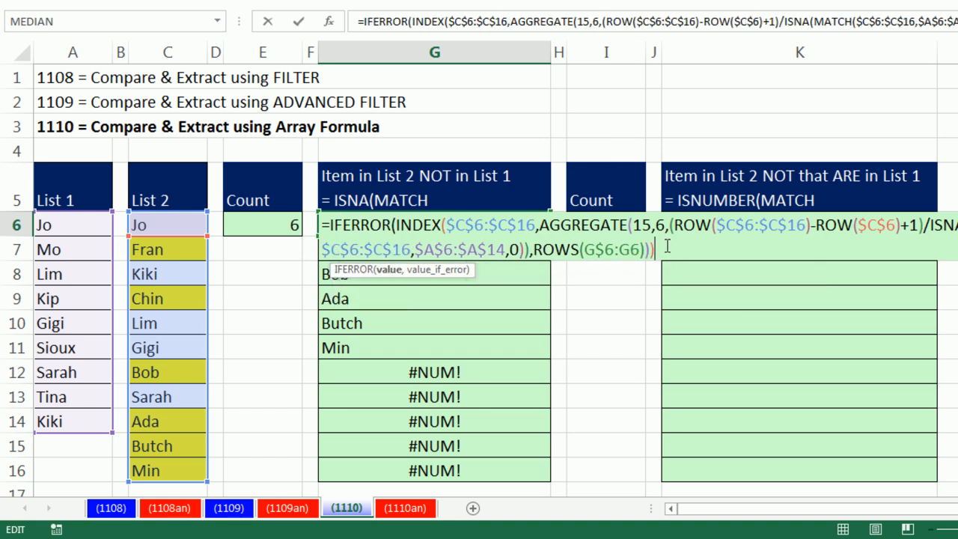
mouse_move(511, 267)
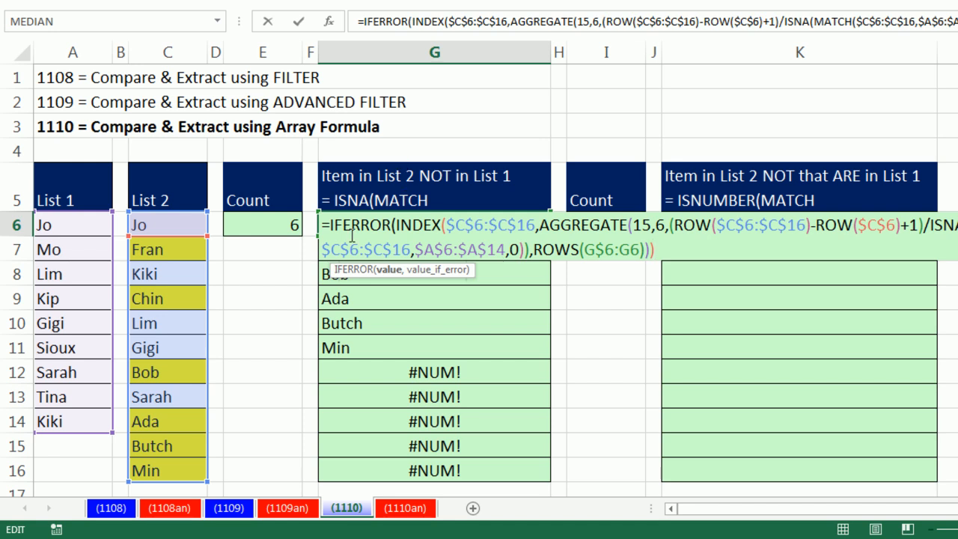
mouse_move(523, 313)
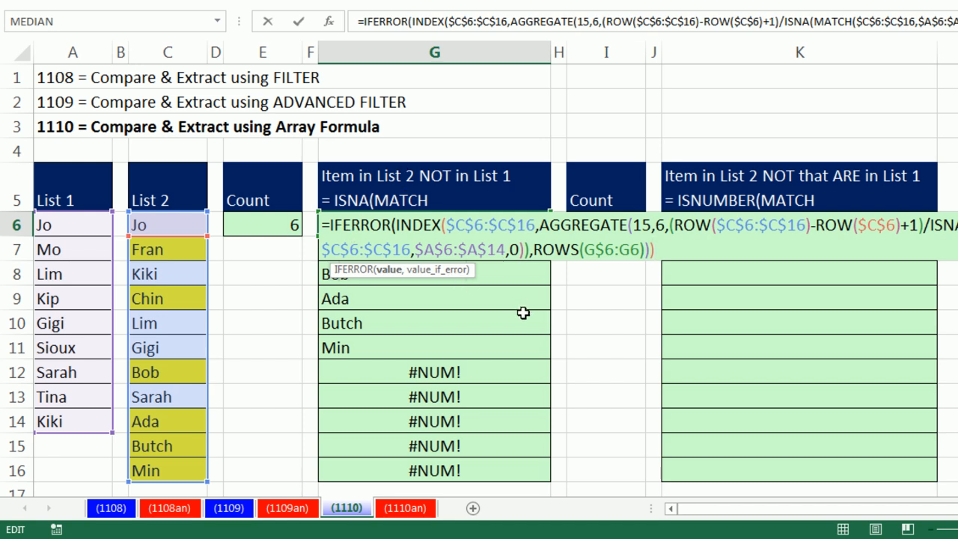
mouse_move(378, 276)
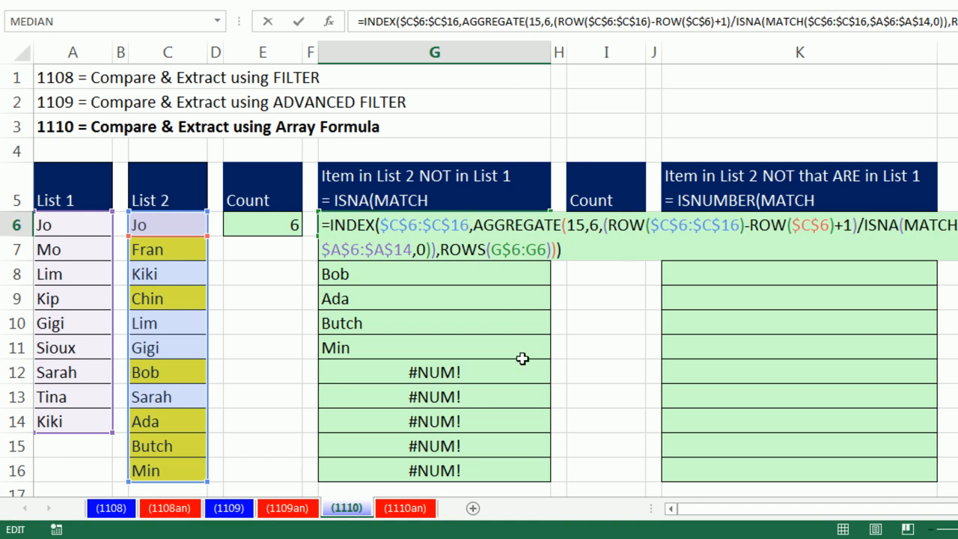
Start the G6 formula with IF(ROWS(G$6:G6)>E$6,"", comparing against the Count in E6.
text(if)
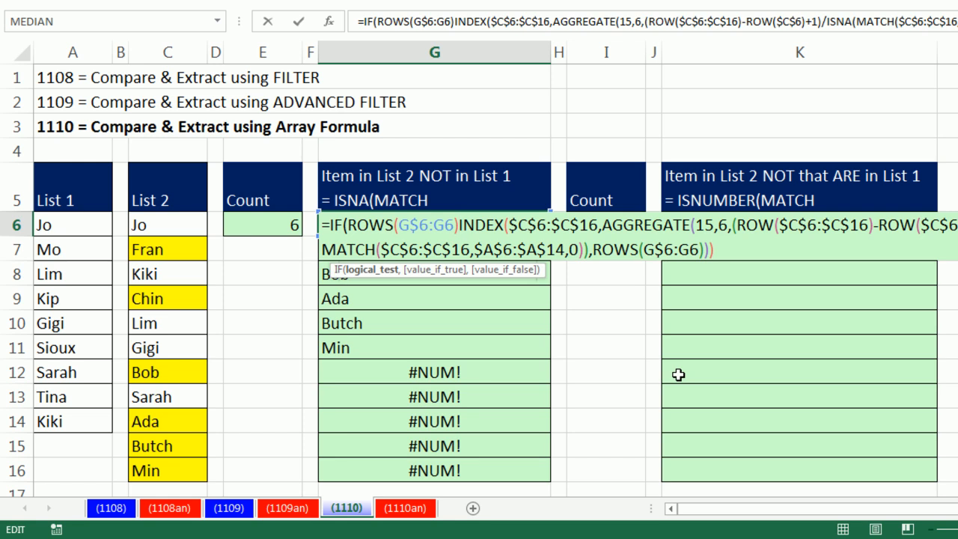
text(>)
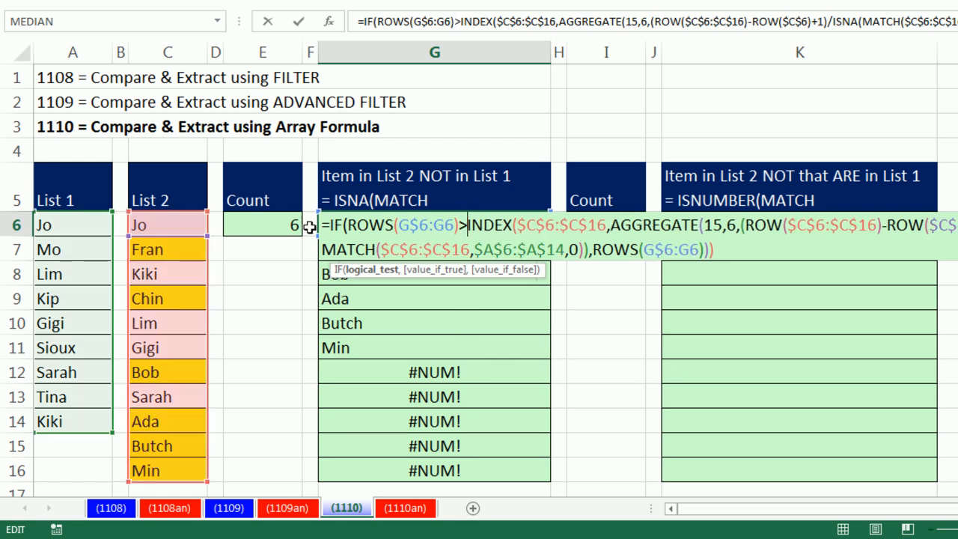
click(263, 225)
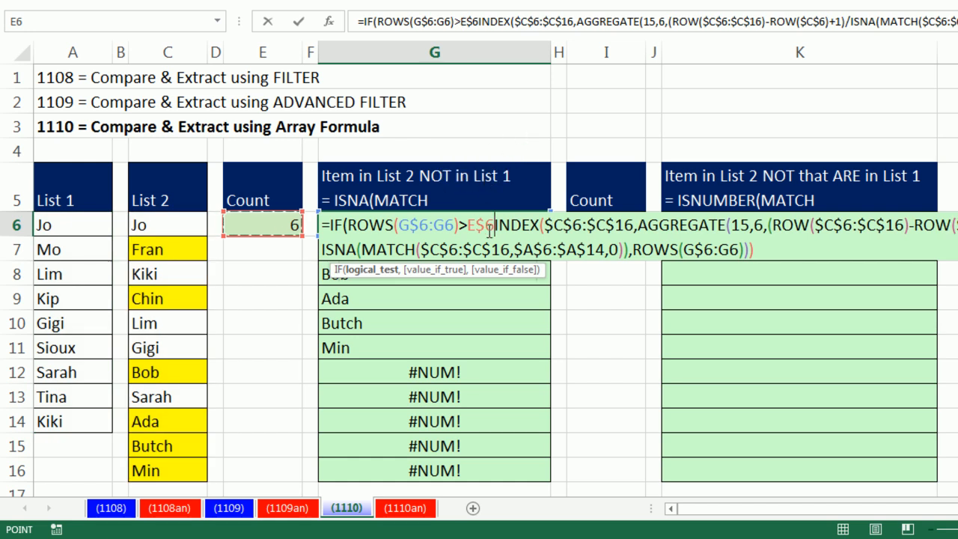
mouse_move(507, 312)
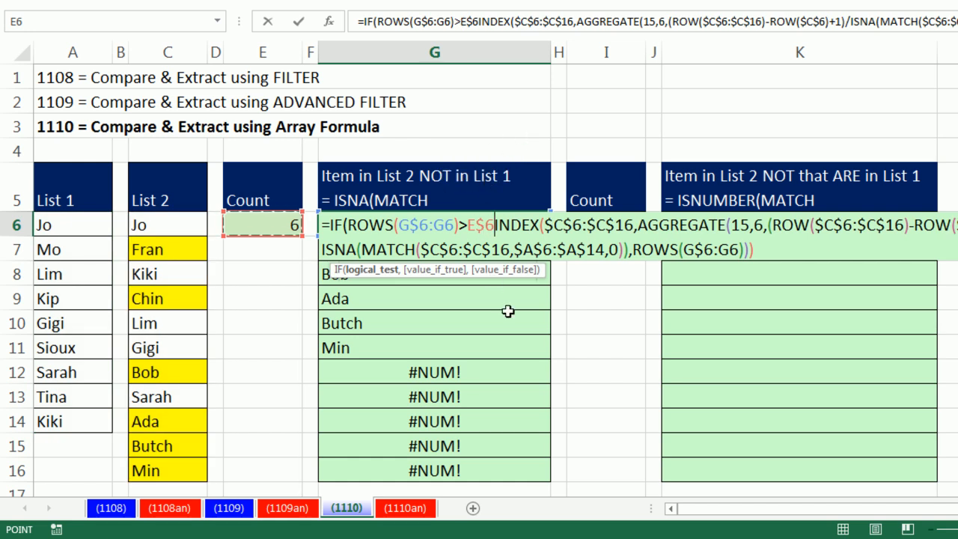
mouse_move(375, 353)
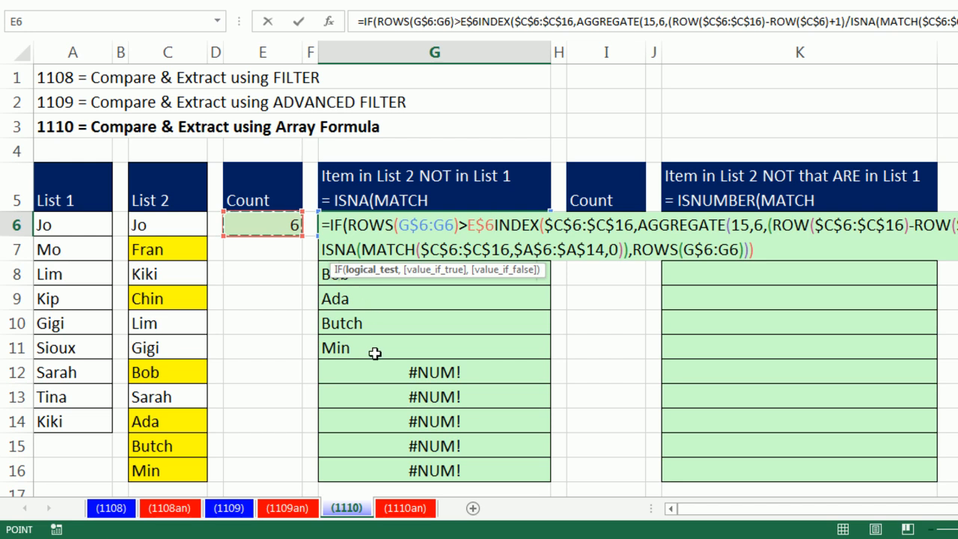
mouse_move(439, 403)
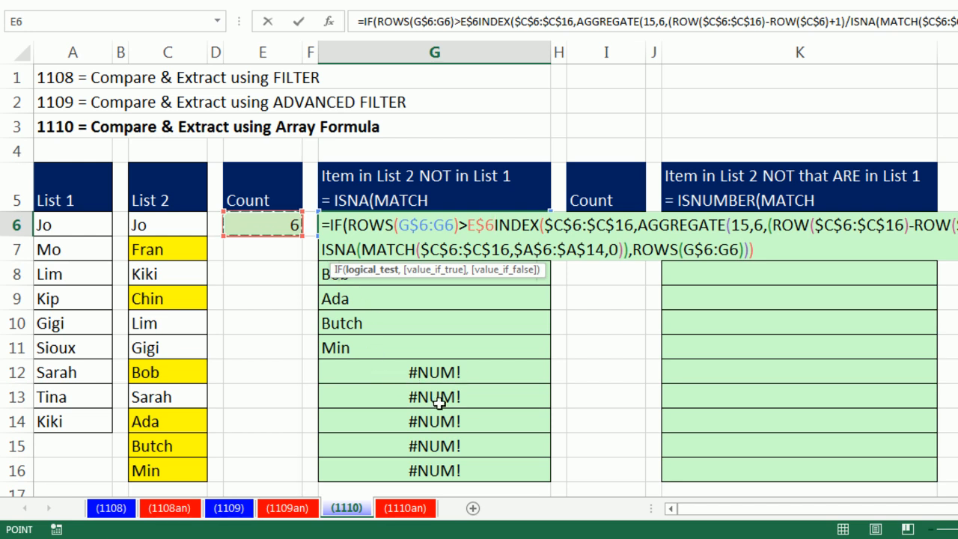
mouse_move(490, 260)
text(,"",)
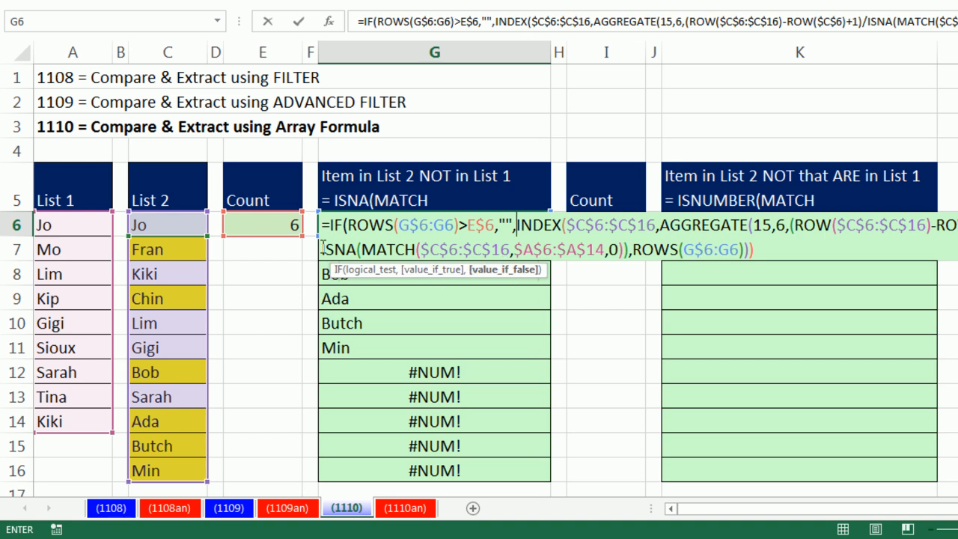
mouse_move(374, 278)
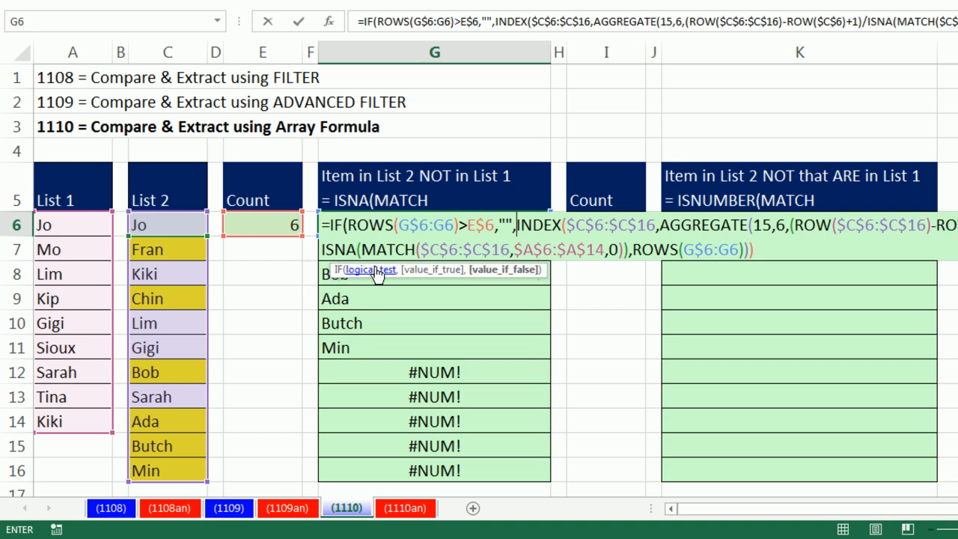
mouse_move(489, 407)
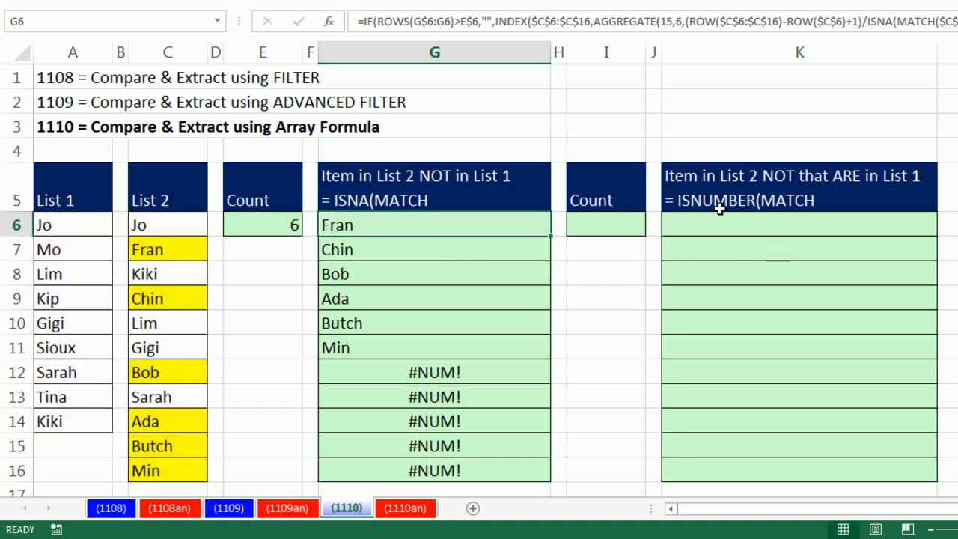
Fill the IF formula down to G16 and replace Kiki with Timmy in List 2.
drag(434, 225, 435, 471)
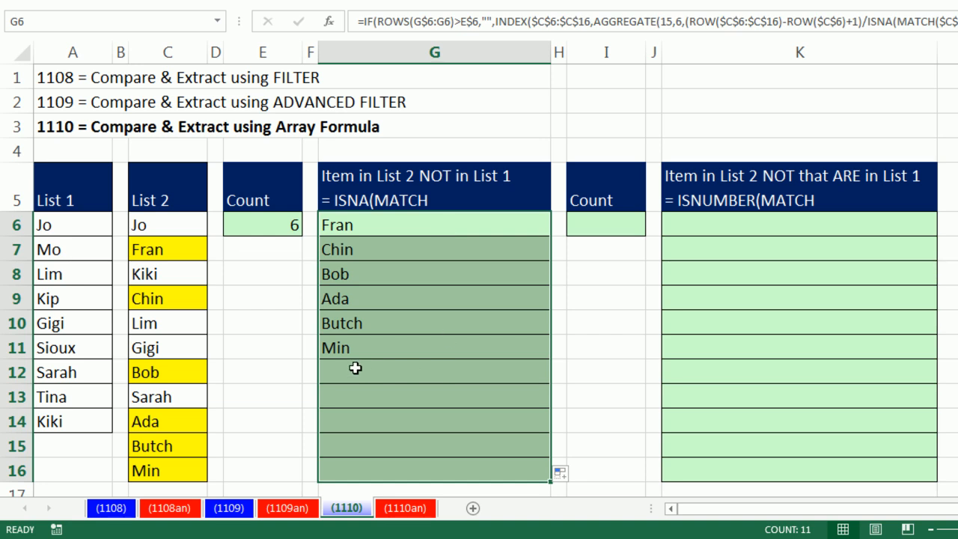
click(167, 273)
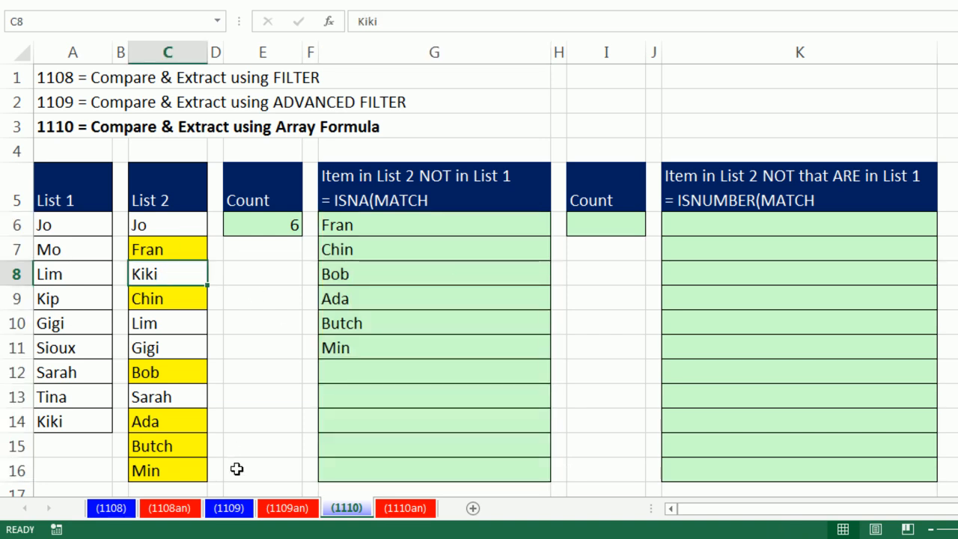
text(Timmy)
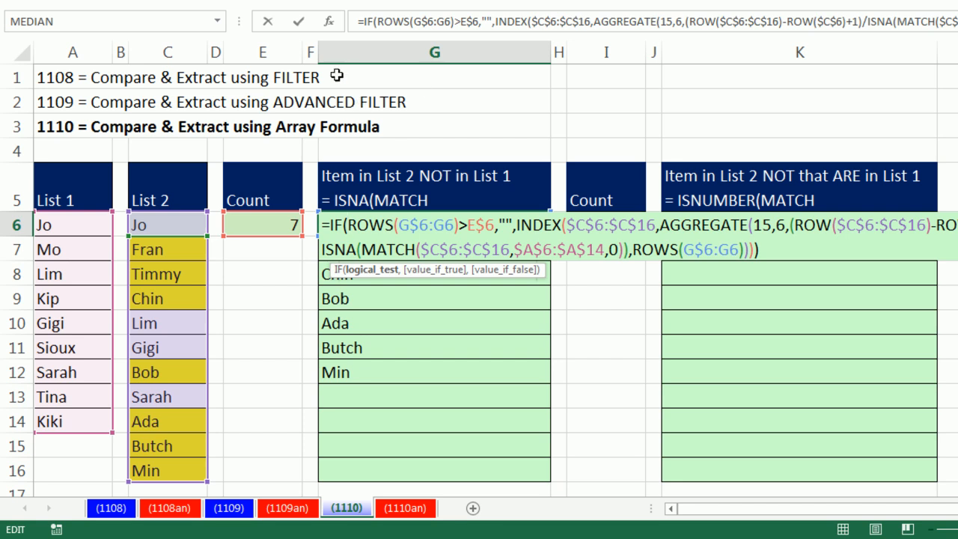
mouse_move(479, 300)
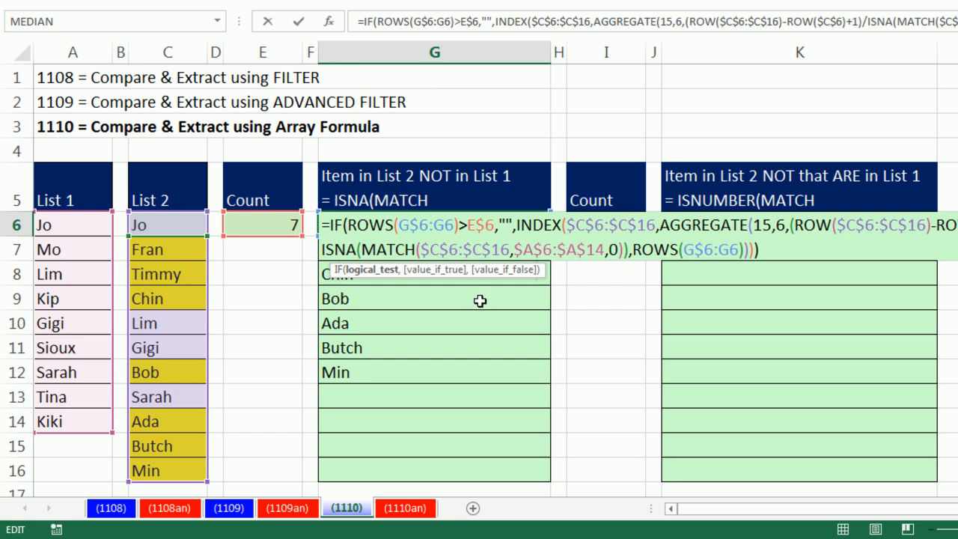
mouse_move(194, 258)
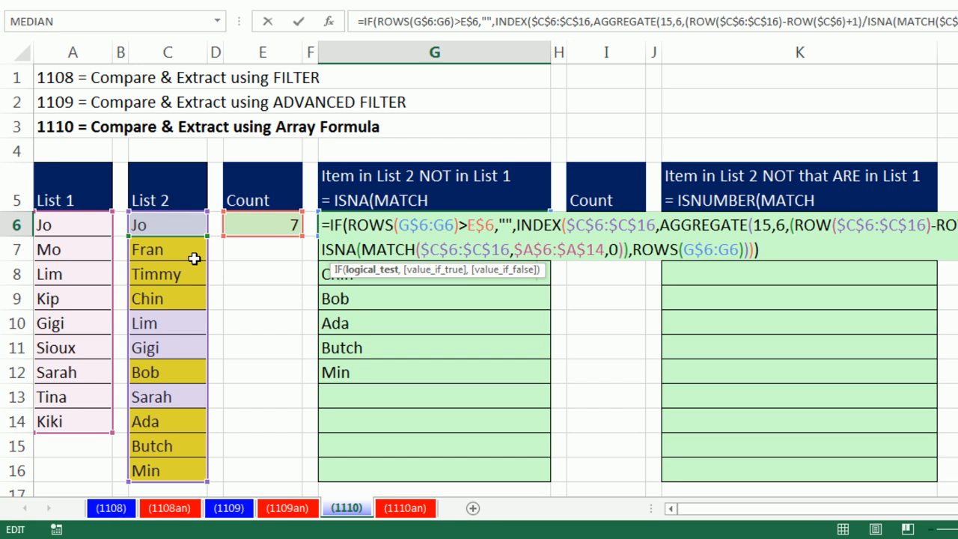
key(Enter)
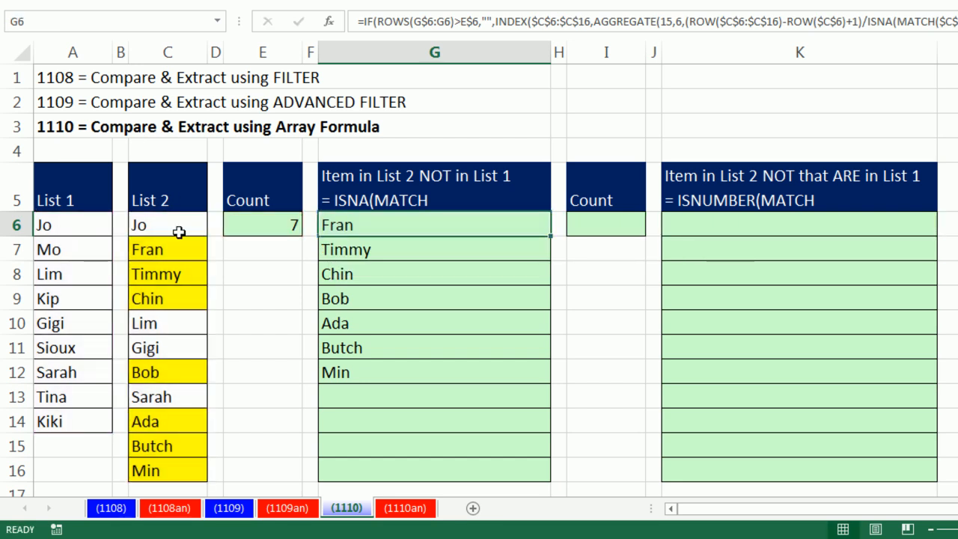
mouse_move(260, 278)
text(Kiki)
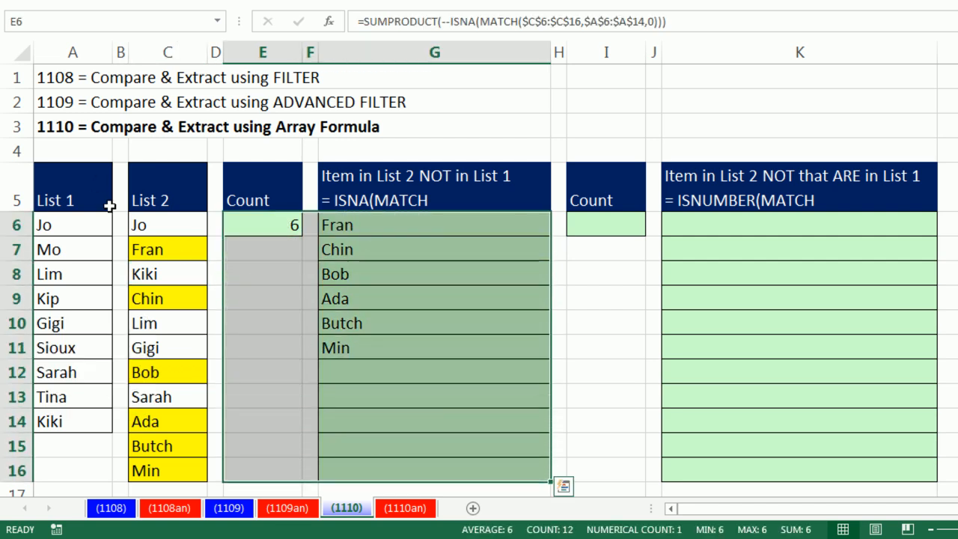
Copy the Count and extraction formulas from E6:G16 to I6, then reopen the formula for inspection.
key(ctrl+c)
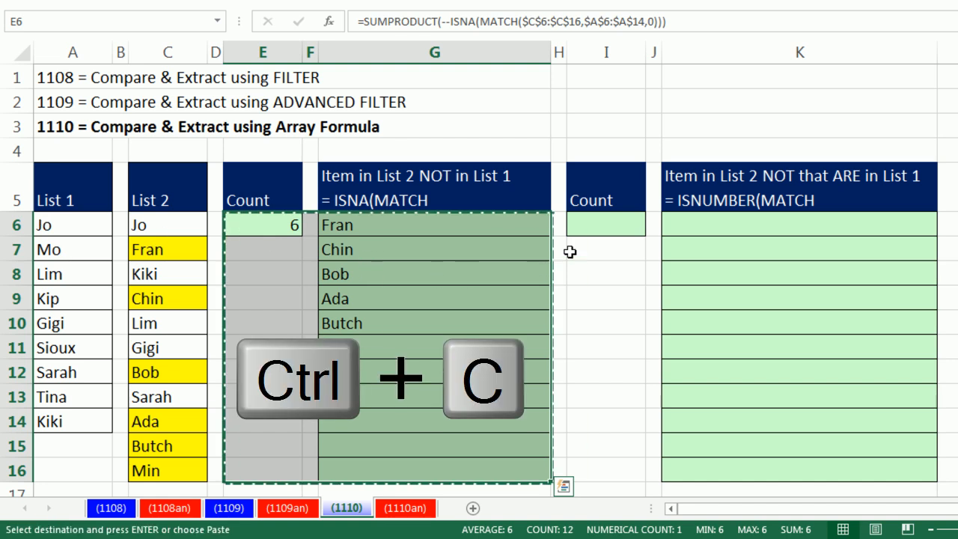
click(606, 224)
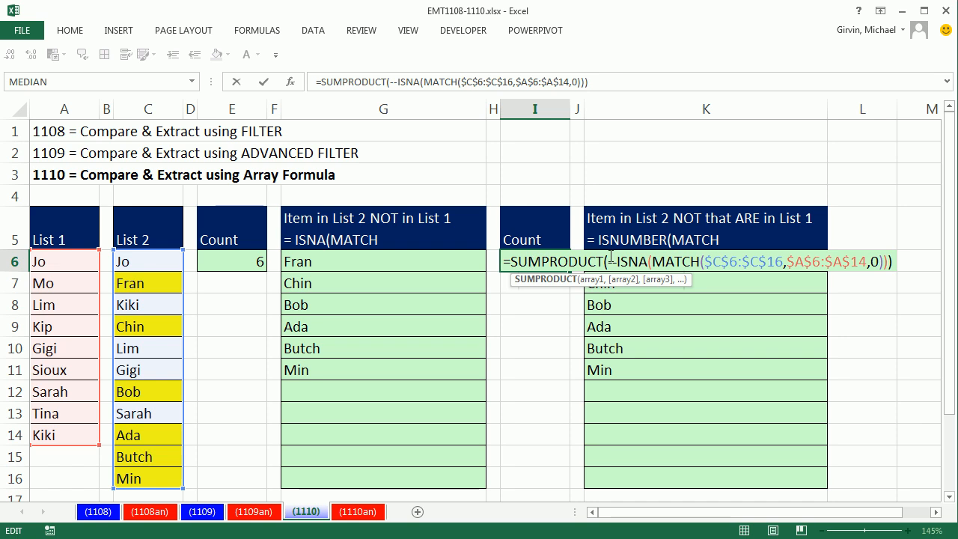
mouse_move(665, 316)
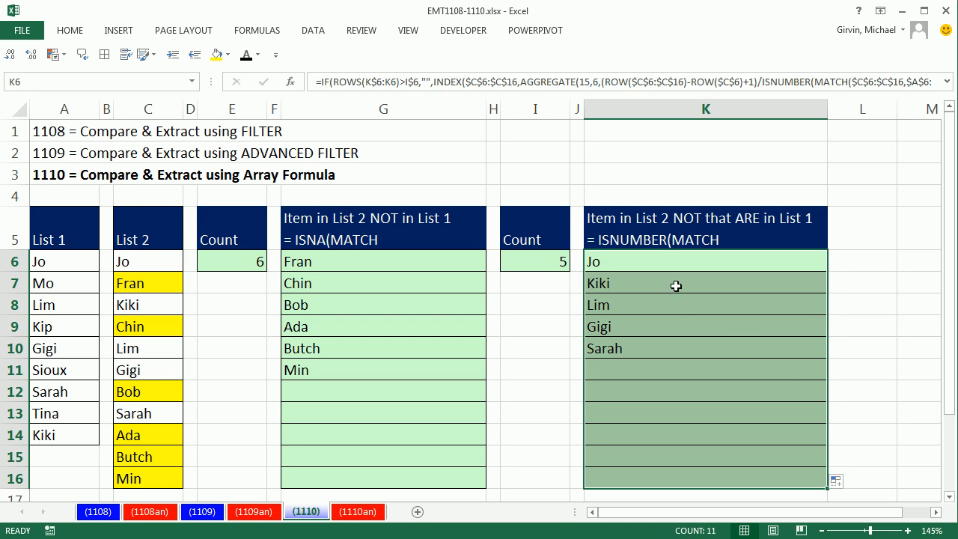
mouse_move(651, 260)
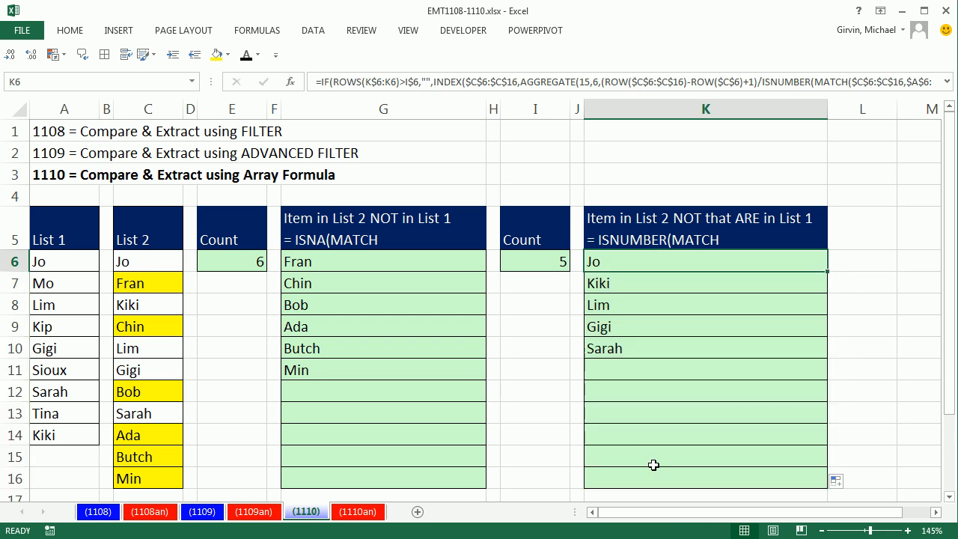
double_click(706, 261)
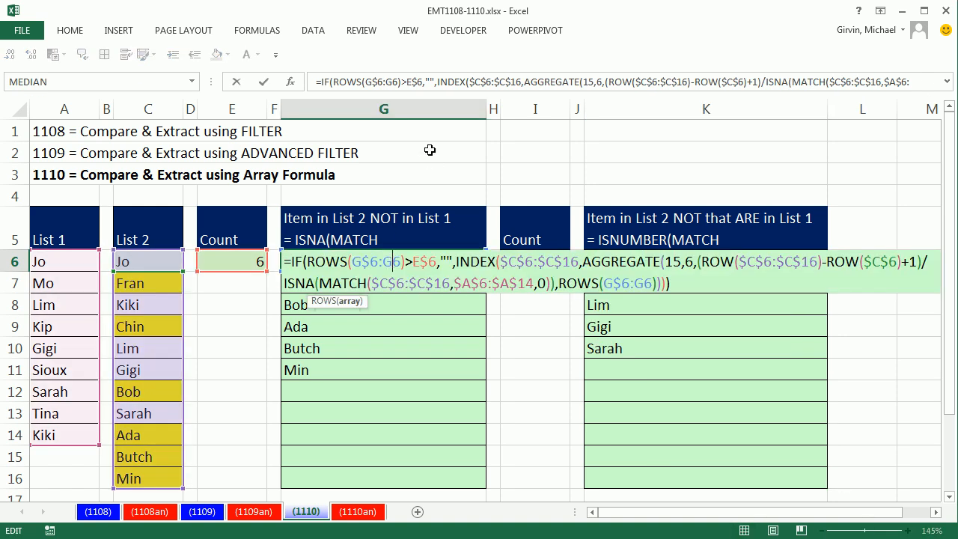
mouse_move(163, 196)
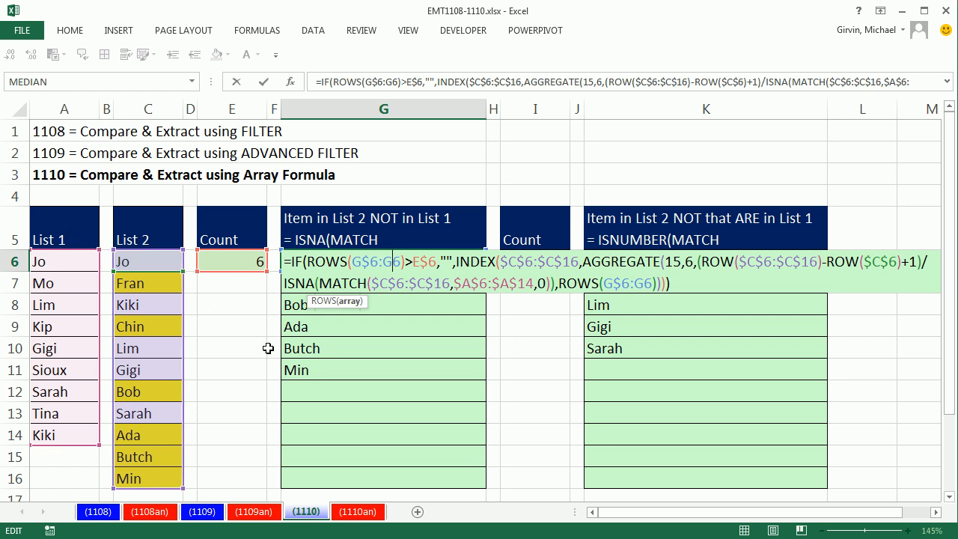
mouse_move(364, 352)
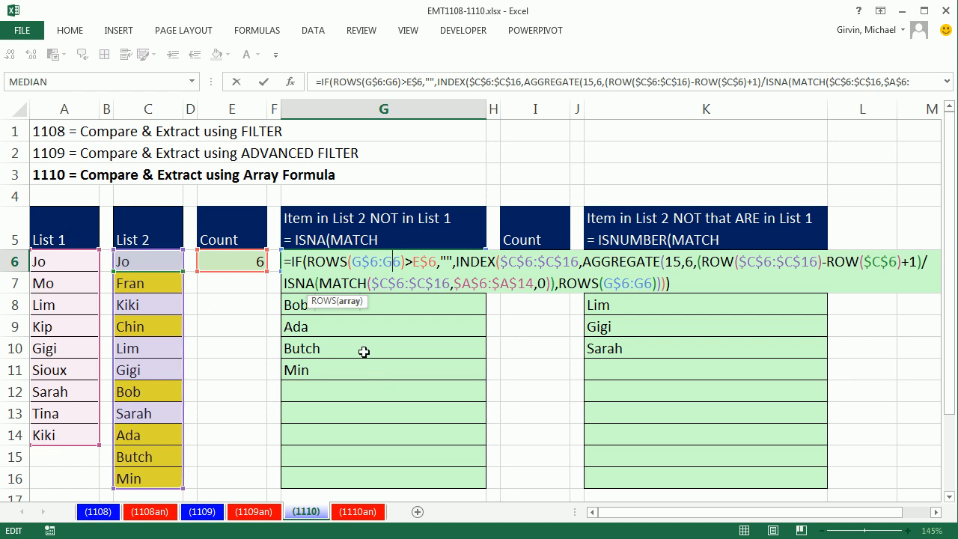
mouse_move(69, 145)
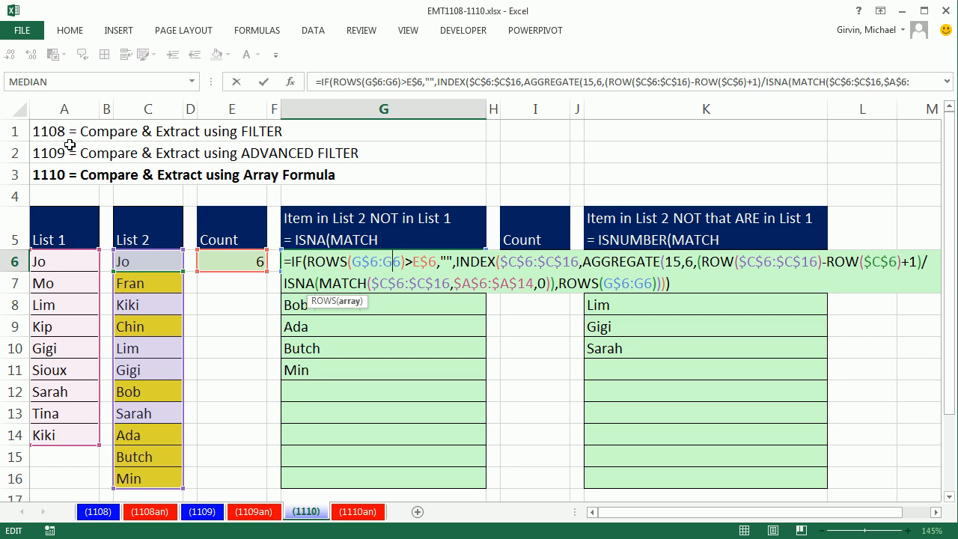
mouse_move(69, 185)
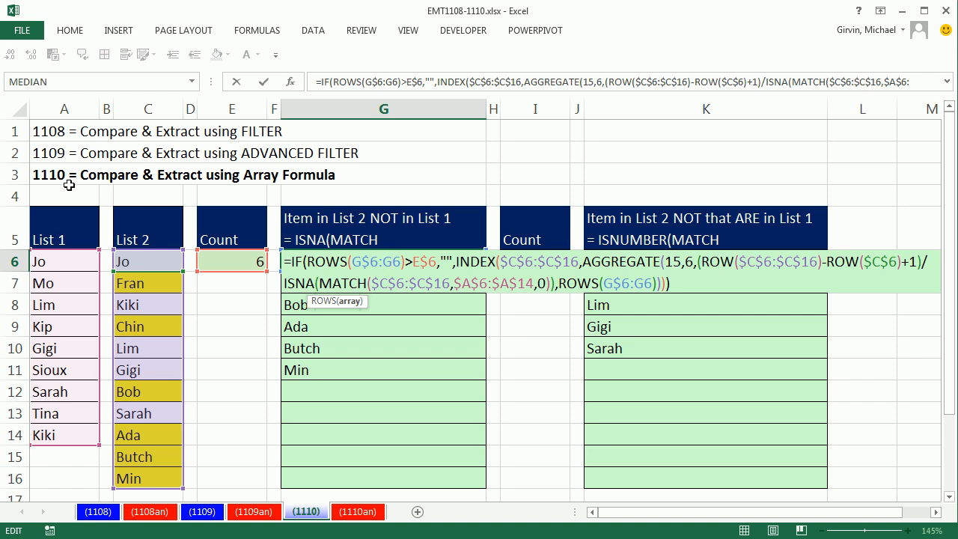
mouse_move(121, 195)
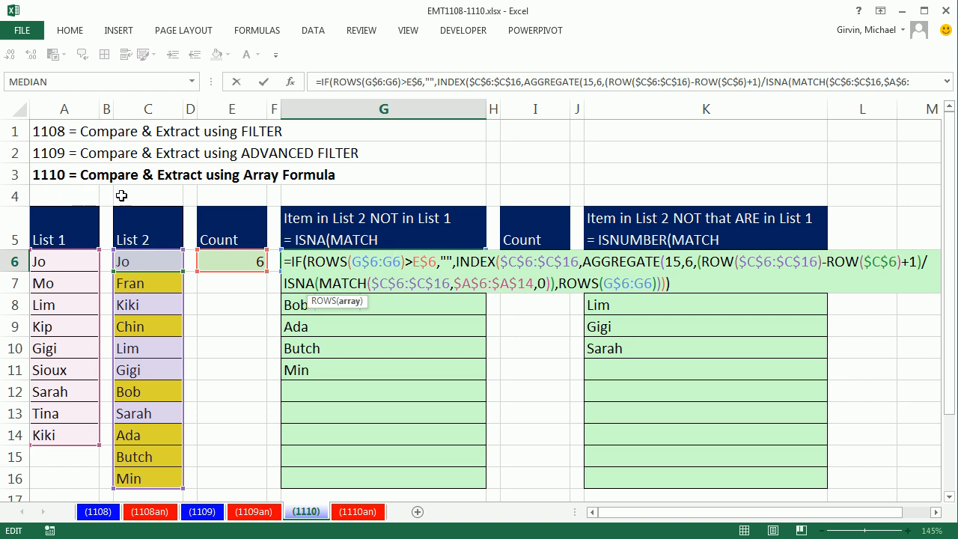
mouse_move(377, 154)
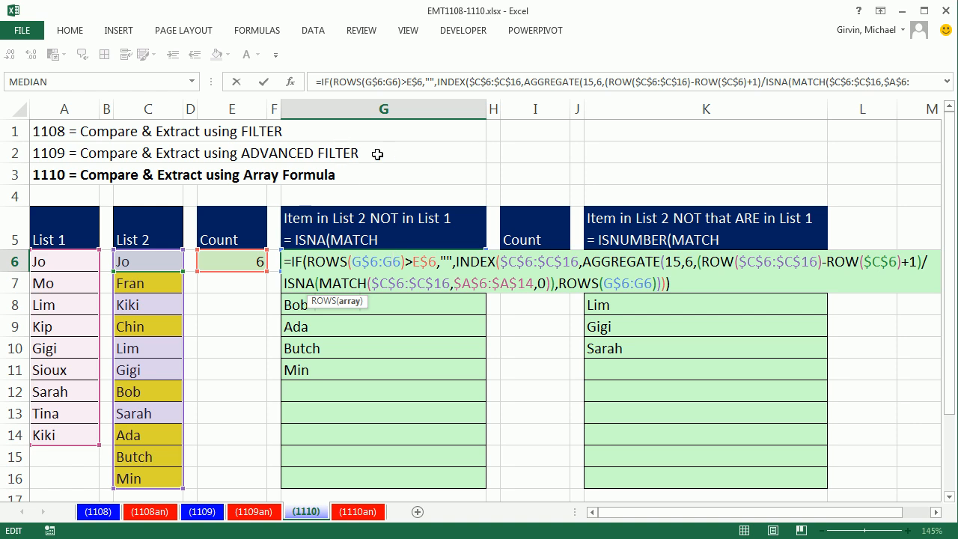